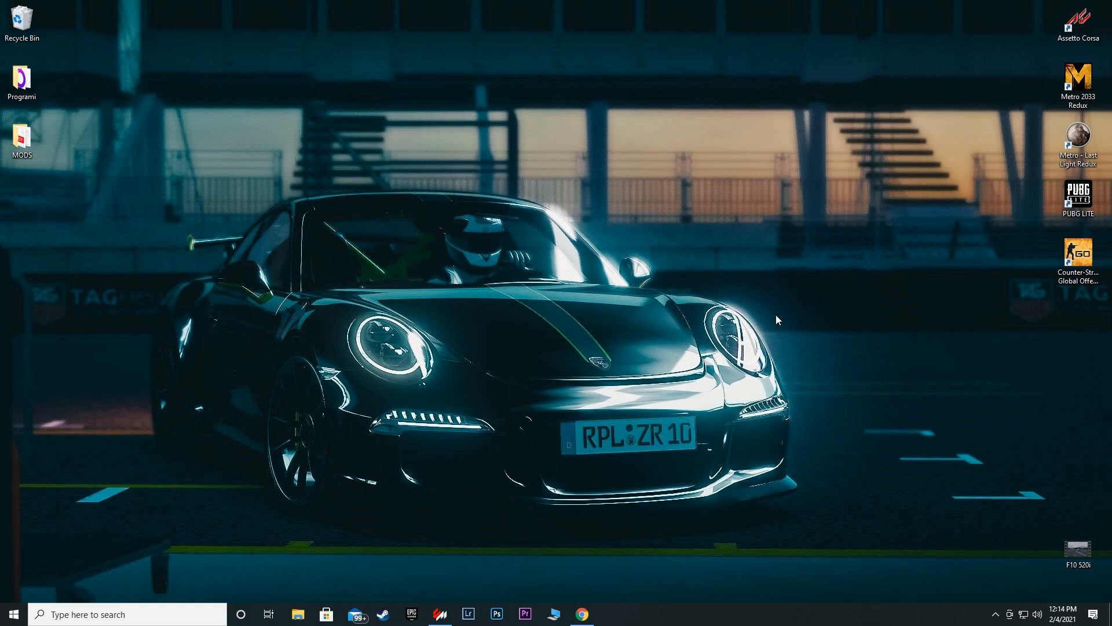
{"action": "mouse_move", "coordinate": [535, 571]}
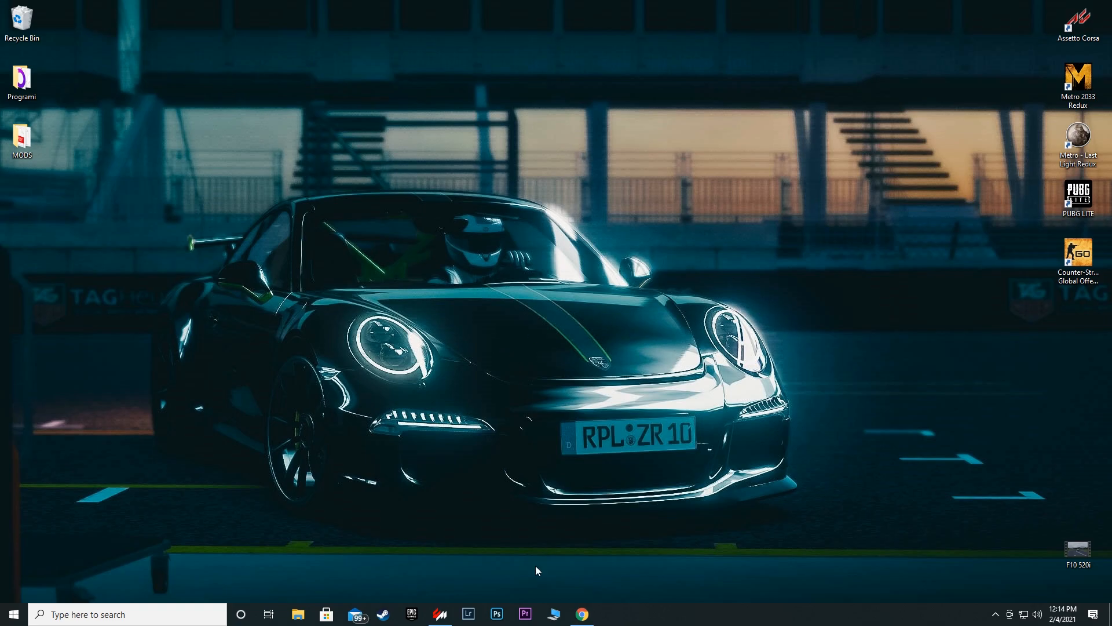
{"action": "mouse_move", "coordinate": [439, 424]}
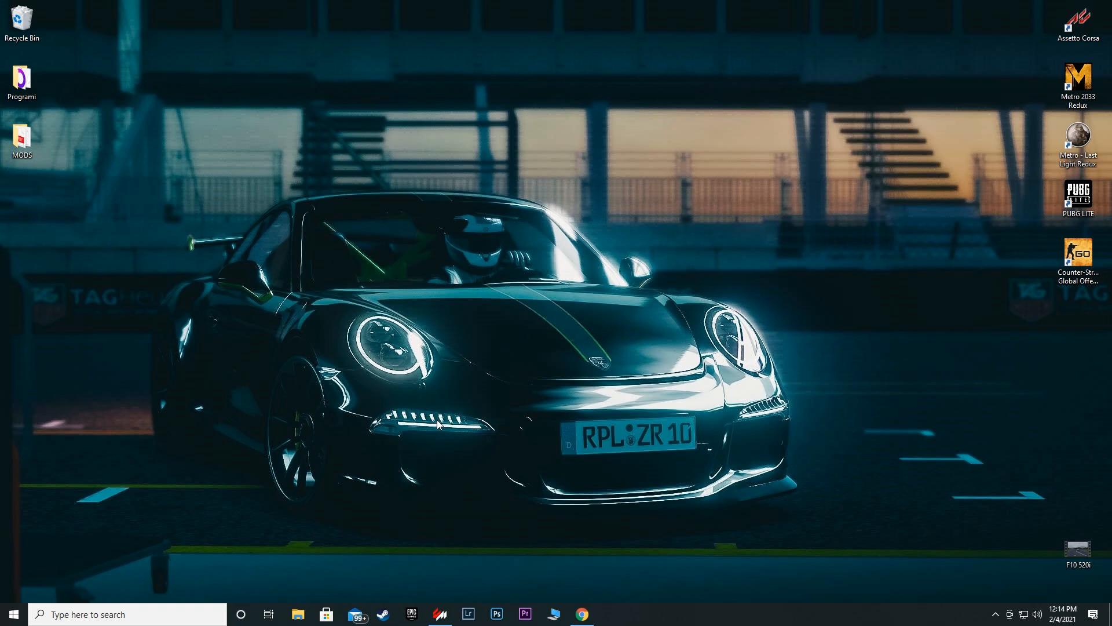
{"action": "mouse_move", "coordinate": [539, 256]}
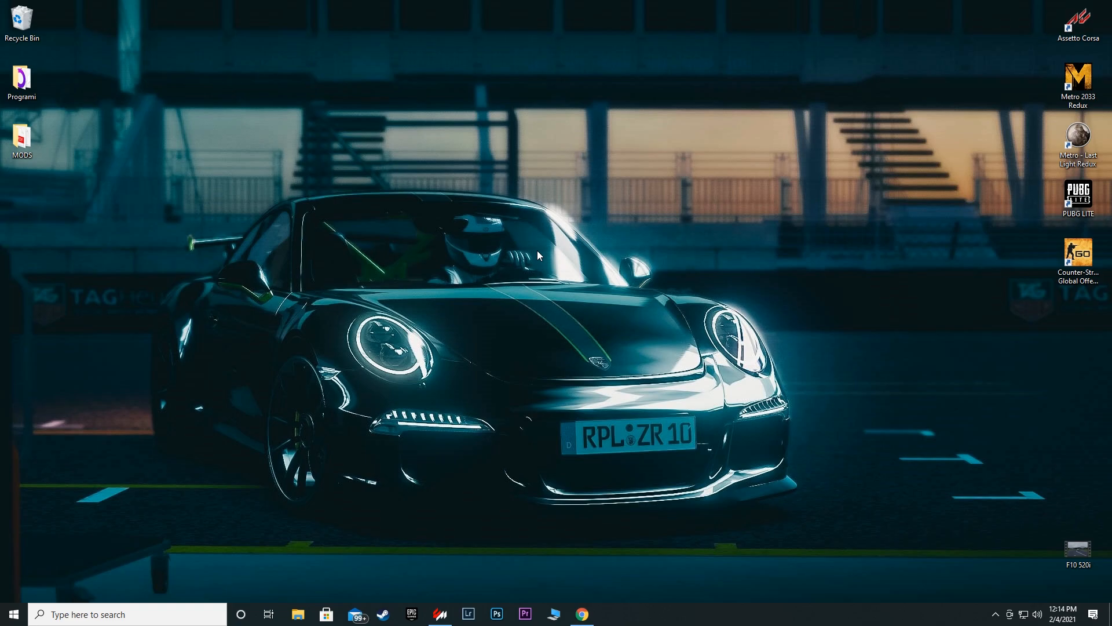
{"action": "mouse_move", "coordinate": [348, 286]}
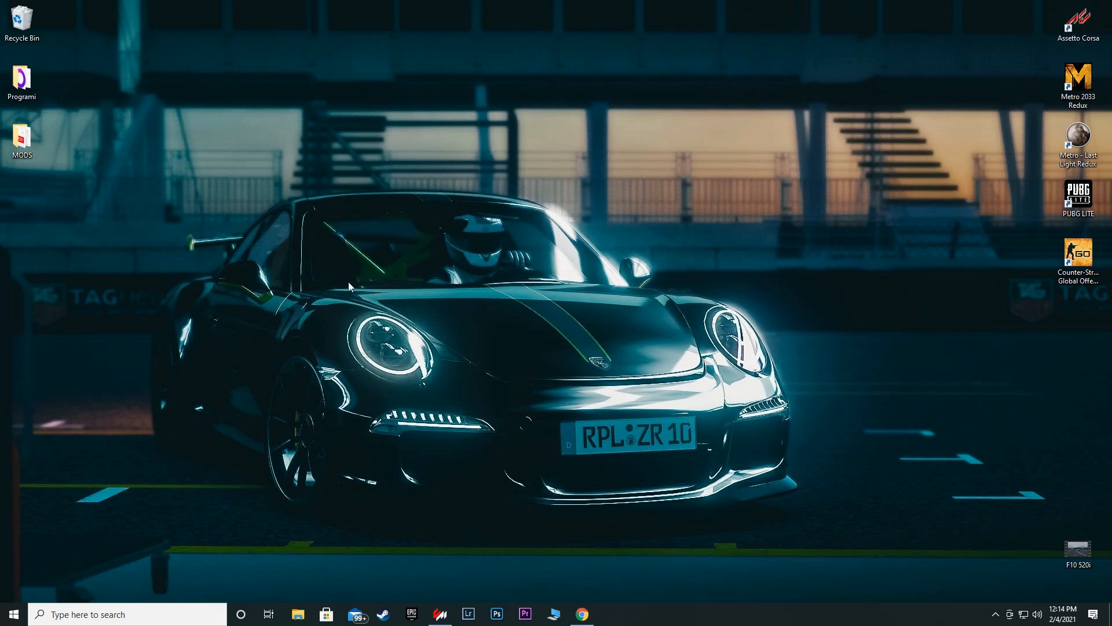
{"action": "mouse_move", "coordinate": [858, 307]}
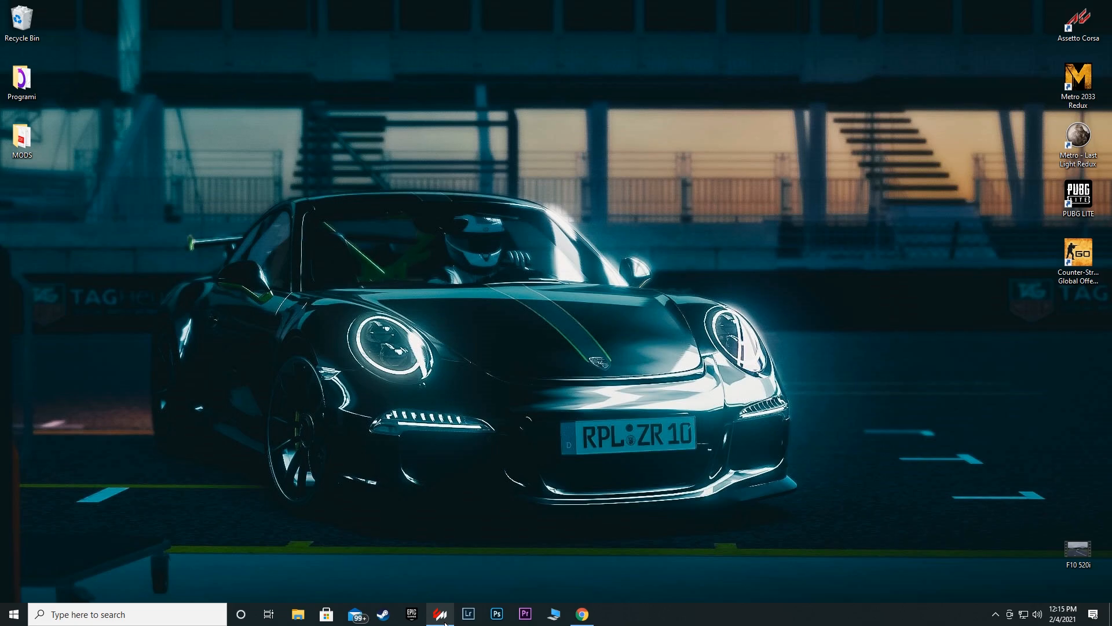
Step: Confirm Custom Shaders Patch is not installed, minimize Content Manager, and select the MODS folder
{"action": "left_click", "coordinate": [439, 614]}
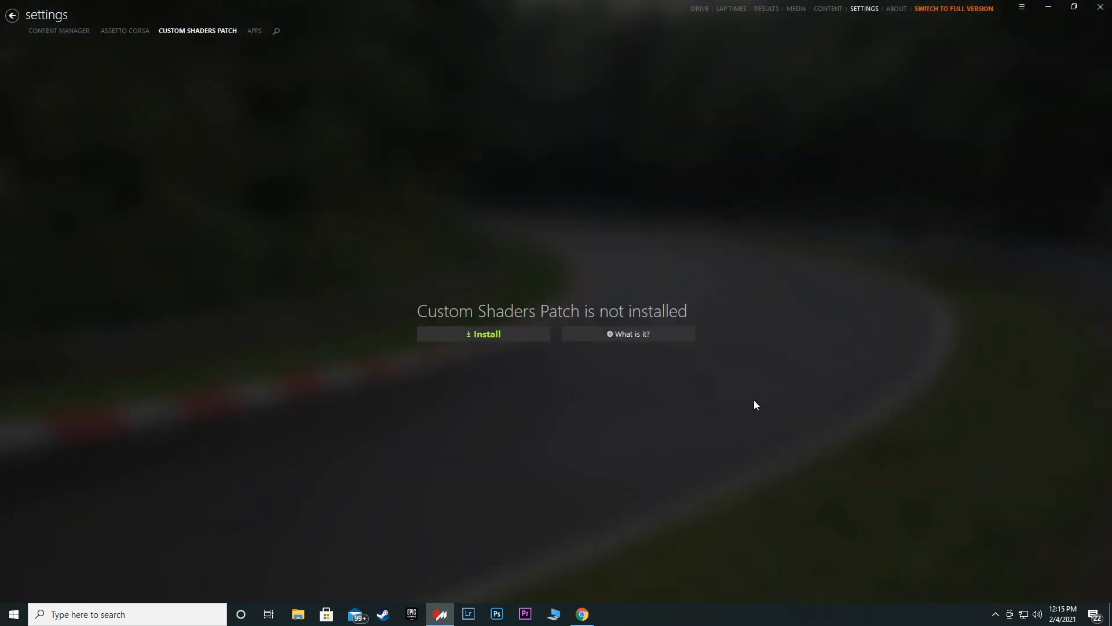
{"action": "mouse_move", "coordinate": [497, 373]}
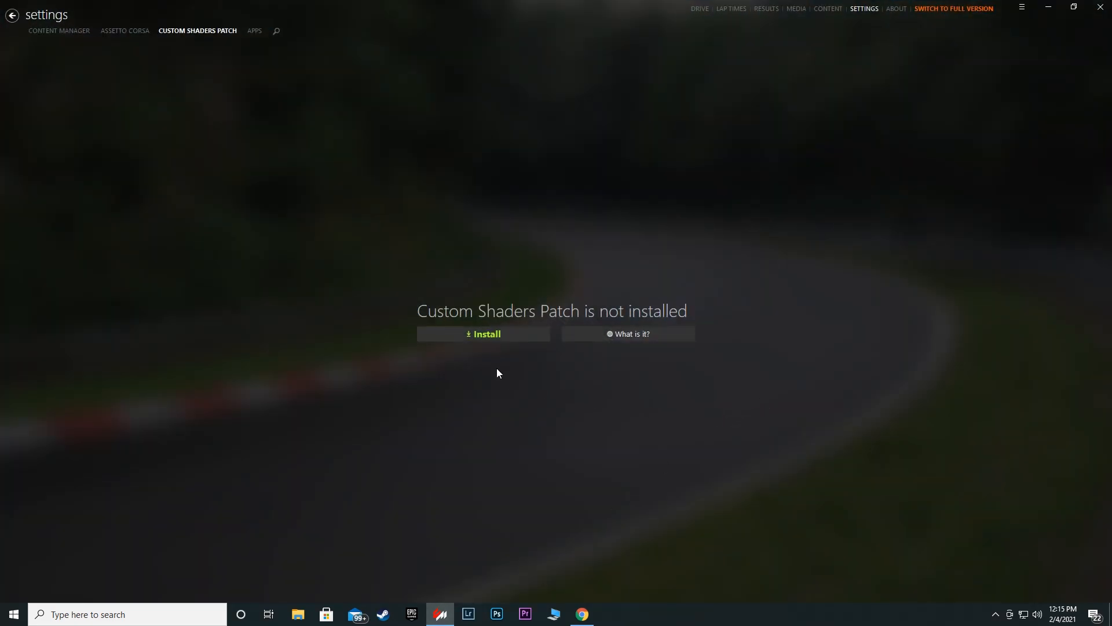
{"action": "mouse_move", "coordinate": [547, 420]}
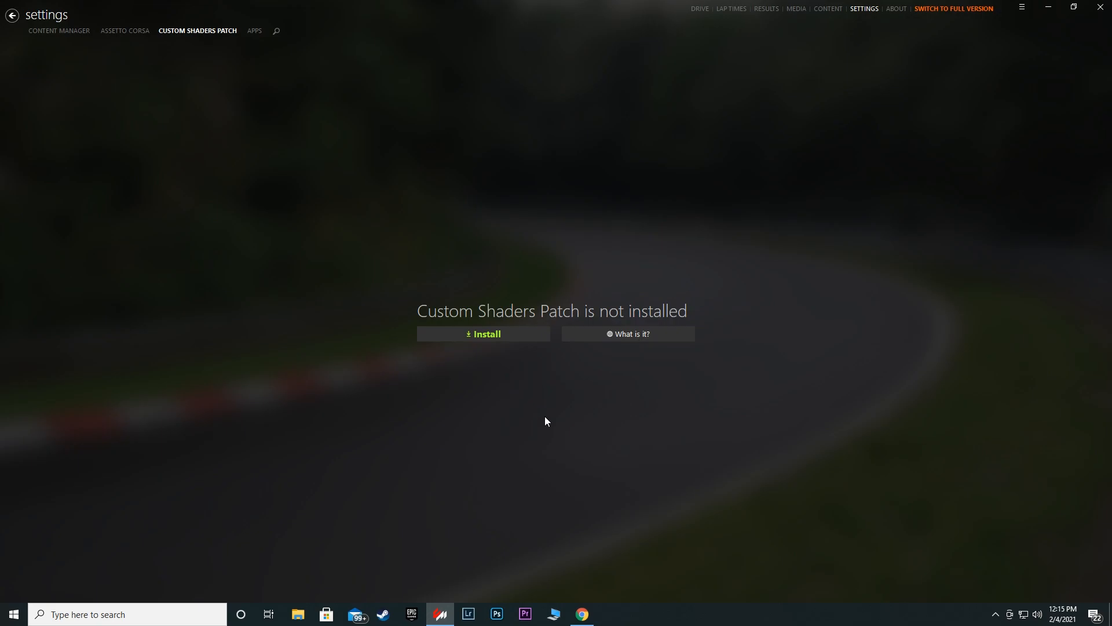
{"action": "mouse_move", "coordinate": [1056, 13]}
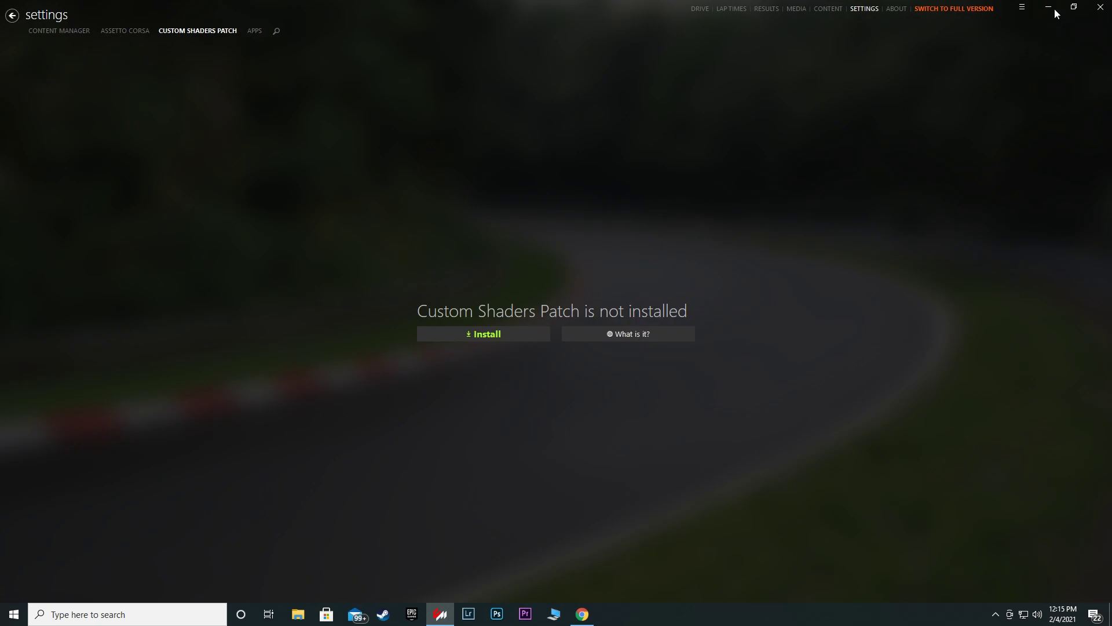
{"action": "mouse_move", "coordinate": [1048, 8]}
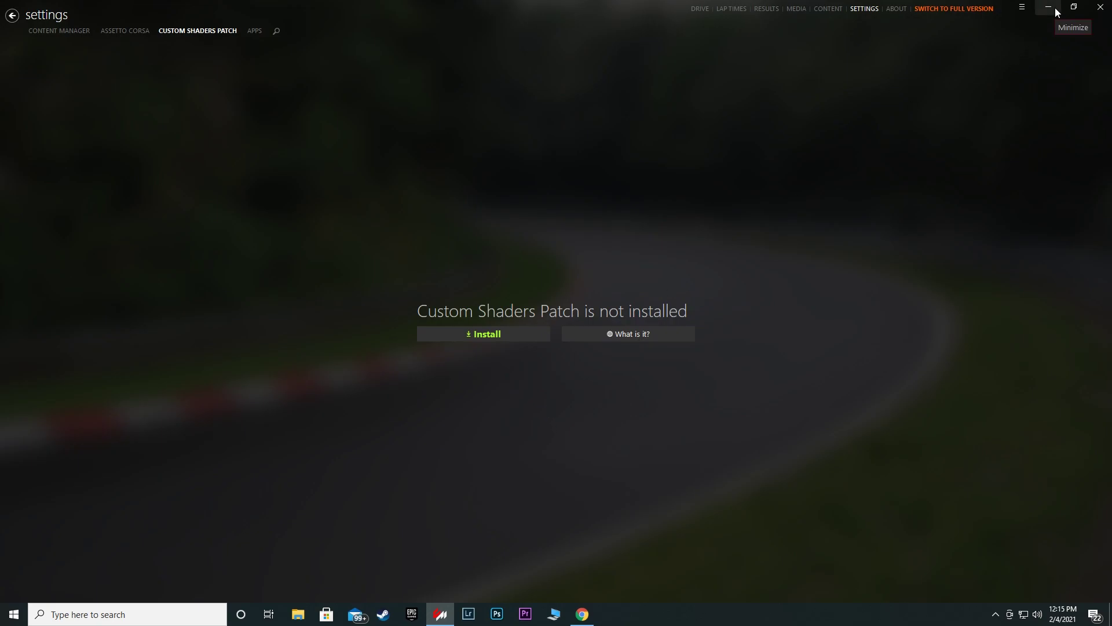
{"action": "mouse_move", "coordinate": [1035, 28]}
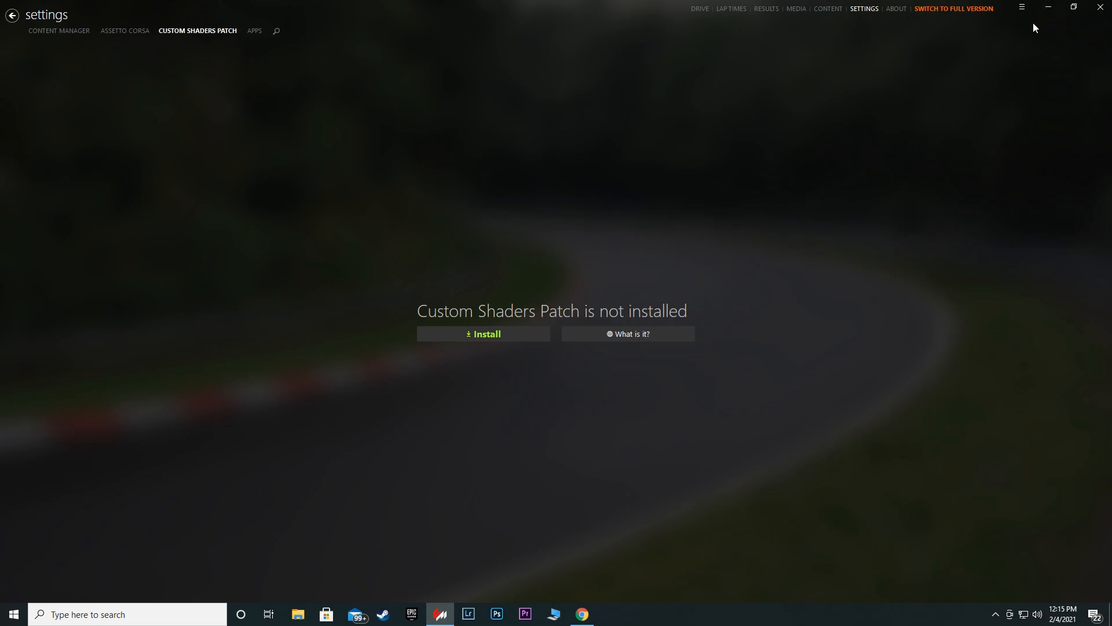
{"action": "left_click", "coordinate": [1047, 7]}
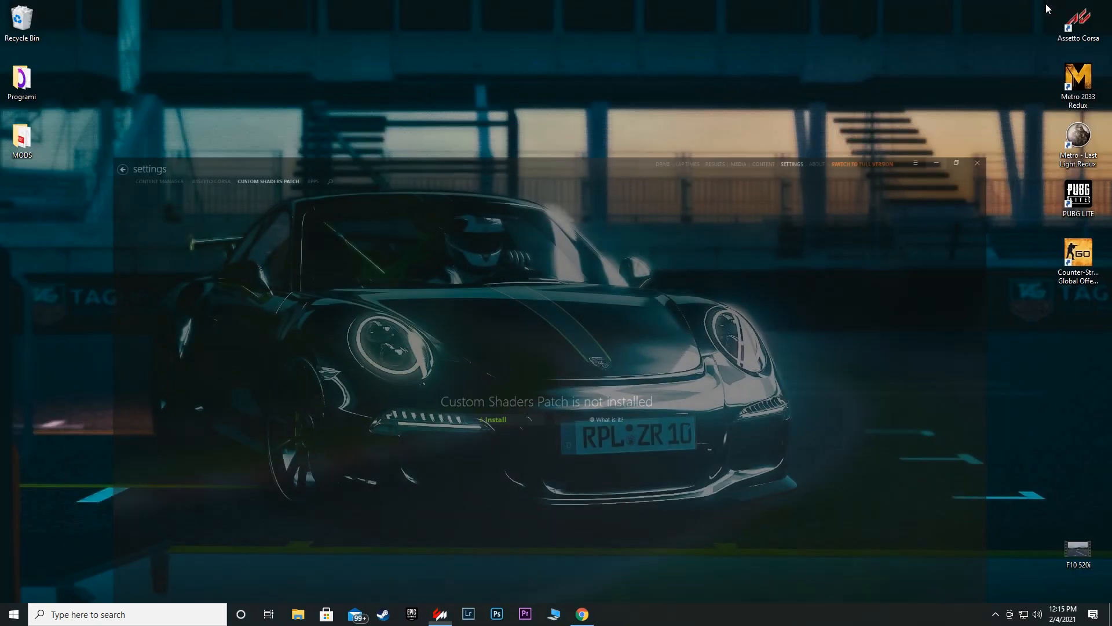
{"action": "left_click", "coordinate": [977, 162]}
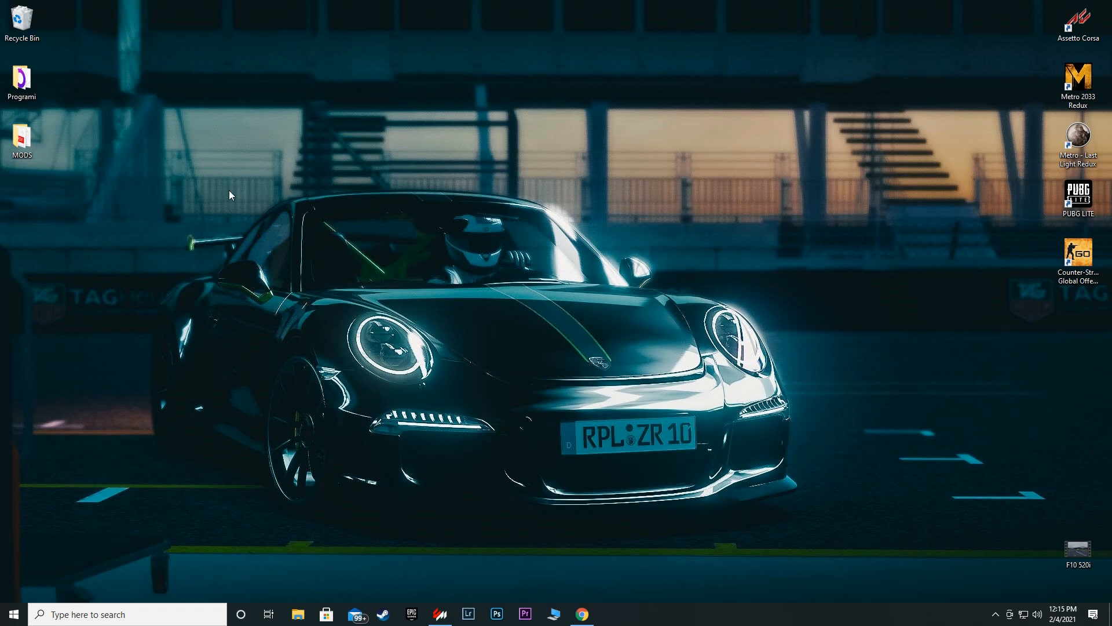
Step: Open the desktop MODS folder and look over its Shaders Lights Patch and Sol 2.0.1 folders
{"action": "double_click", "coordinate": [22, 135]}
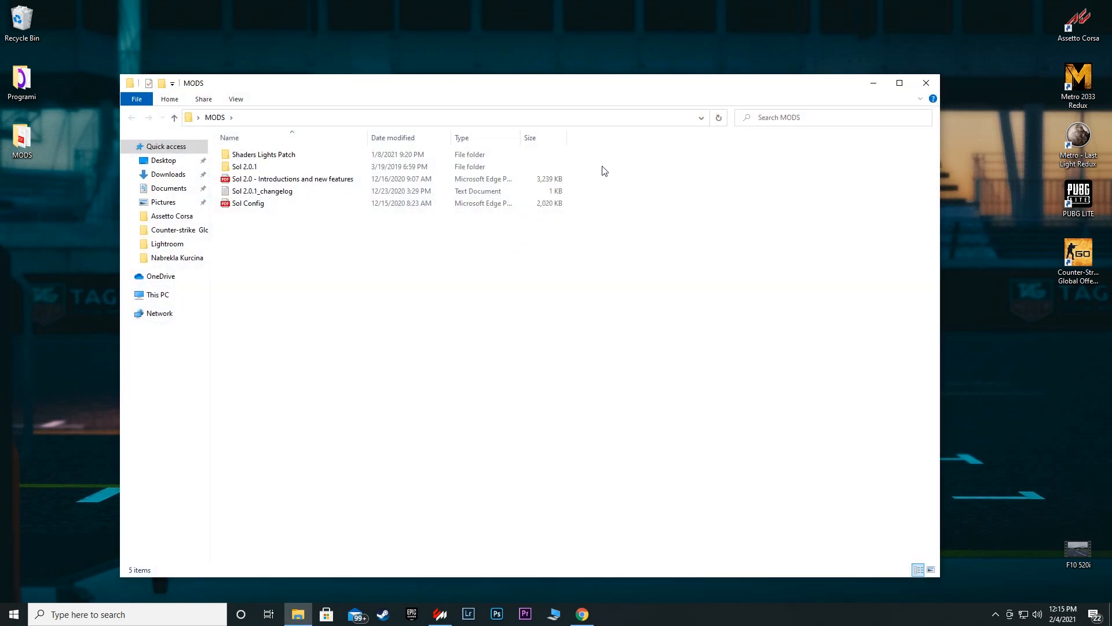
{"action": "left_click", "coordinate": [244, 167]}
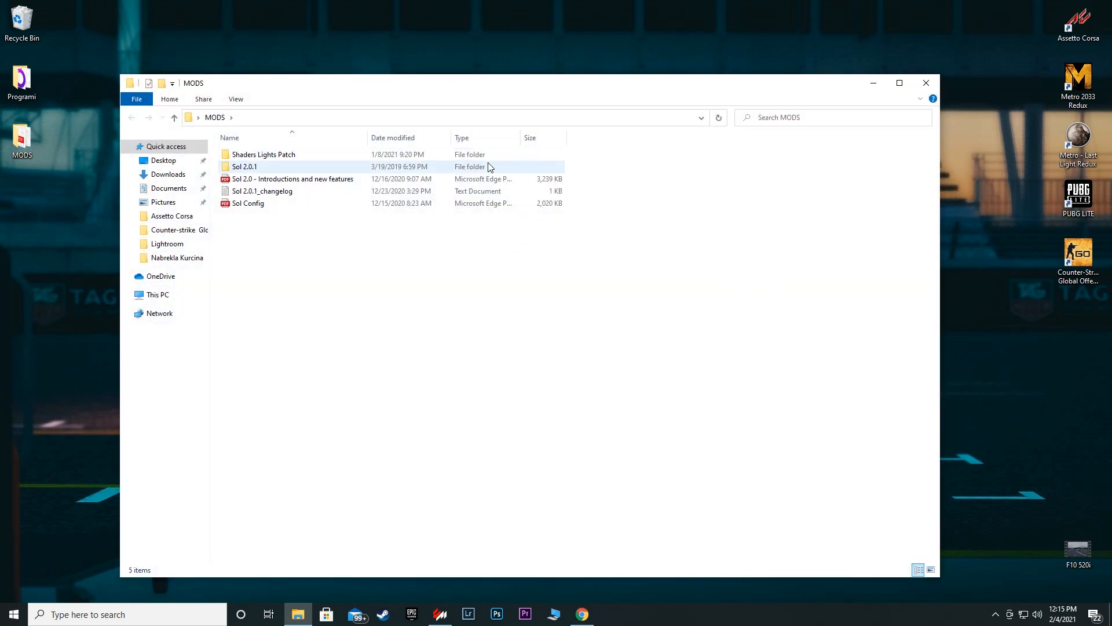
{"action": "left_click", "coordinate": [766, 209]}
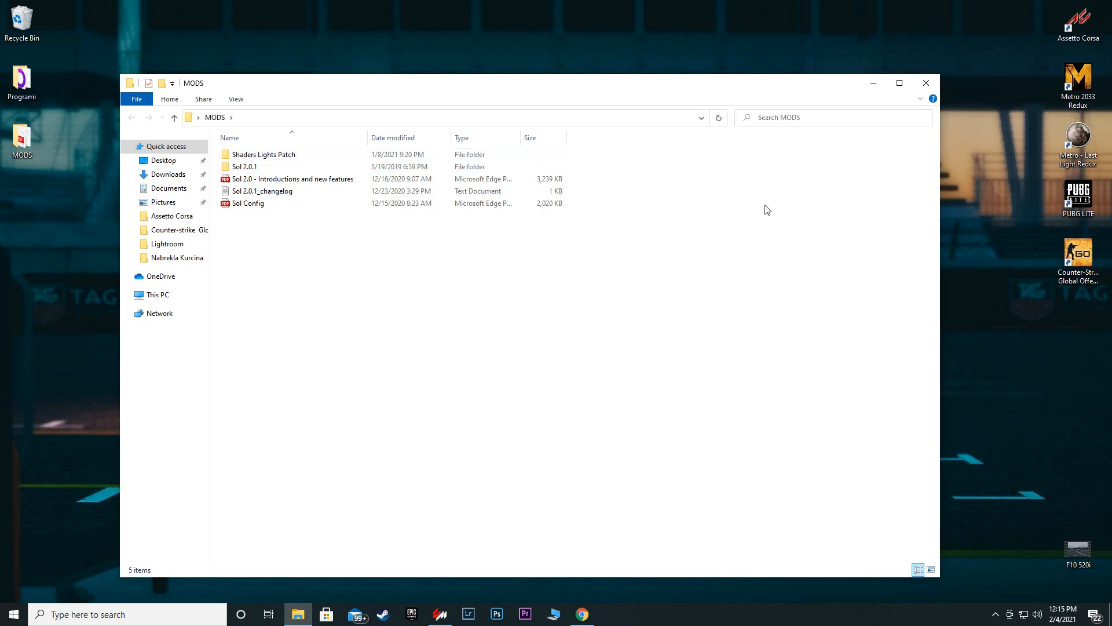
{"action": "mouse_move", "coordinate": [763, 389]}
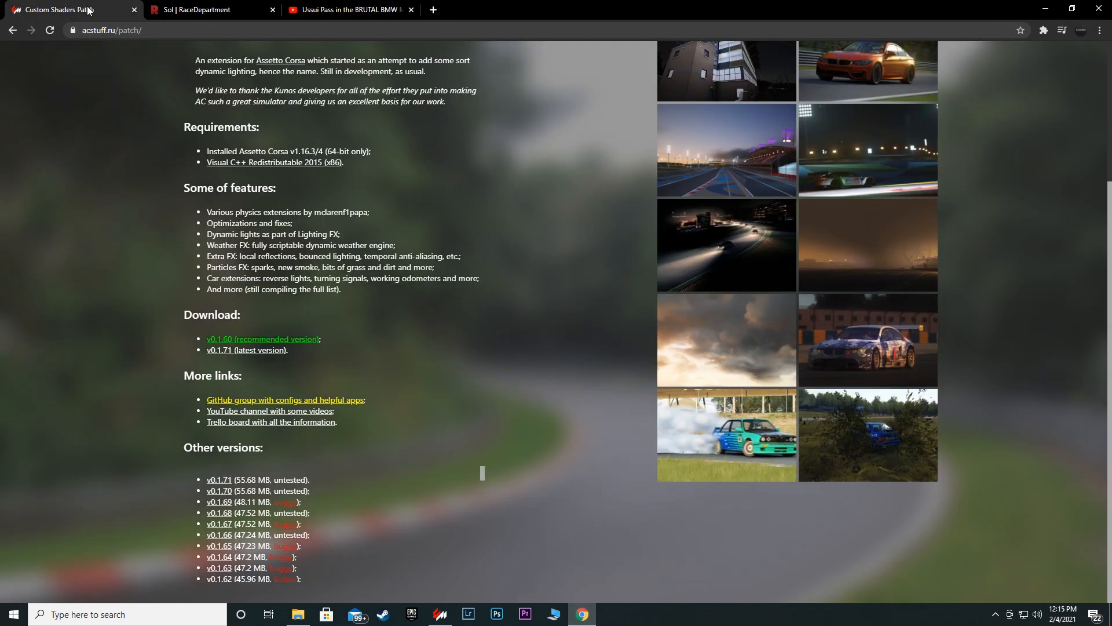
{"action": "mouse_move", "coordinate": [181, 381]}
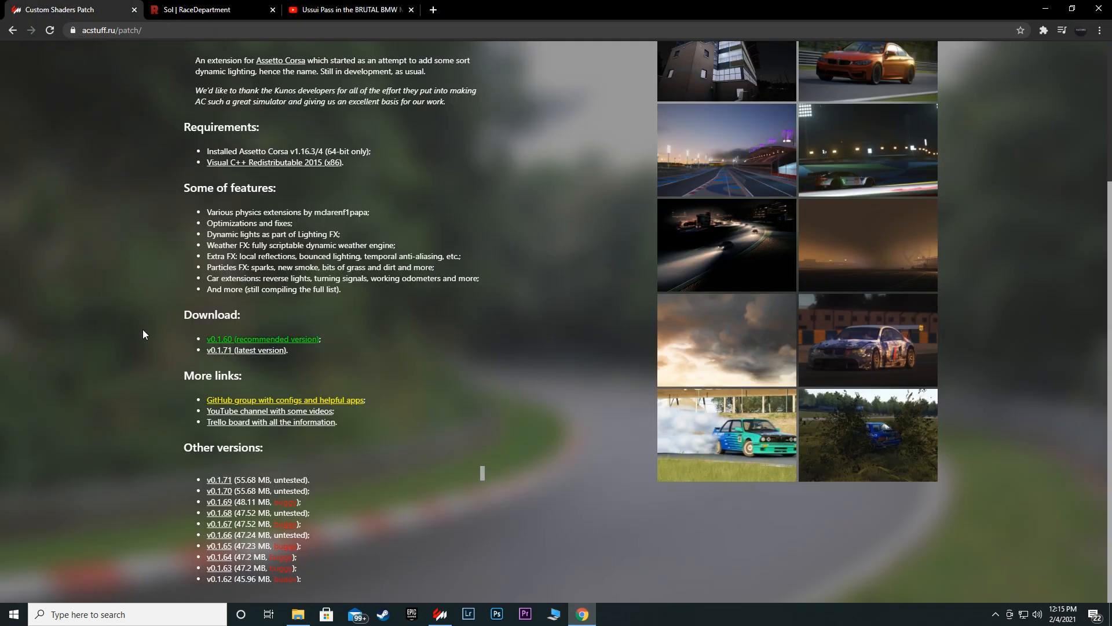
{"action": "mouse_move", "coordinate": [168, 378]}
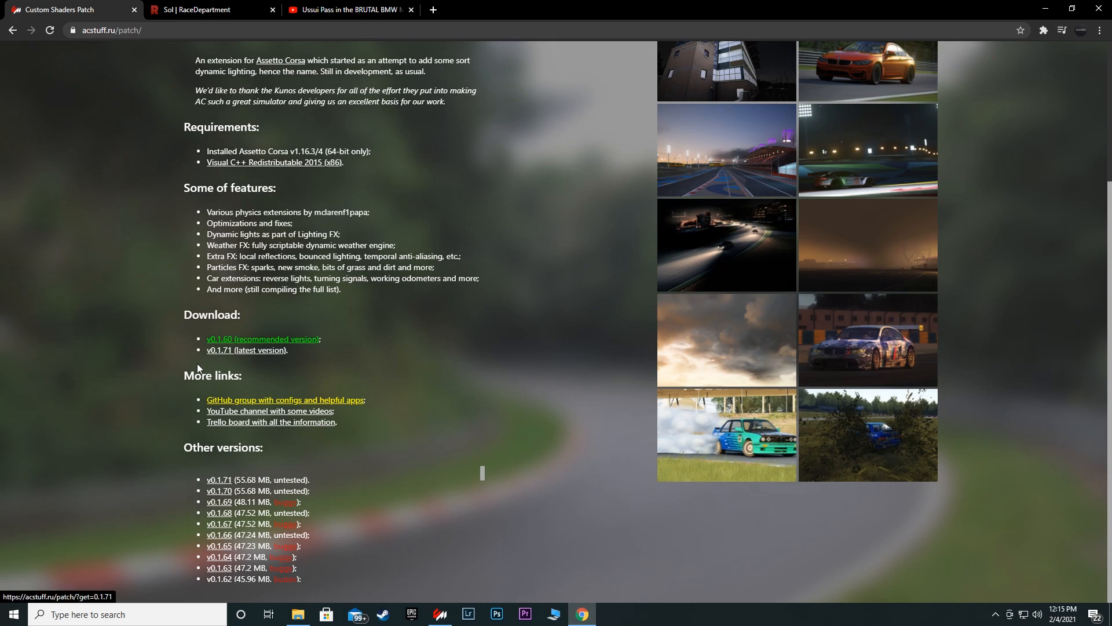
{"action": "mouse_move", "coordinate": [248, 358]}
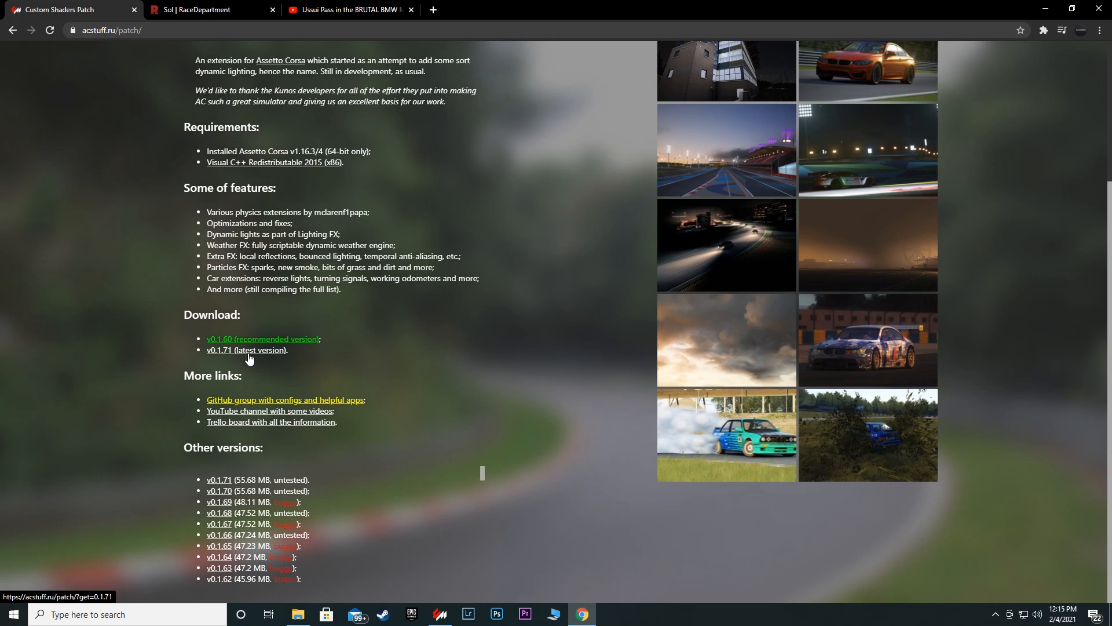
{"action": "mouse_move", "coordinate": [225, 358]}
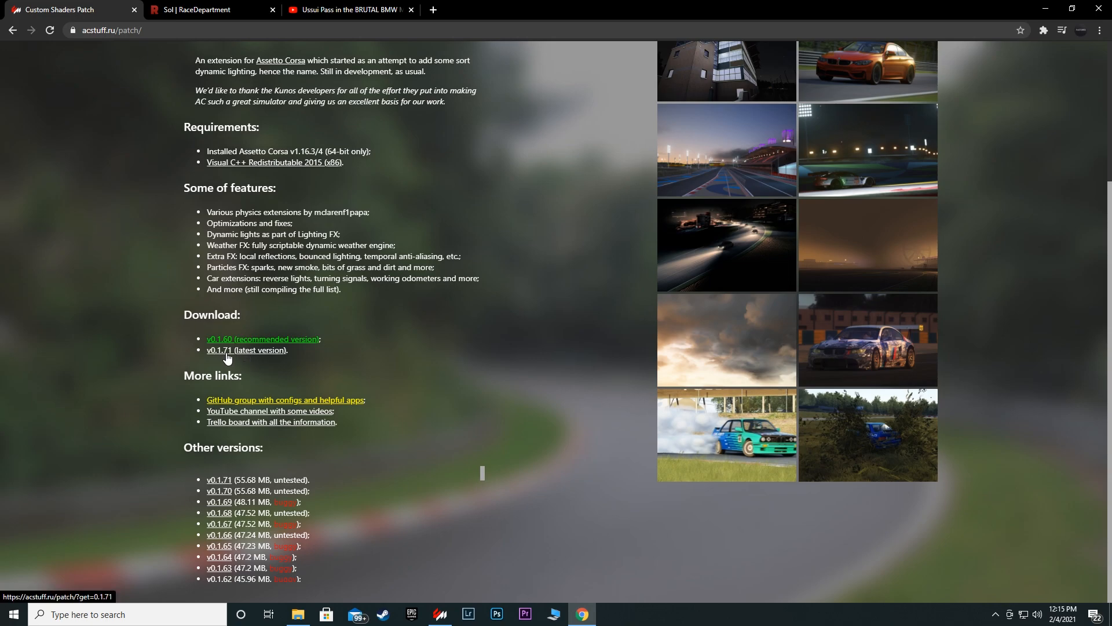
{"action": "mouse_move", "coordinate": [598, 297]}
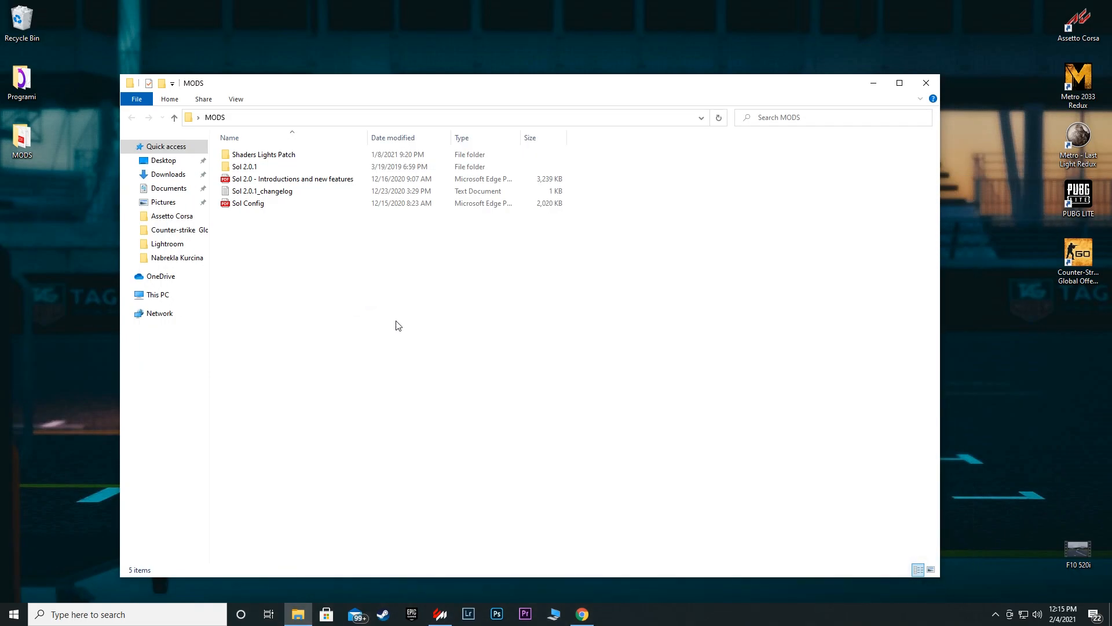
Step: Browse into Shaders Lights Patch and its extension folder to view the contents
{"action": "double_click", "coordinate": [263, 154]}
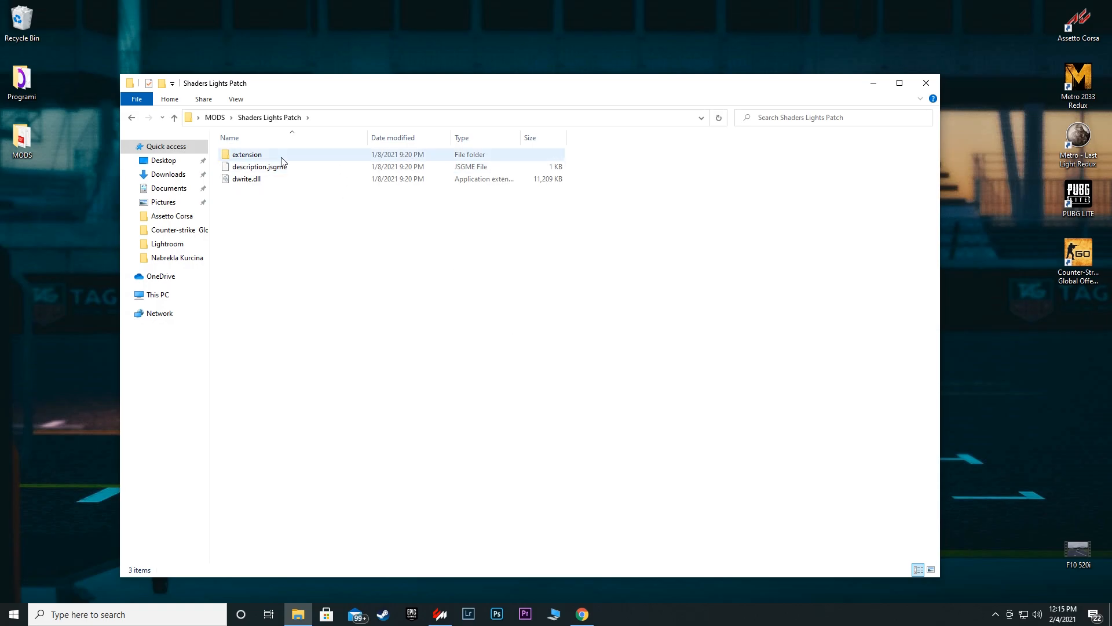
{"action": "double_click", "coordinate": [247, 154]}
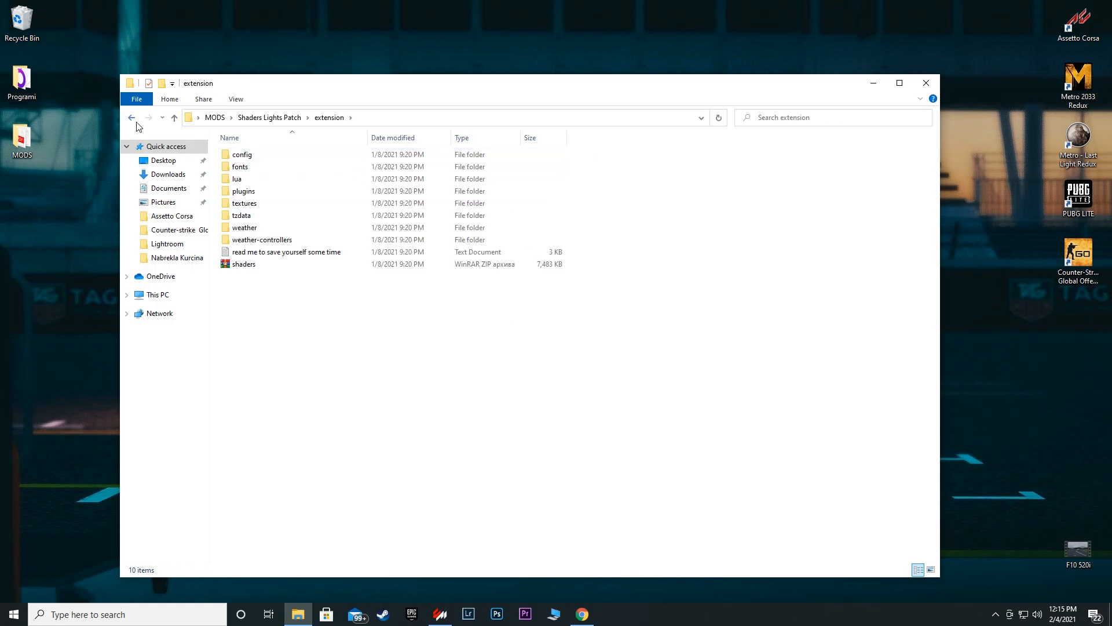
{"action": "left_click", "coordinate": [131, 117]}
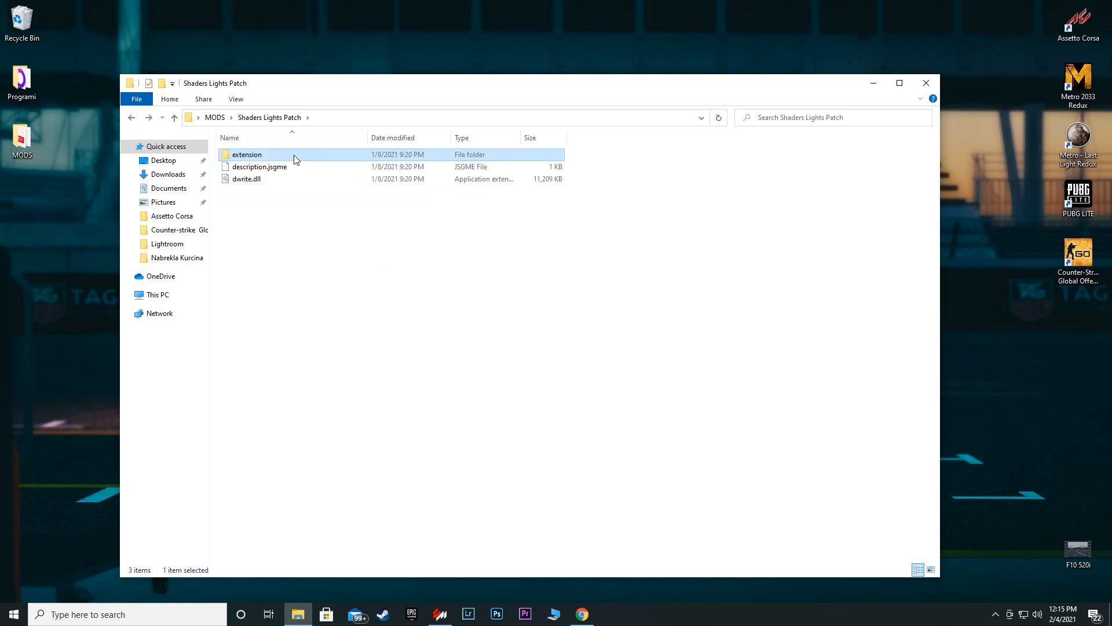
{"action": "mouse_move", "coordinate": [294, 158]}
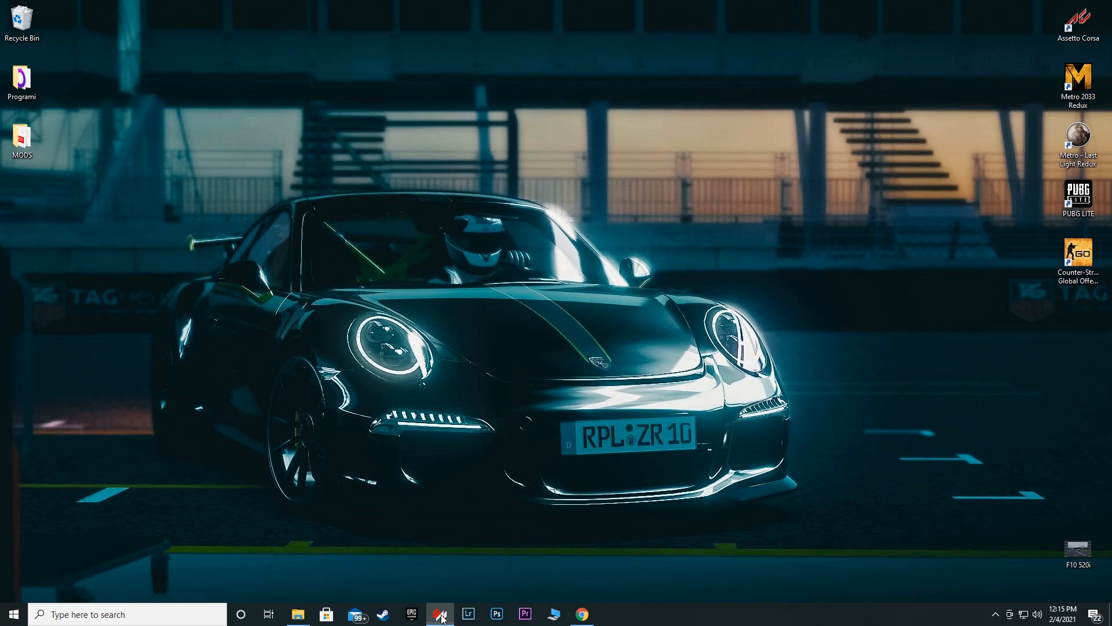
Step: Install Custom Shaders Patch from Content Manager's Settings page
{"action": "left_click", "coordinate": [439, 614]}
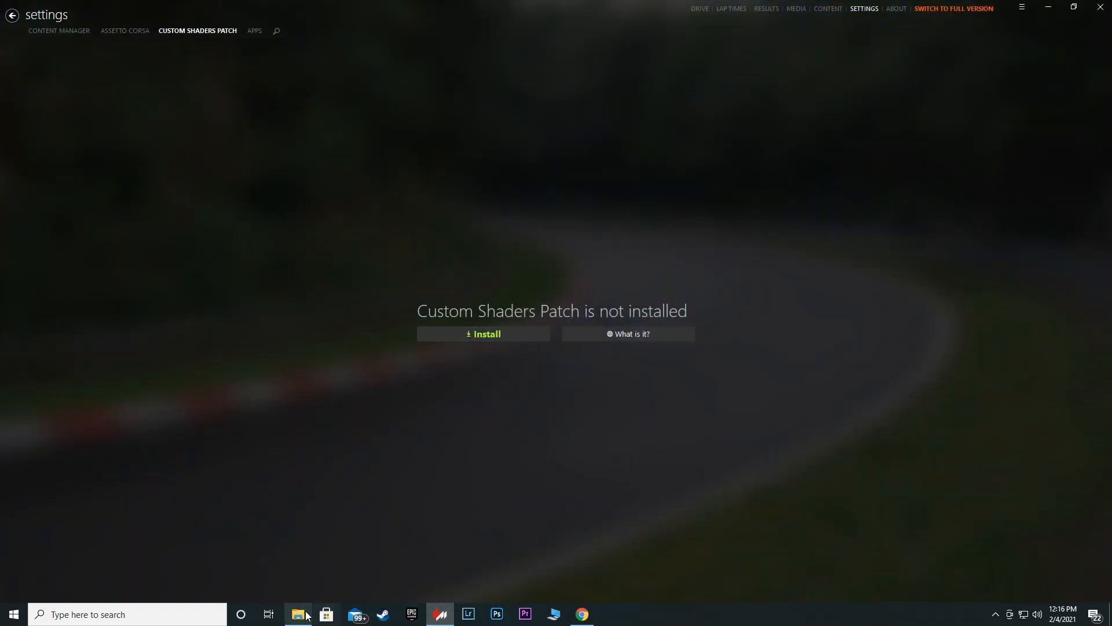
{"action": "left_click", "coordinate": [297, 615]}
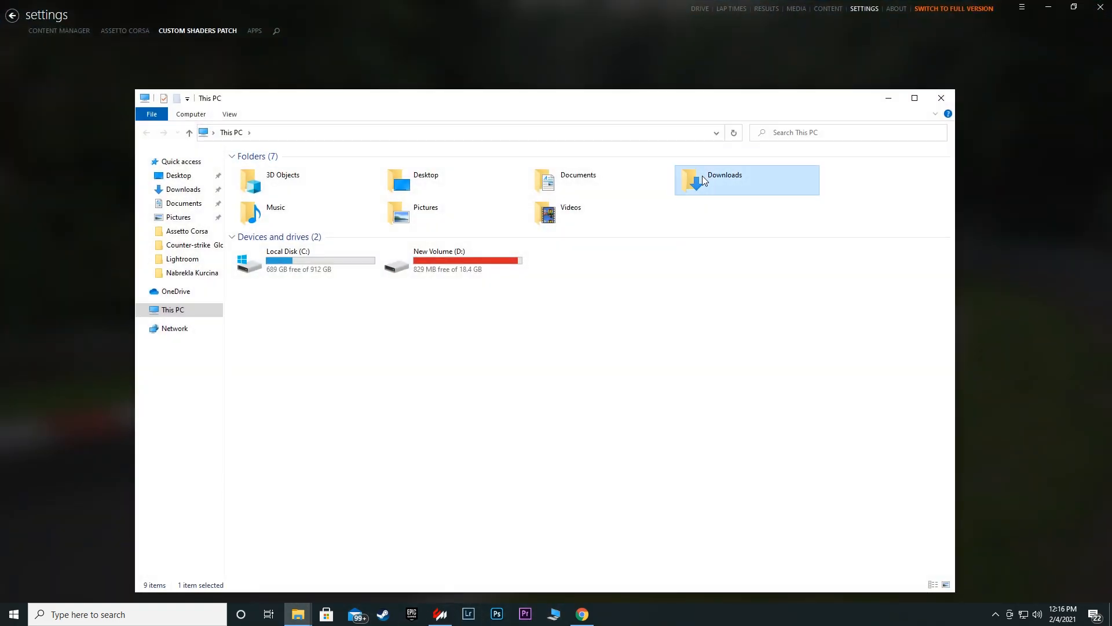
{"action": "double_click", "coordinate": [724, 175]}
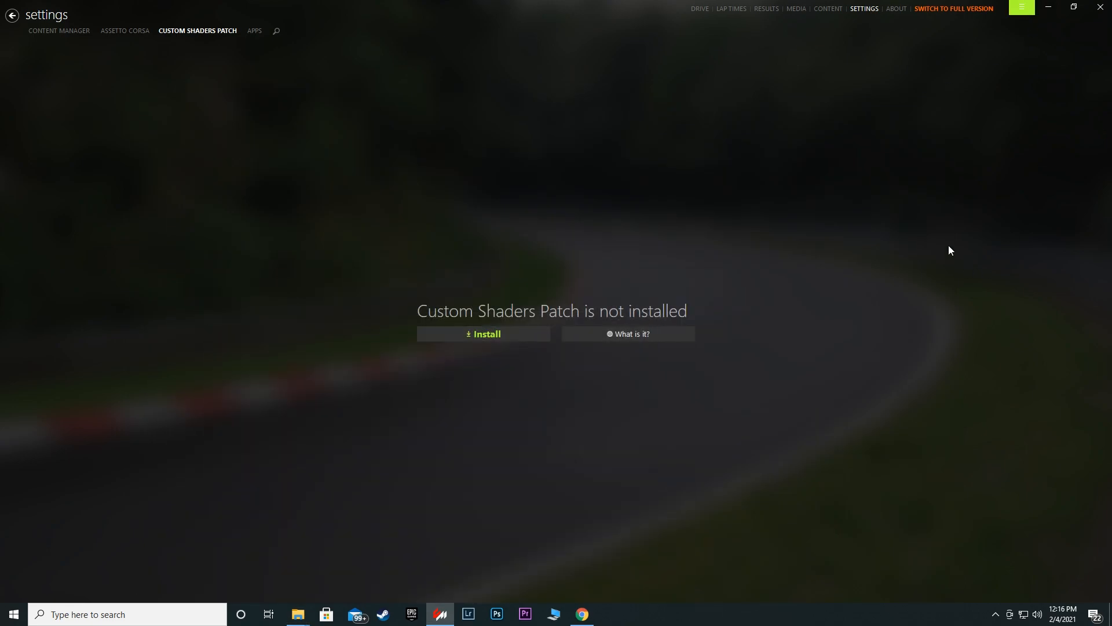
{"action": "left_click", "coordinate": [1021, 7]}
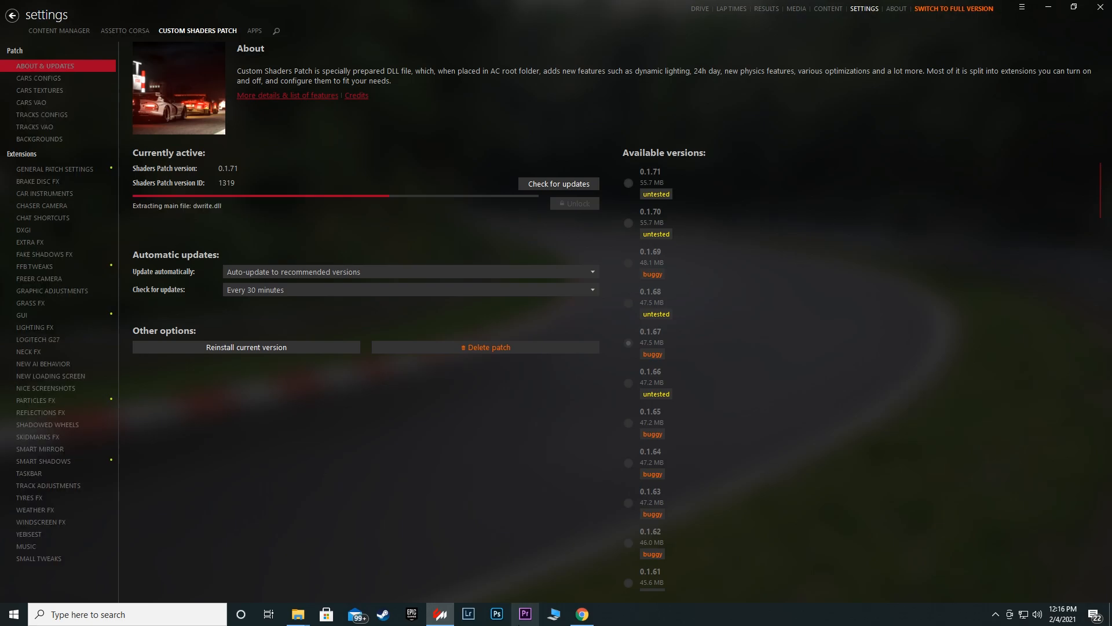
Step: Downgrade the patch to version 0.1.67 and check for updates
{"action": "left_click", "coordinate": [581, 614]}
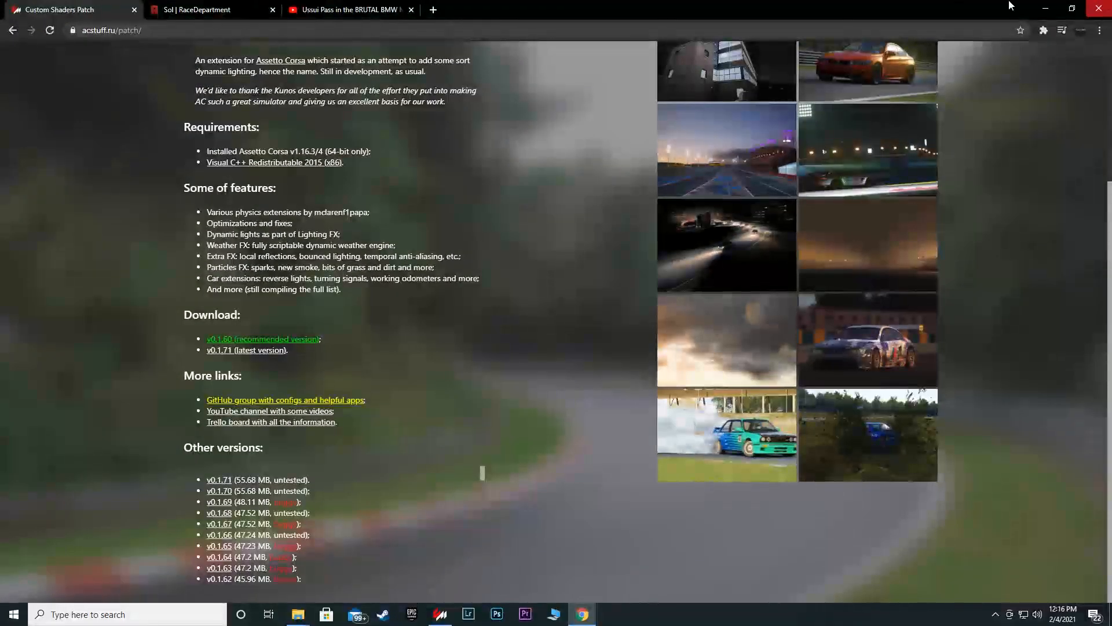
{"action": "left_click", "coordinate": [439, 619]}
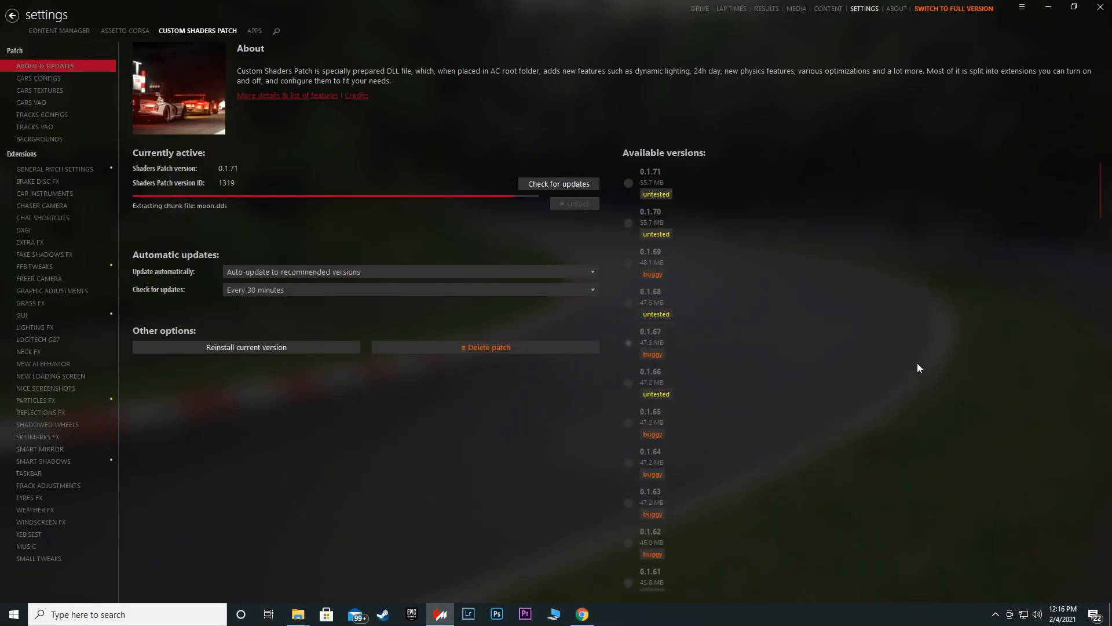
{"action": "left_click", "coordinate": [627, 343]}
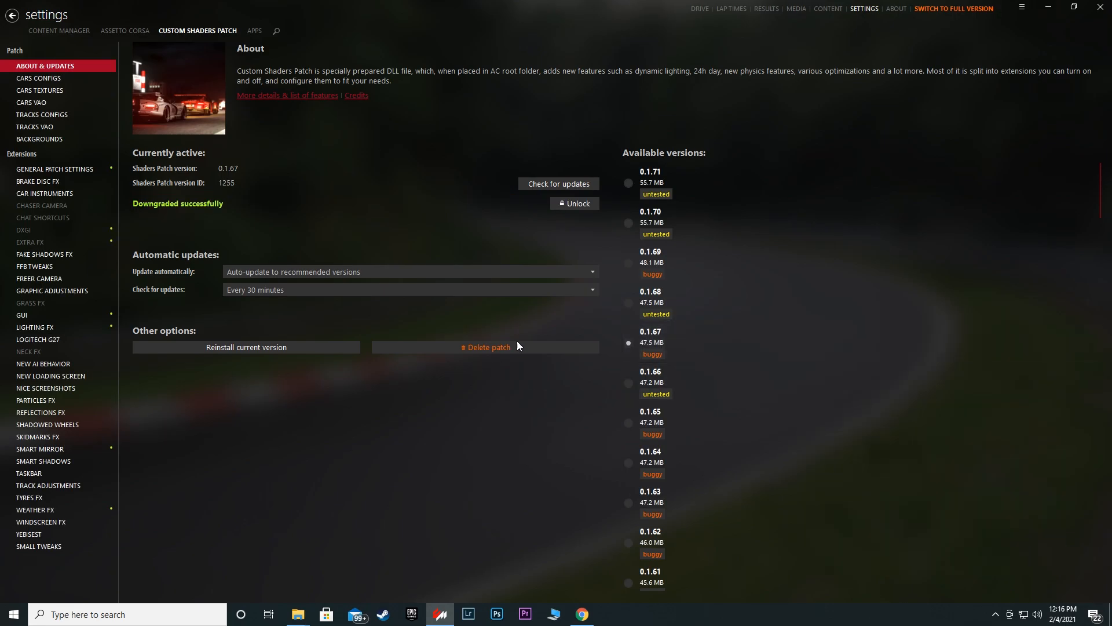
{"action": "mouse_move", "coordinate": [305, 245]}
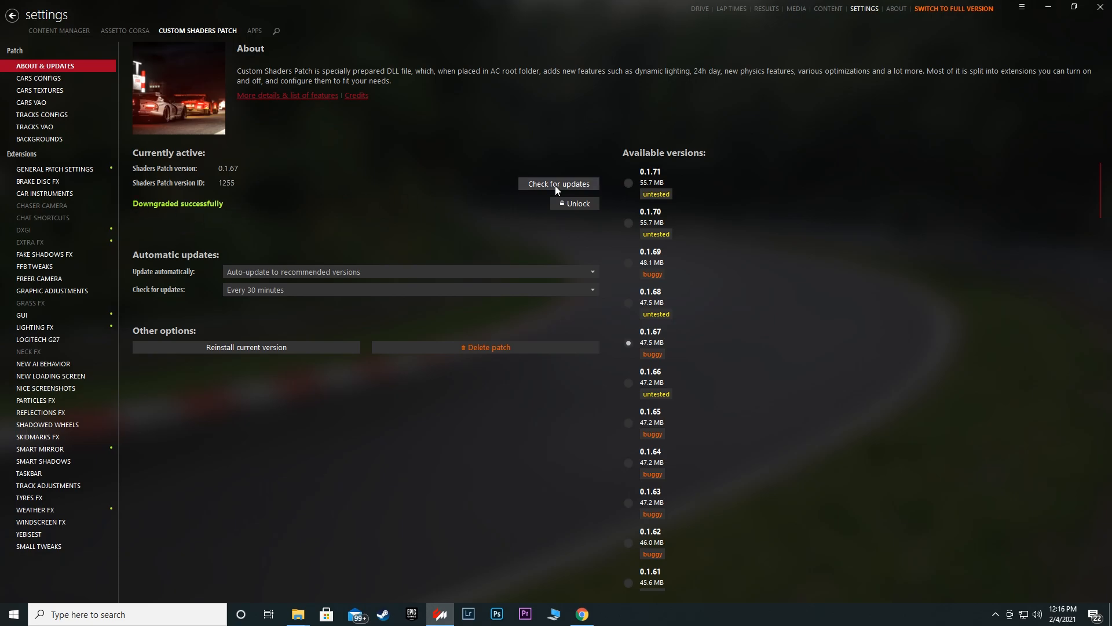
{"action": "left_click", "coordinate": [559, 184]}
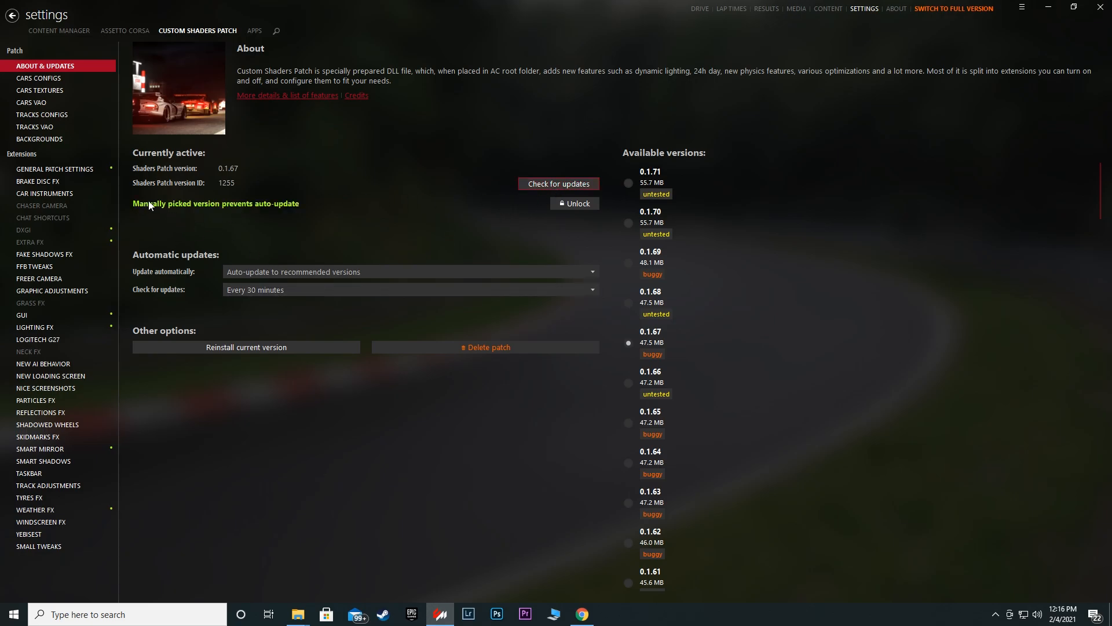
{"action": "mouse_move", "coordinate": [527, 330]}
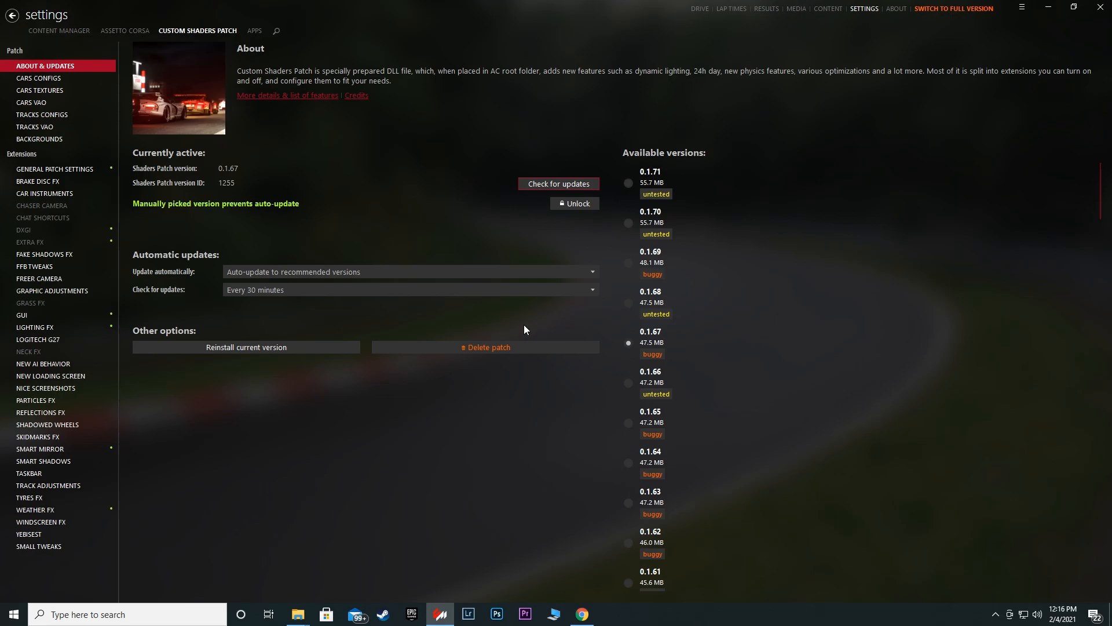
{"action": "mouse_move", "coordinate": [816, 225]}
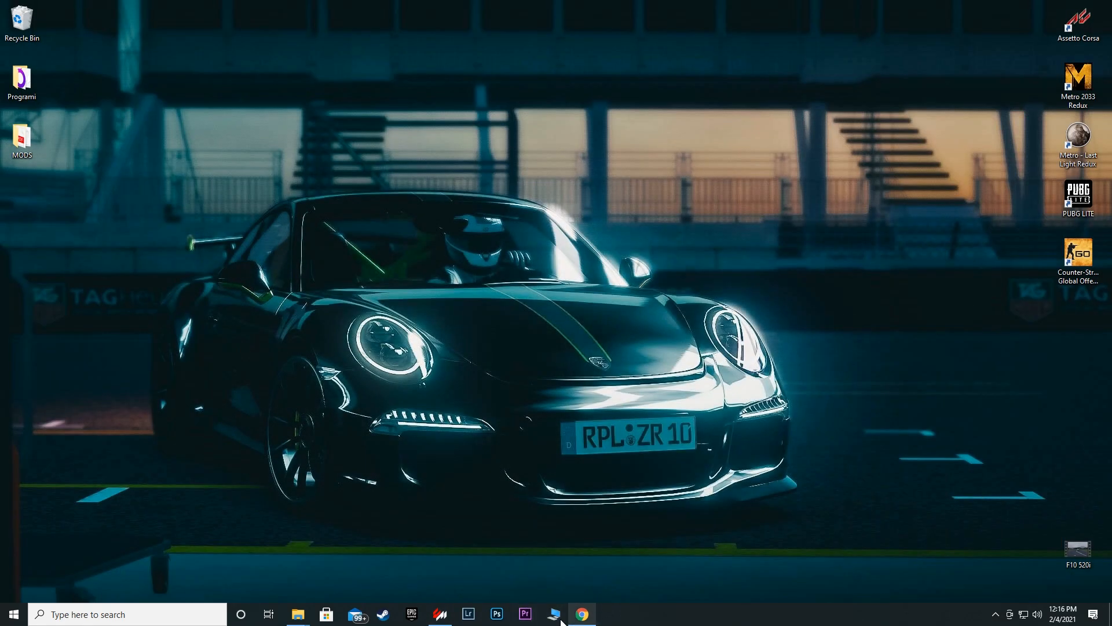
Step: Open MODS > Sol 2.0.1 in one window and Steam's assettocorsa folder in another
{"action": "left_click", "coordinate": [297, 614]}
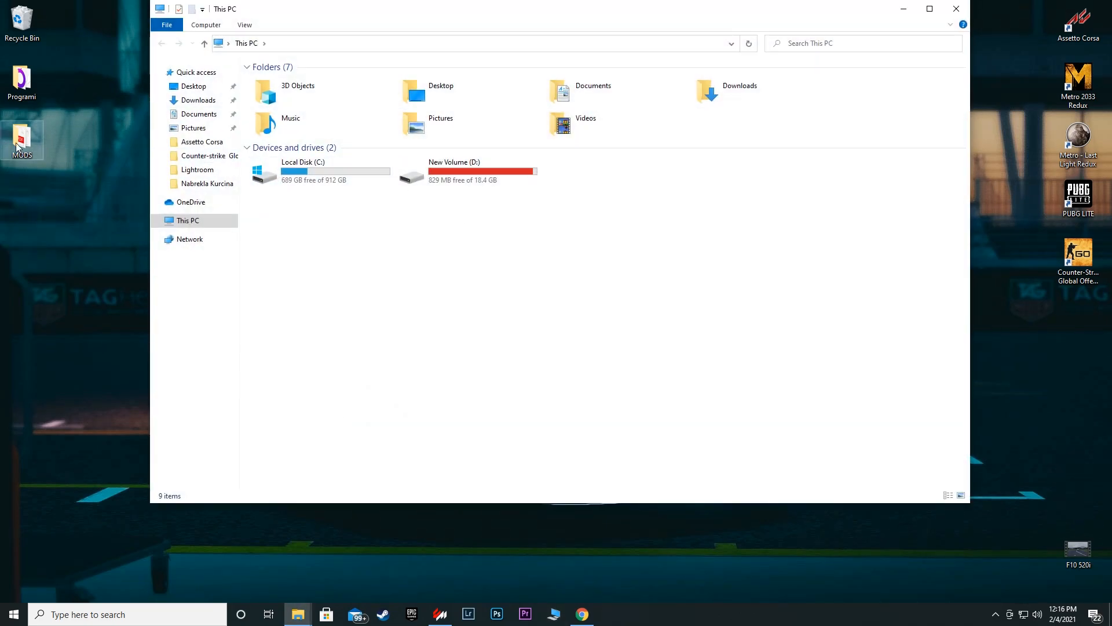
{"action": "double_click", "coordinate": [21, 140]}
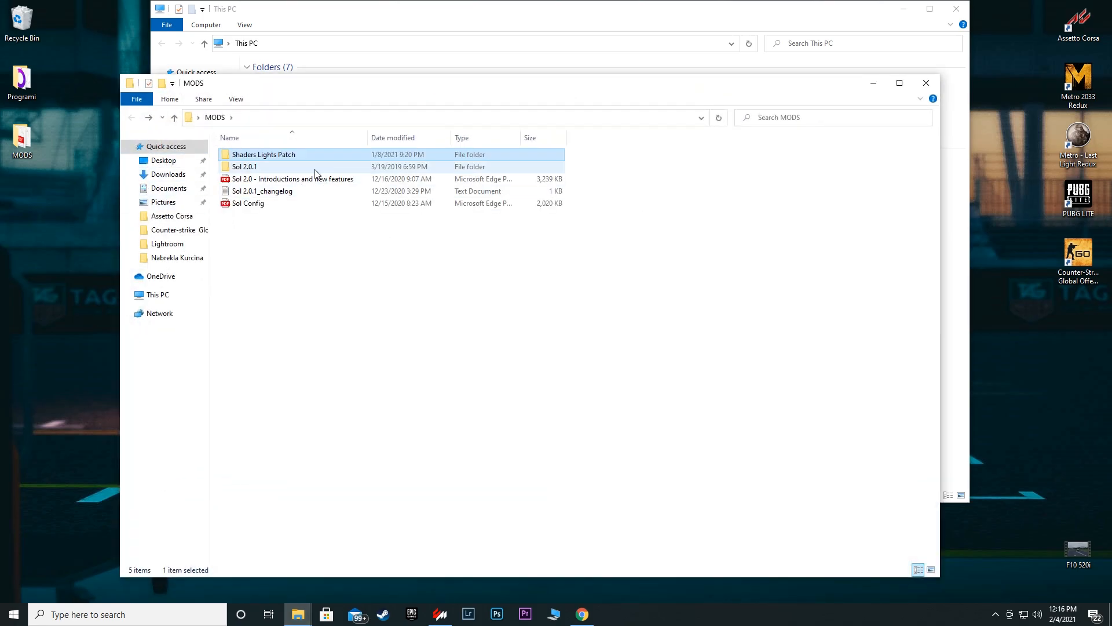
{"action": "double_click", "coordinate": [244, 167]}
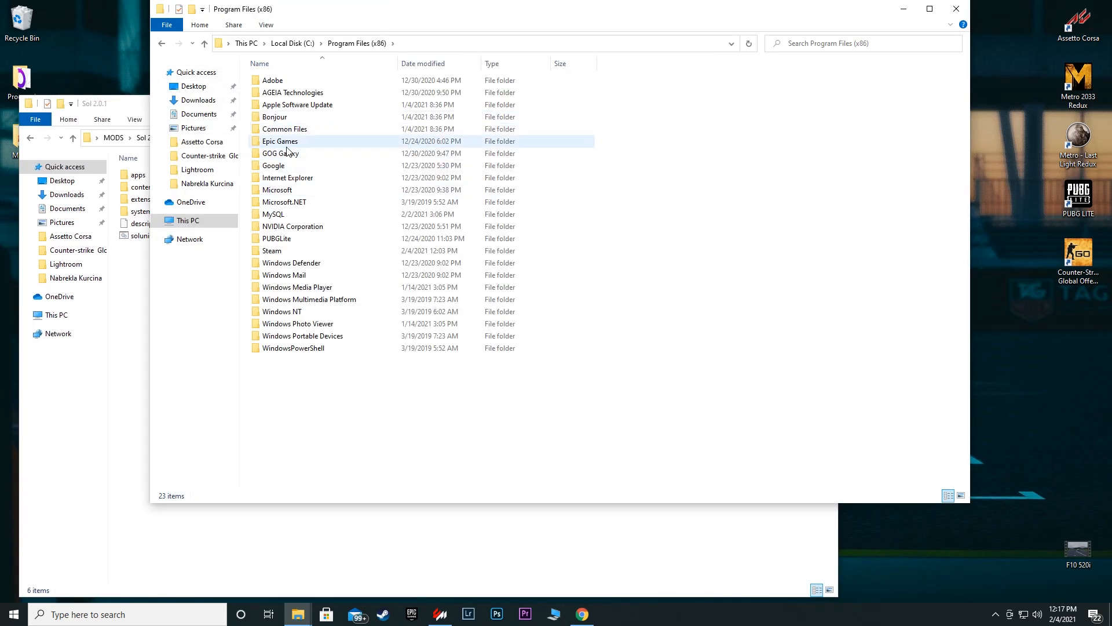
{"action": "double_click", "coordinate": [272, 250]}
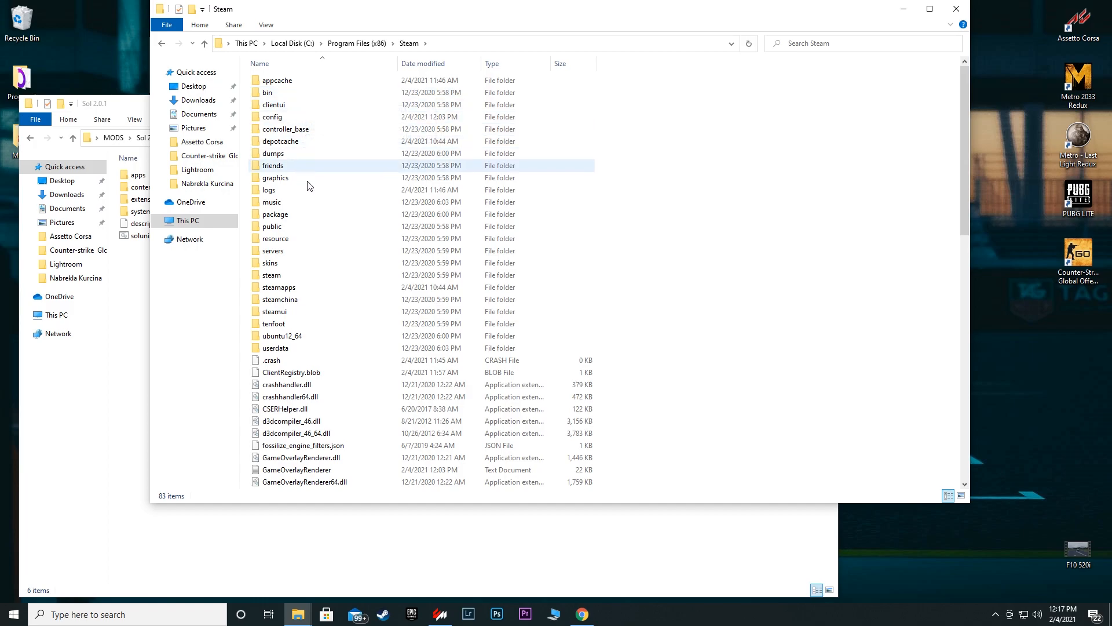
{"action": "mouse_move", "coordinate": [705, 277]}
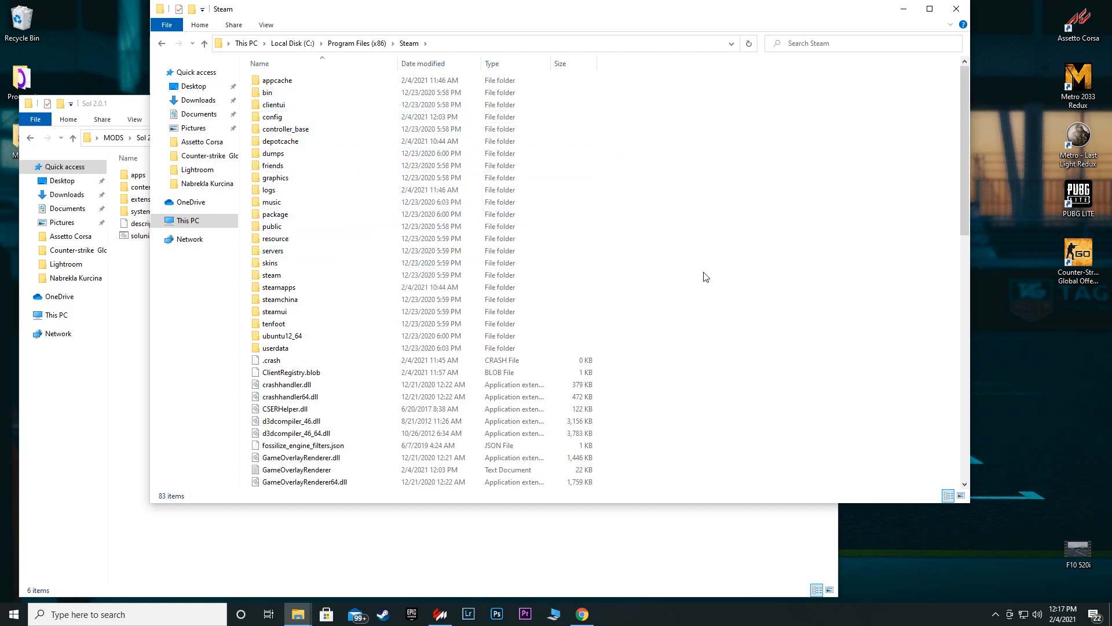
{"action": "left_click", "coordinate": [271, 227]}
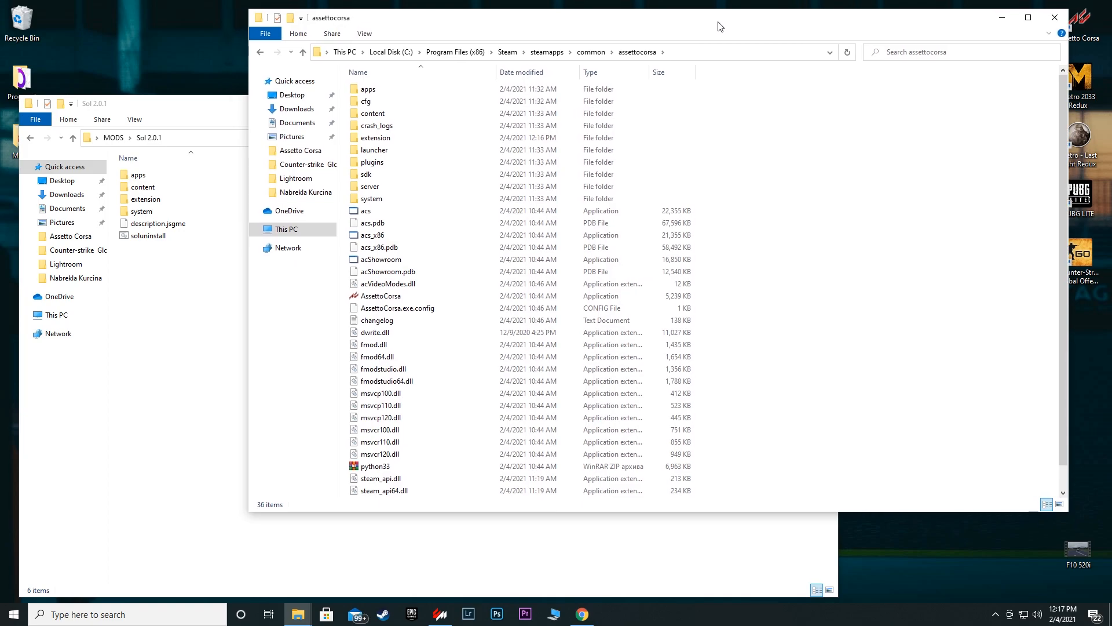
{"action": "mouse_move", "coordinate": [724, 187]}
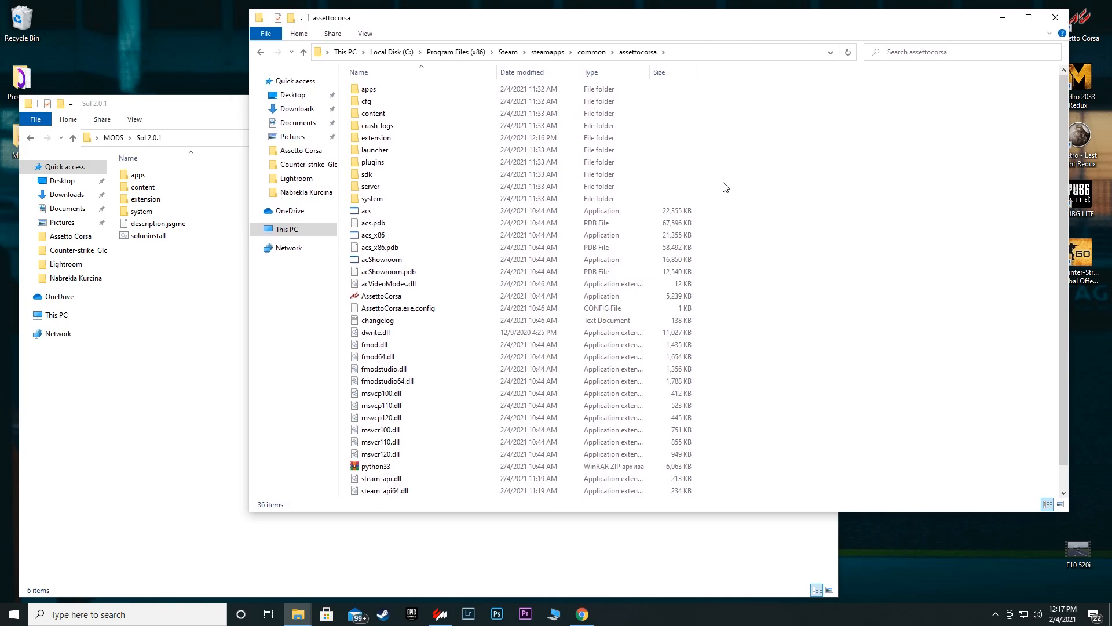
Step: Copy the Sol 2.0.1 files into assettocorsa, reaching the prompt about two same-named files
{"action": "left_click", "coordinate": [147, 236]}
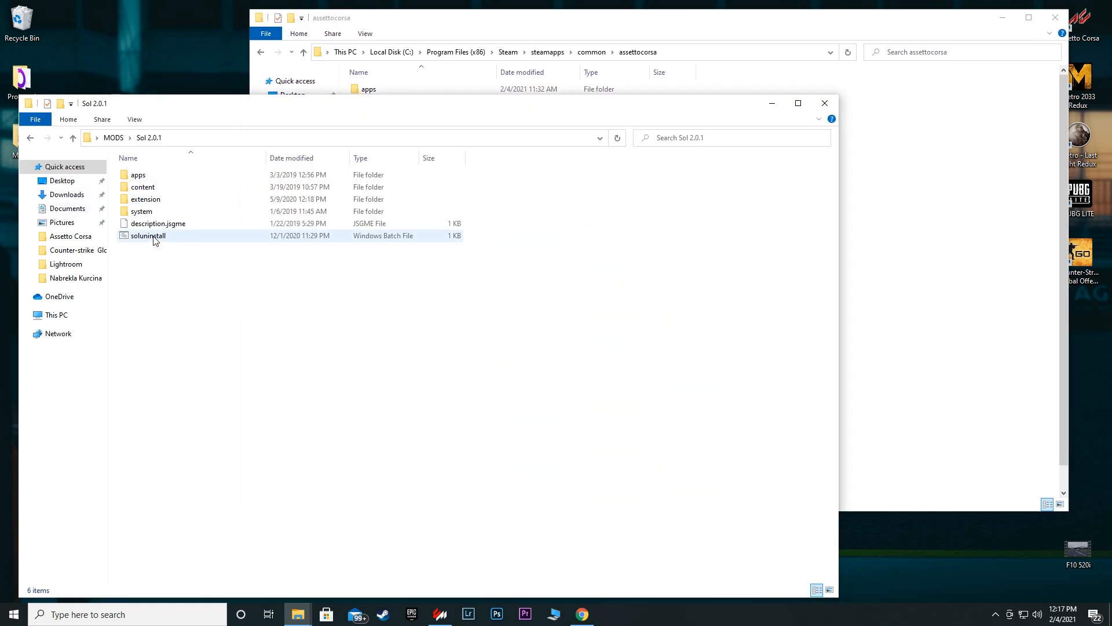
{"action": "left_click", "coordinate": [147, 235]}
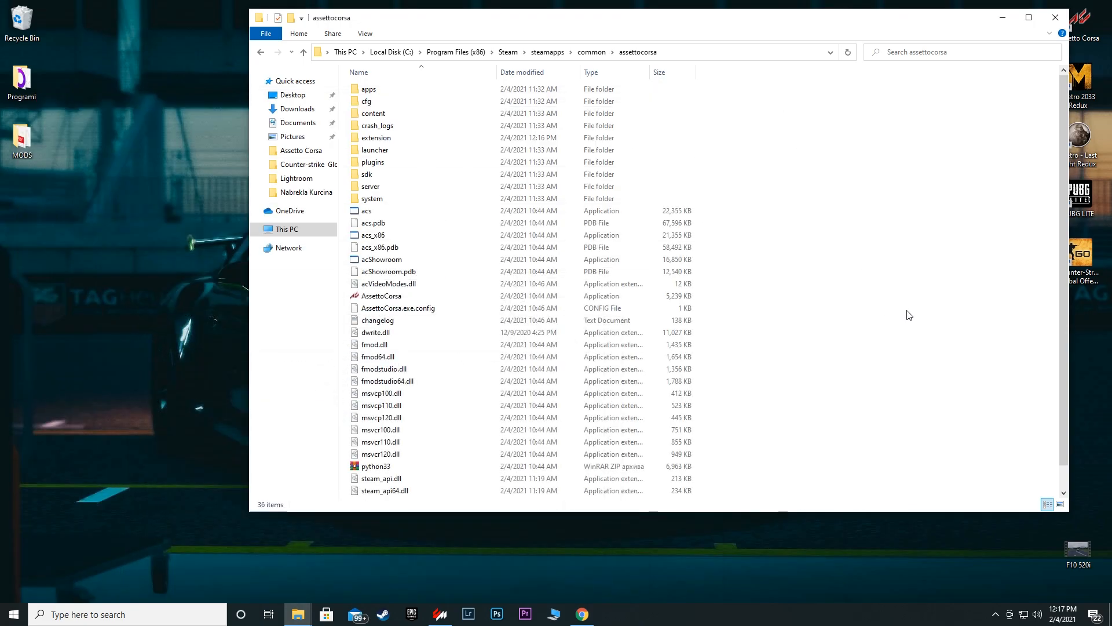
{"action": "left_click", "coordinate": [383, 369]}
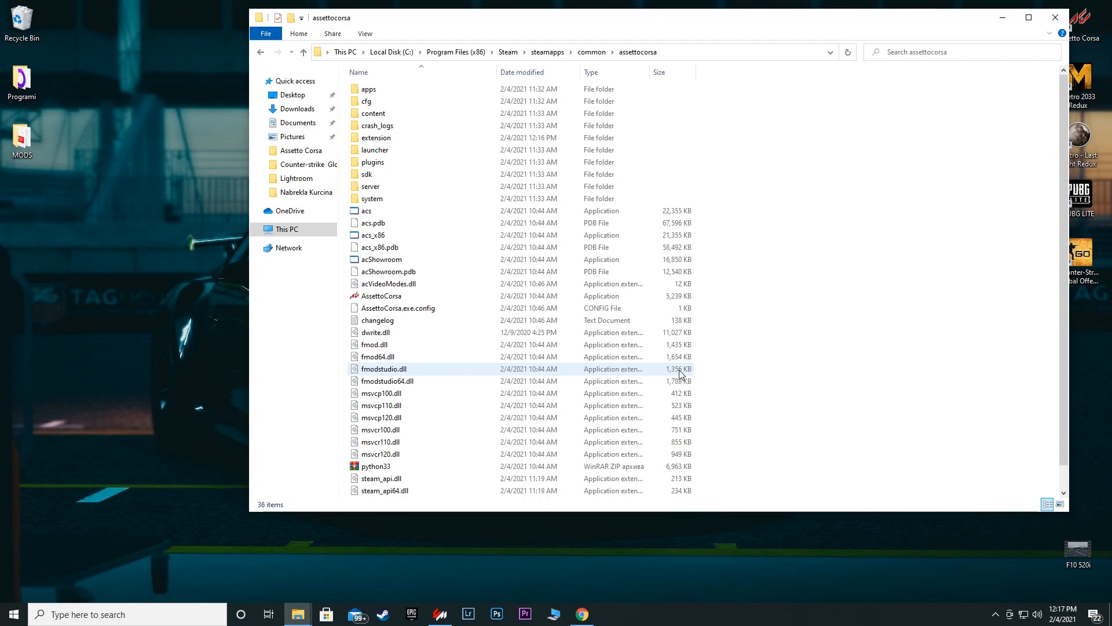
{"action": "mouse_move", "coordinate": [297, 614]}
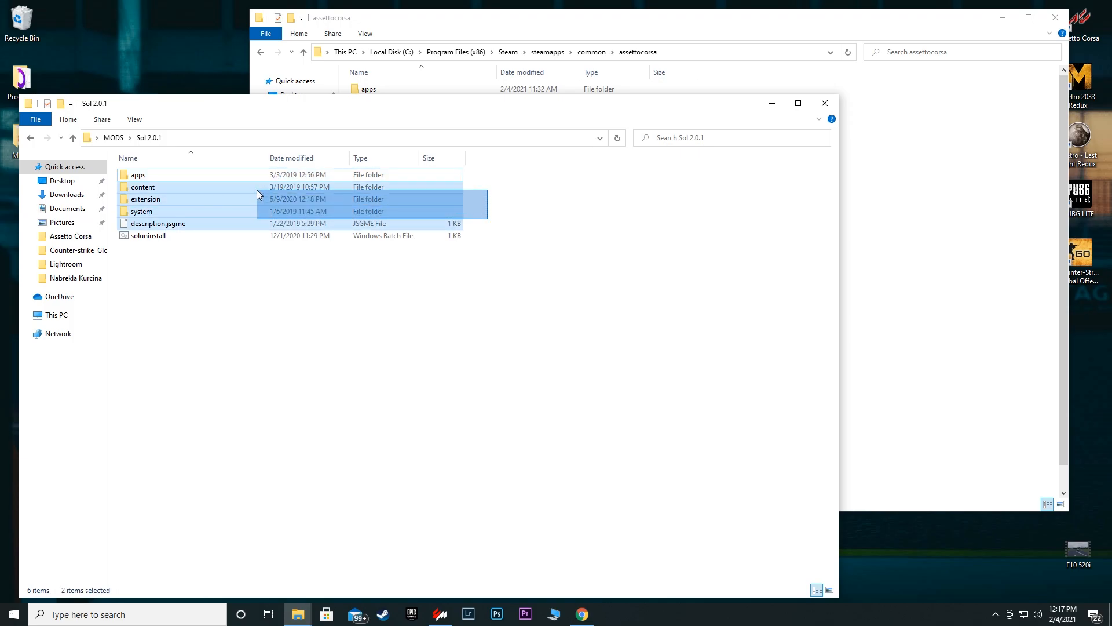
{"action": "right_click", "coordinate": [158, 223]}
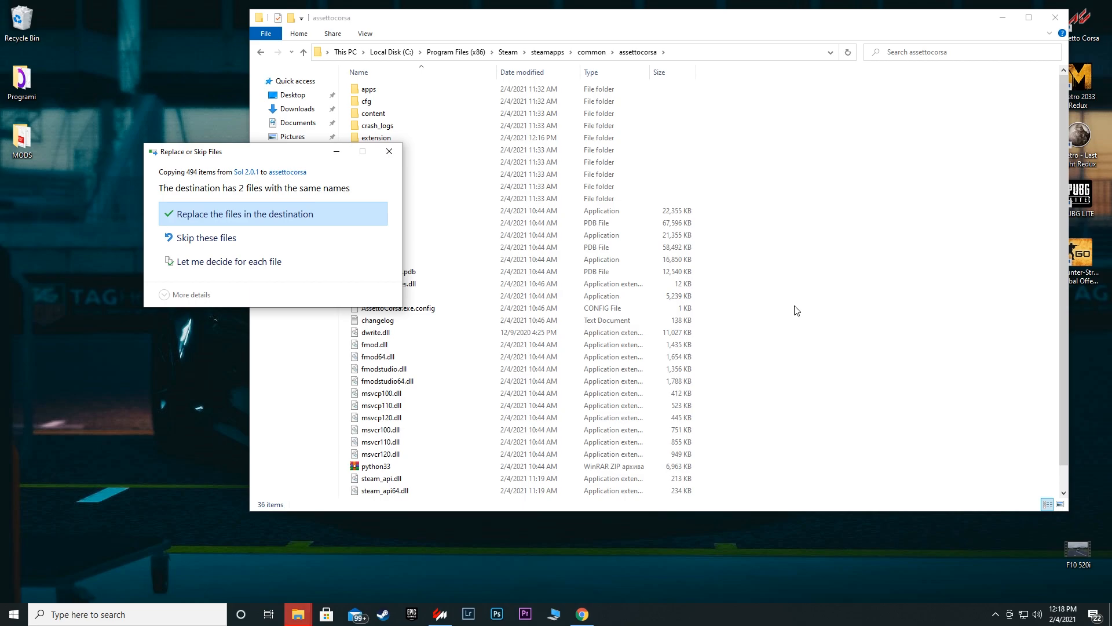
Step: Replace the two same-named files, then close the assettocorsa folder window
{"action": "left_click", "coordinate": [246, 214]}
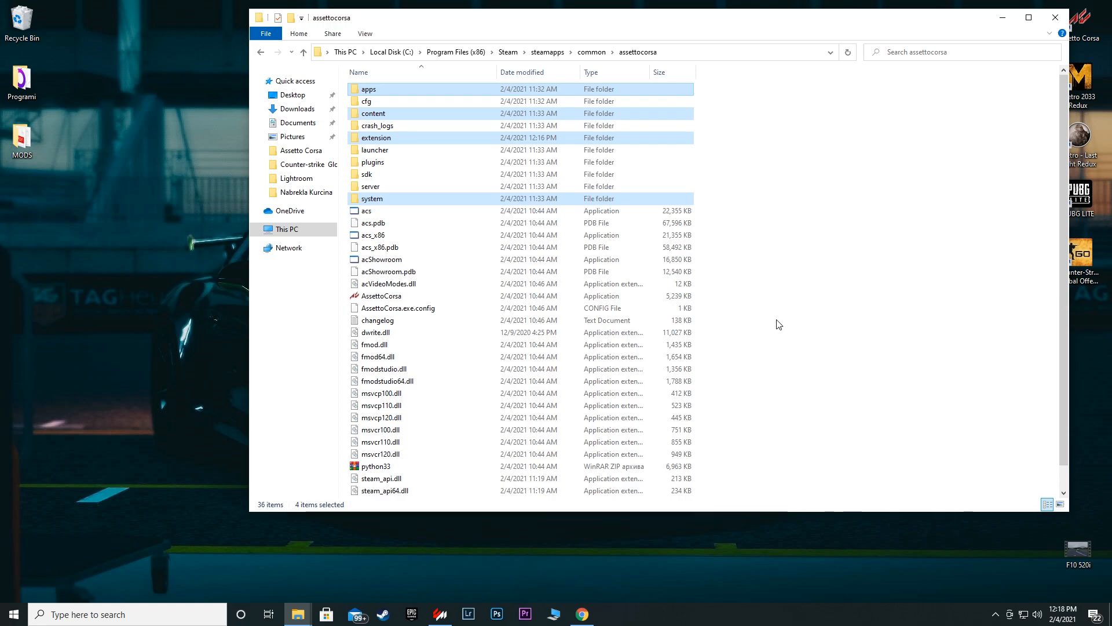
{"action": "mouse_move", "coordinate": [945, 23]}
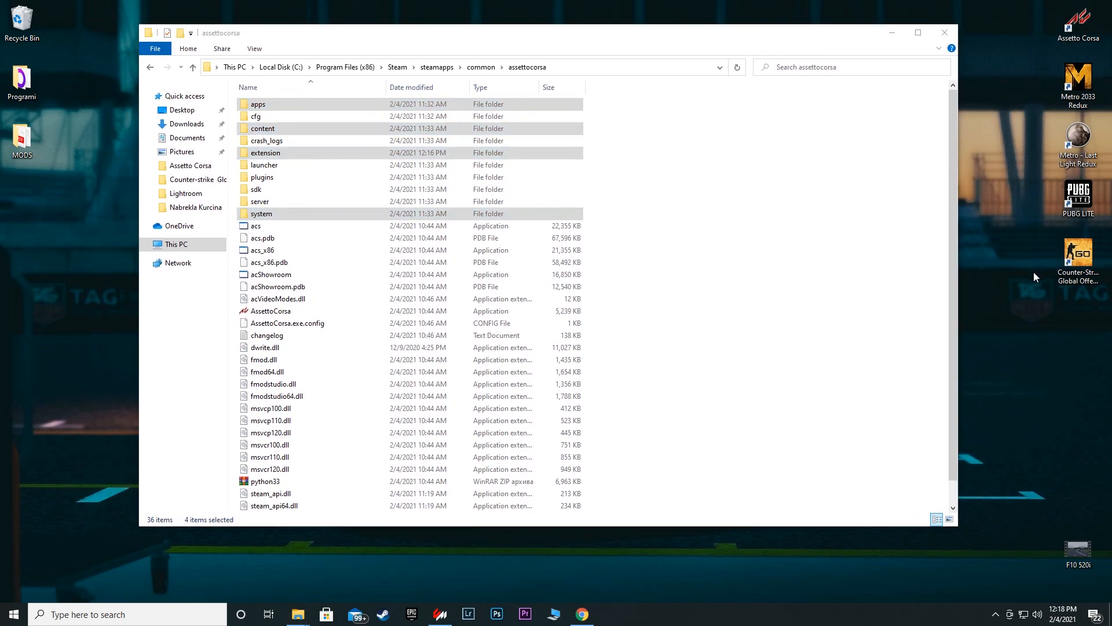
{"action": "mouse_move", "coordinate": [1033, 279]}
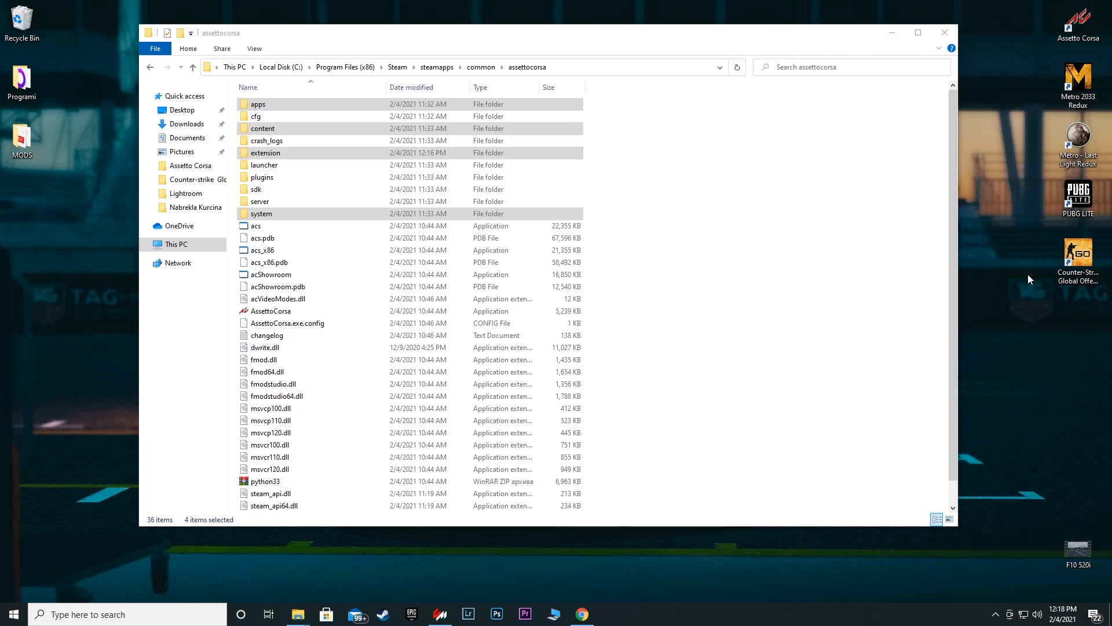
{"action": "left_click", "coordinate": [557, 176]}
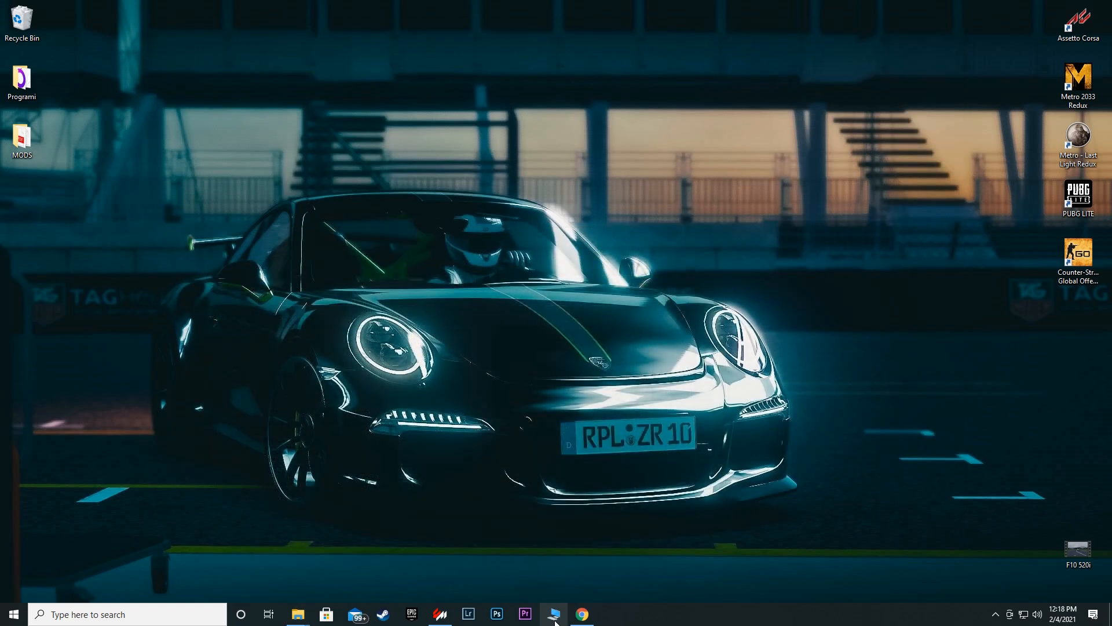
Step: Scroll through the Custom Shaders Patch General Patch Settings page, then switch back to Chrome
{"action": "left_click", "coordinate": [439, 614]}
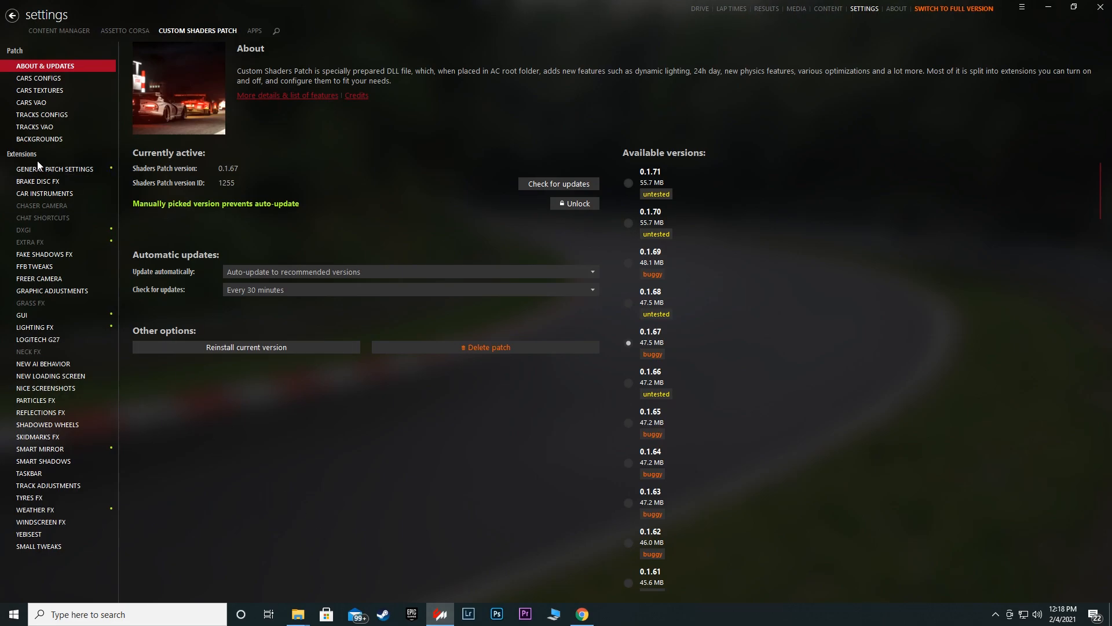
{"action": "left_click", "coordinate": [54, 169]}
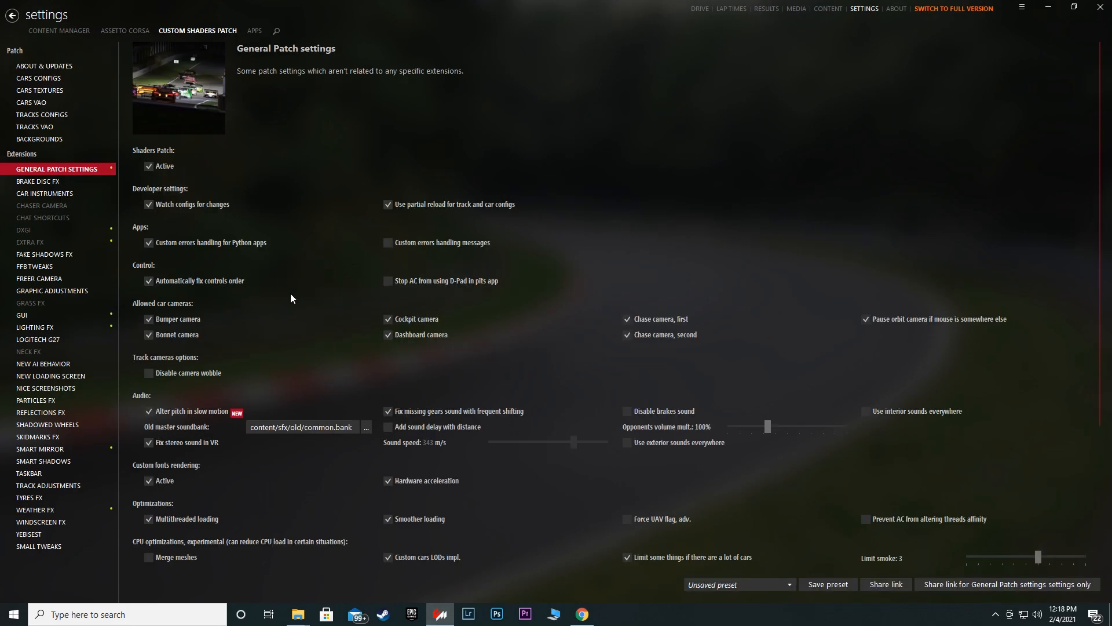
{"action": "scroll", "scroll_direction": "down", "scroll_amount": 3}
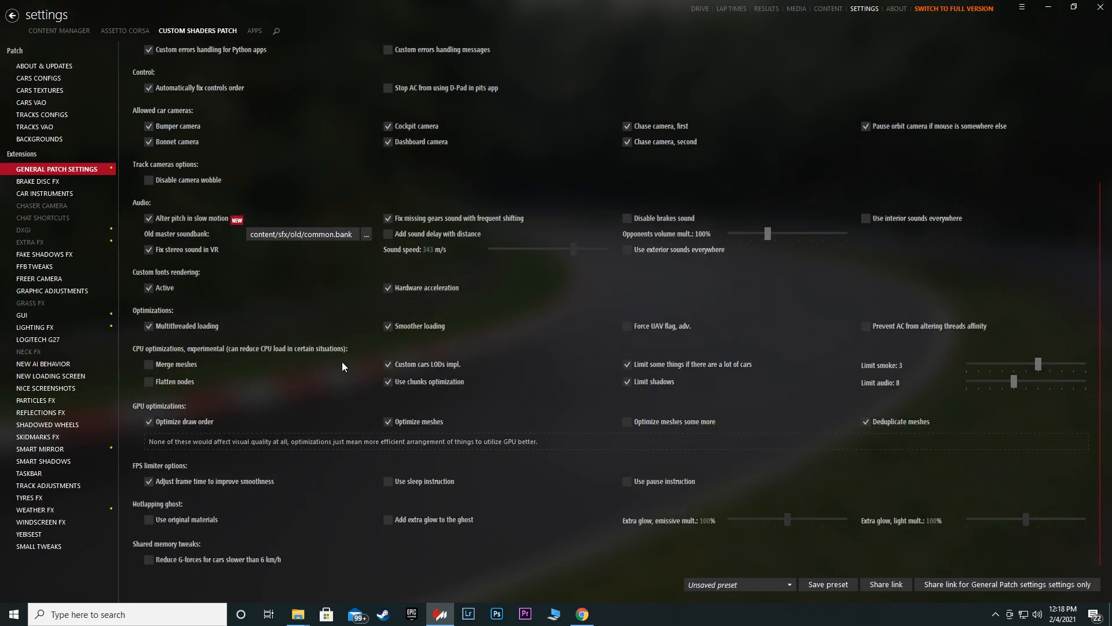
{"action": "scroll", "scroll_direction": "up", "scroll_amount": 3}
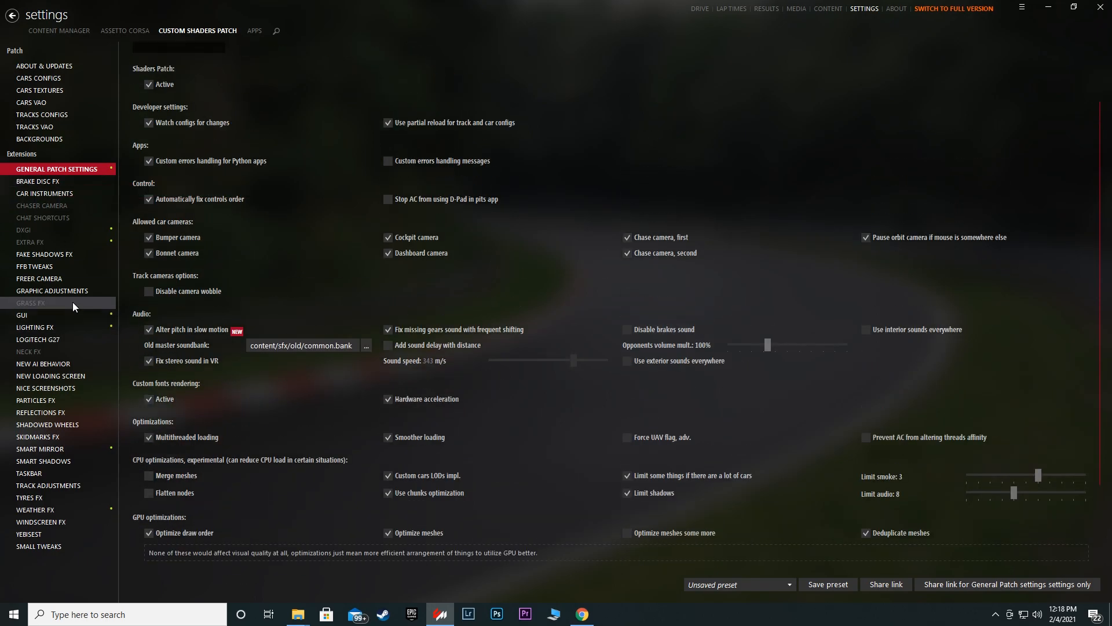
{"action": "left_click", "coordinate": [581, 614]}
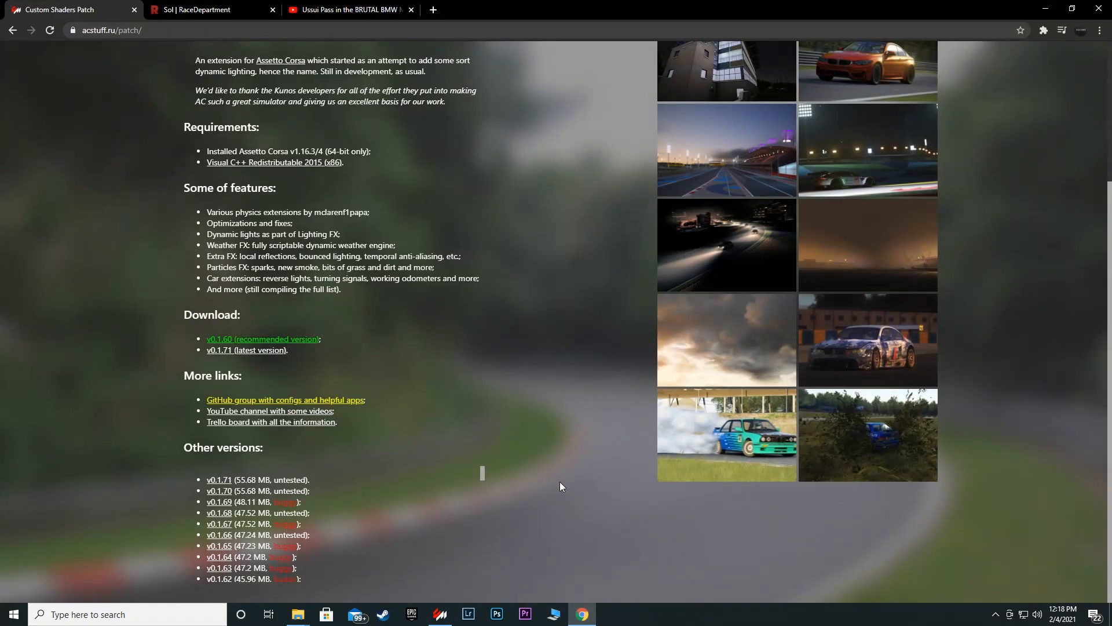
Step: Follow the YouTube comment's 'Ono kao' preset link and apply it in Content Manager
{"action": "left_click", "coordinate": [348, 9]}
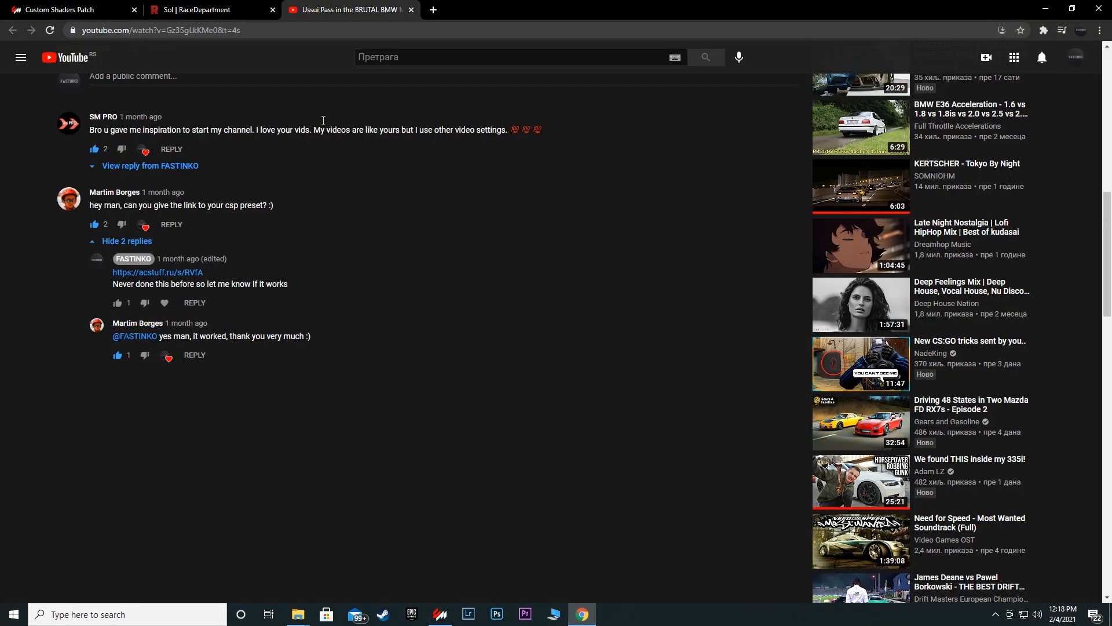
{"action": "left_click", "coordinate": [157, 272]}
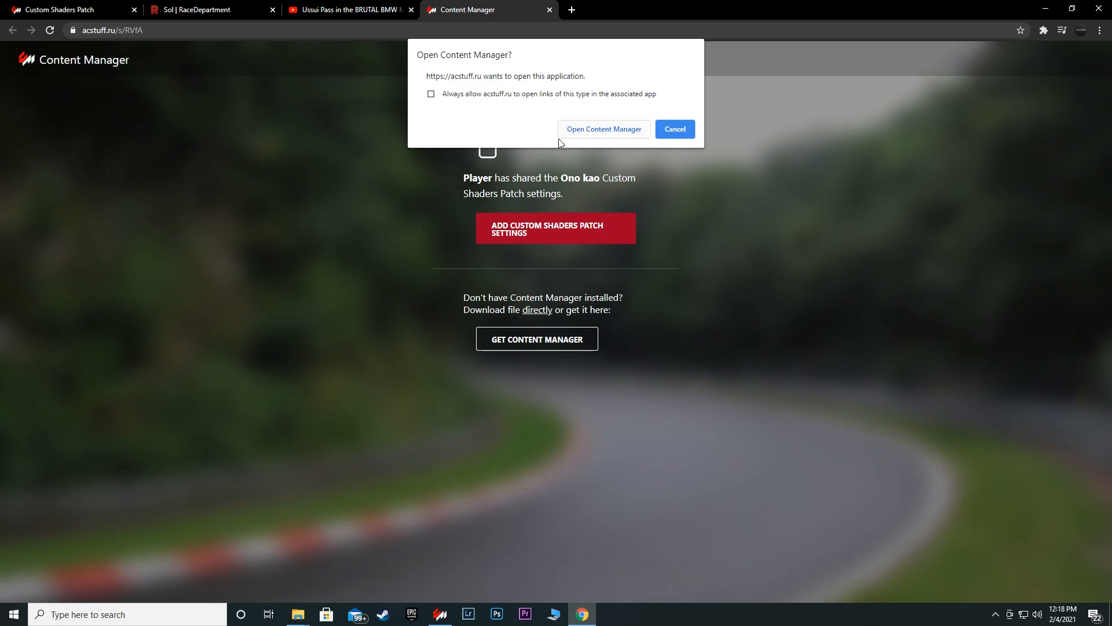
{"action": "mouse_move", "coordinate": [619, 138]}
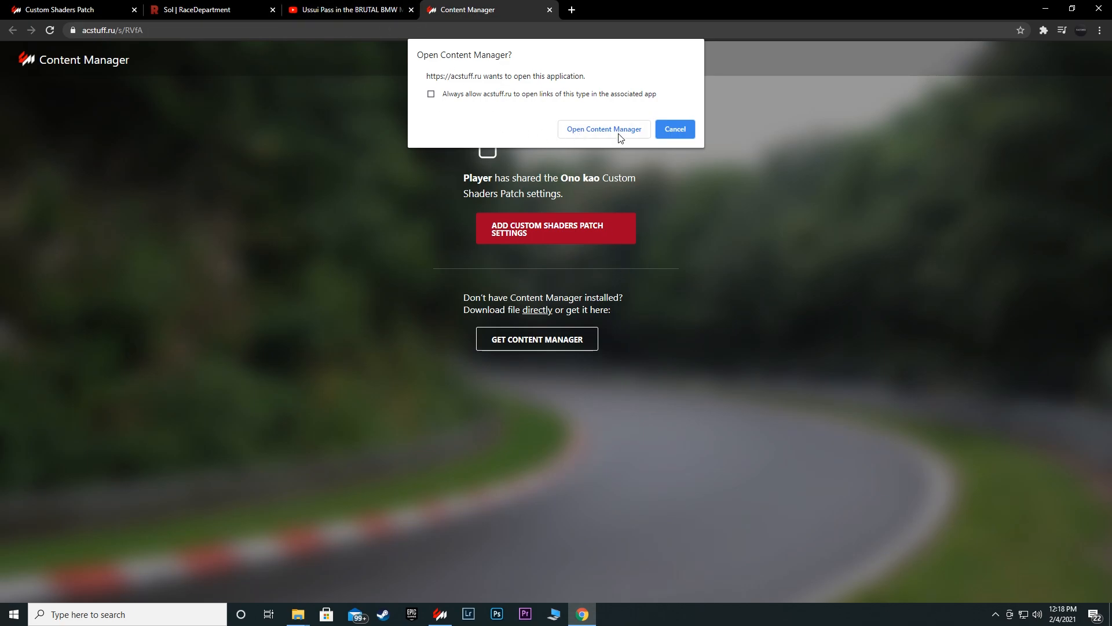
{"action": "mouse_move", "coordinate": [617, 153]}
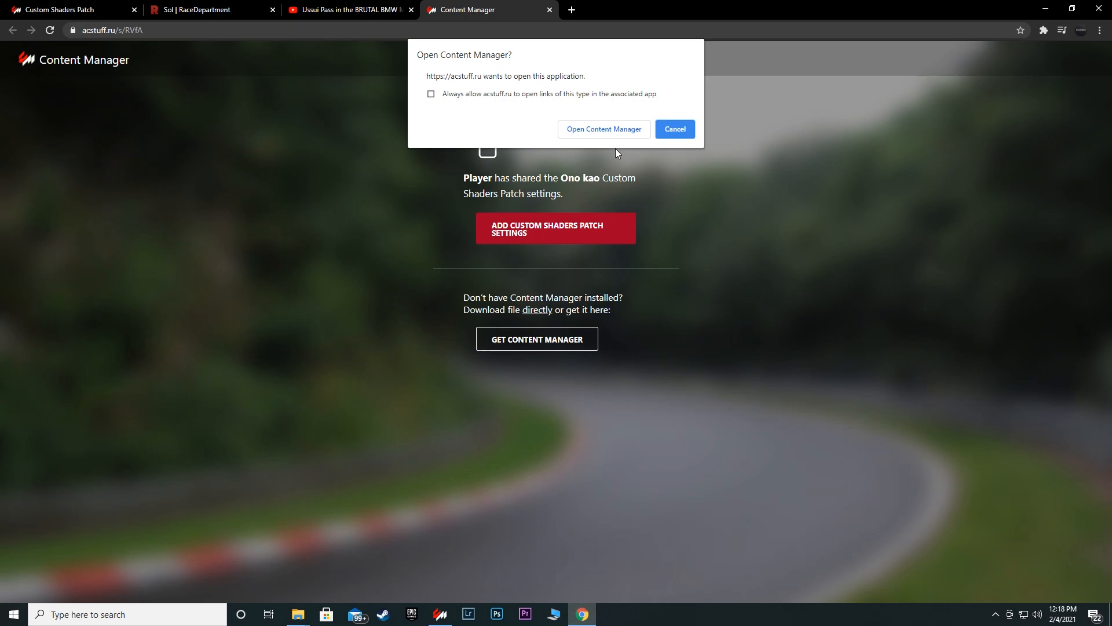
{"action": "left_click", "coordinate": [673, 129]}
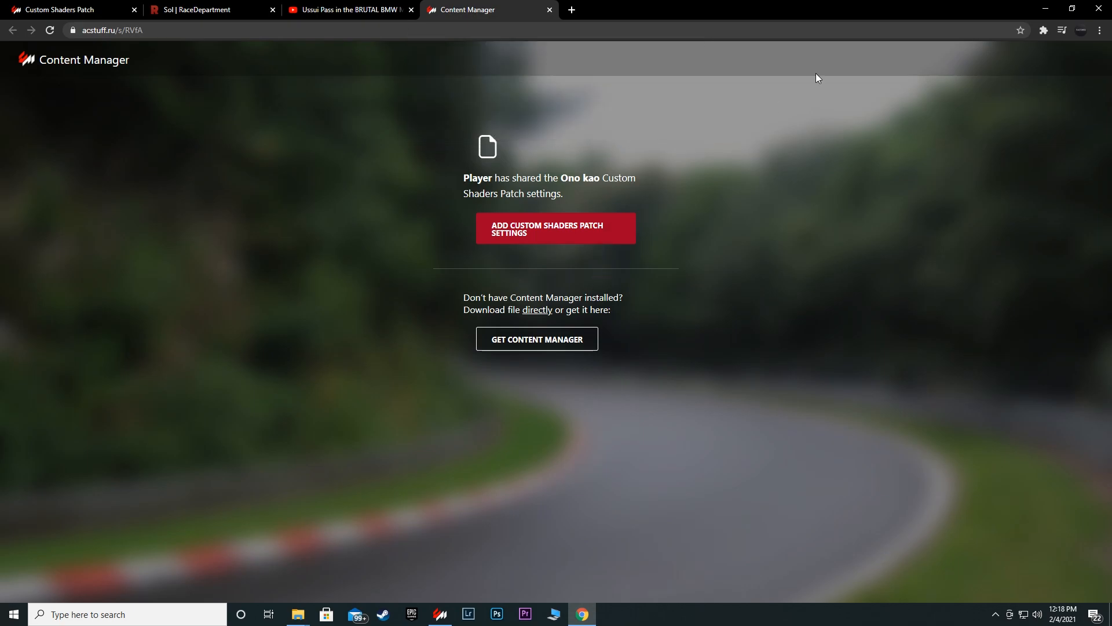
{"action": "left_click", "coordinate": [555, 229]}
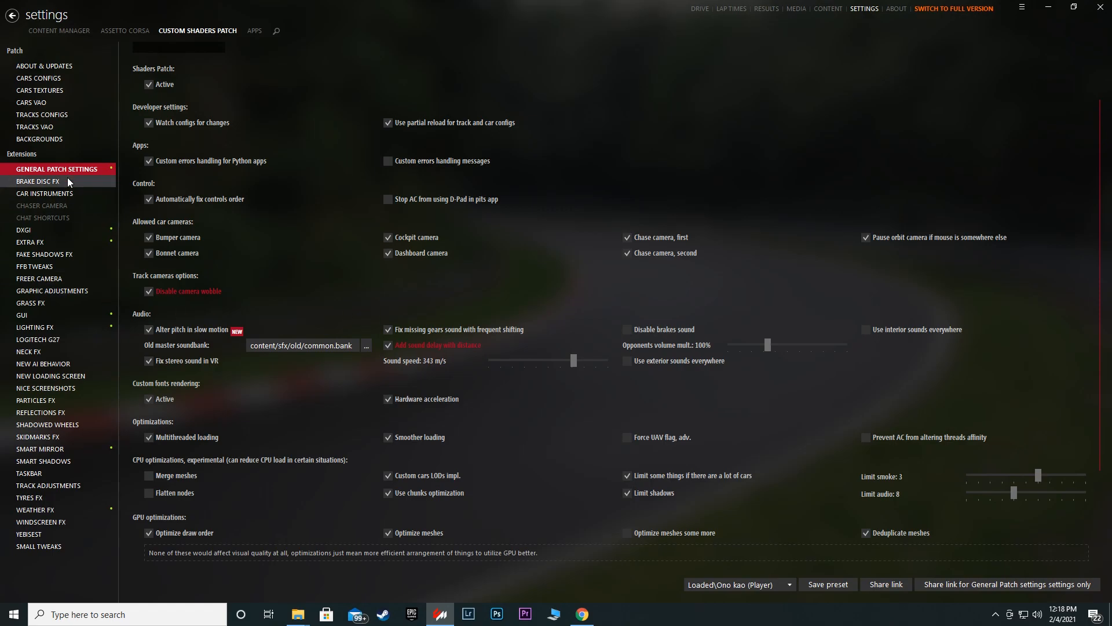
Step: Review the Brake Disc FX, Car Instruments, Chaser Camera, Chat Shortcuts and DXGI settings
{"action": "left_click", "coordinate": [39, 181]}
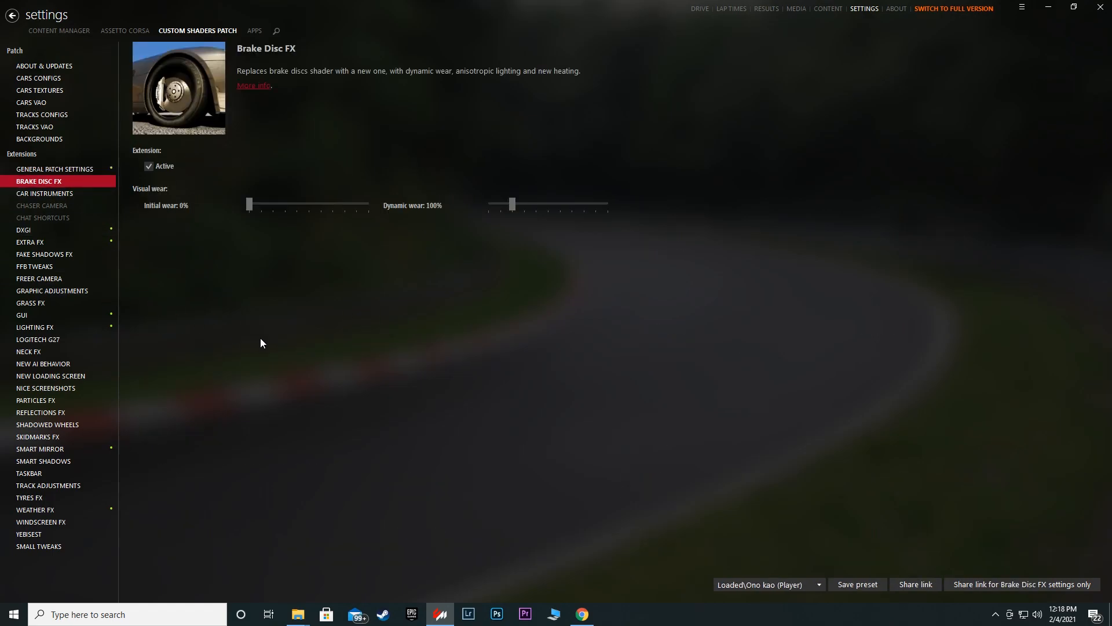
{"action": "left_click", "coordinate": [45, 193]}
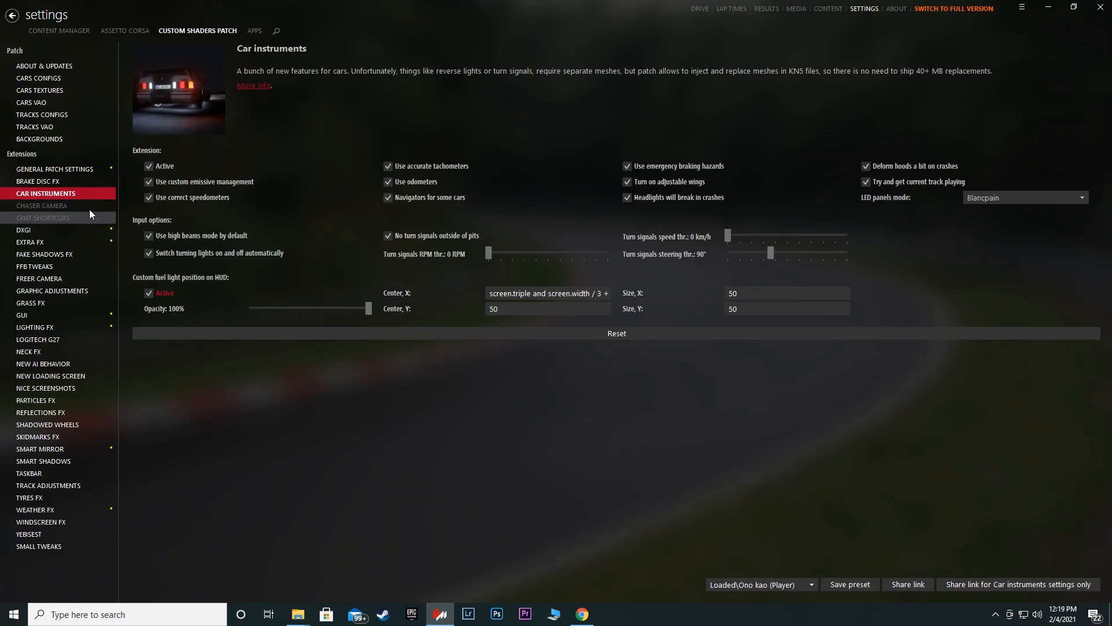
{"action": "left_click", "coordinate": [41, 205]}
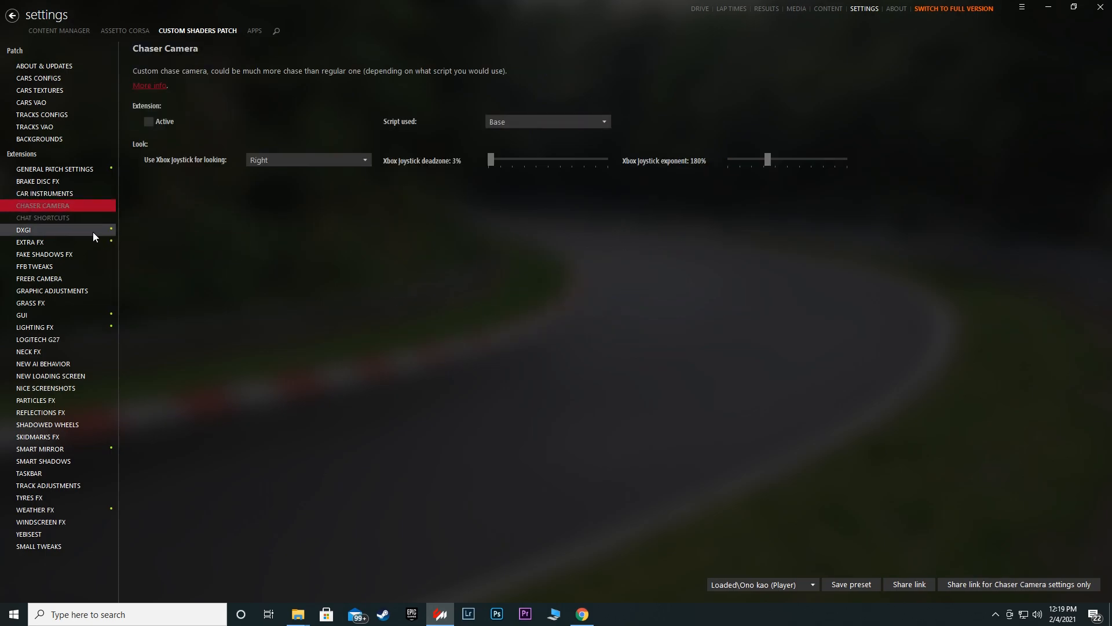
{"action": "mouse_move", "coordinate": [154, 252]}
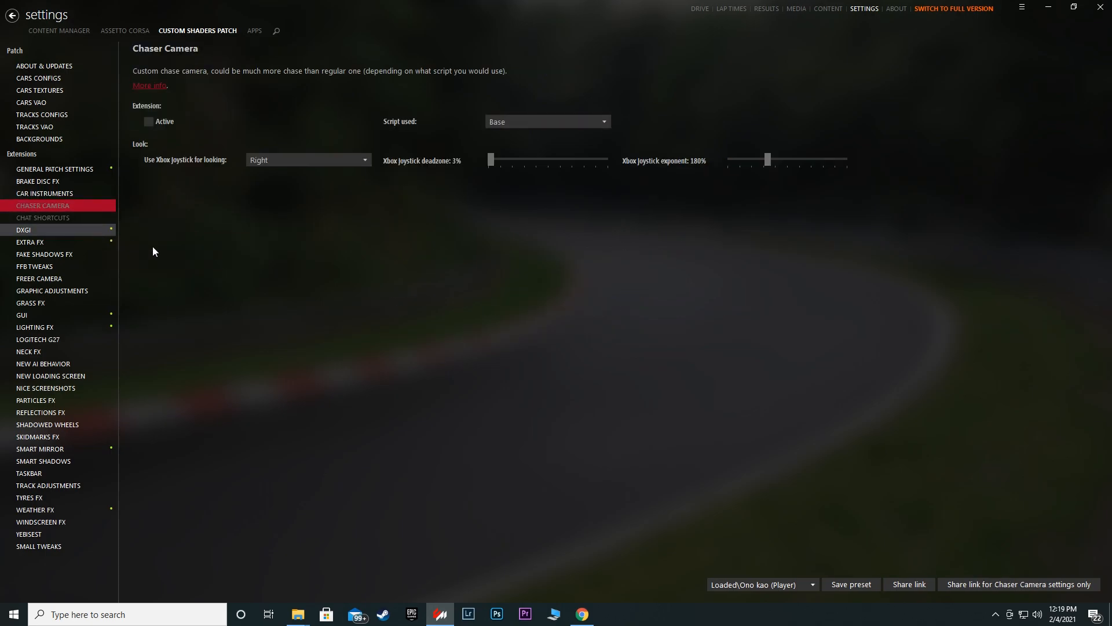
{"action": "mouse_move", "coordinate": [287, 291]}
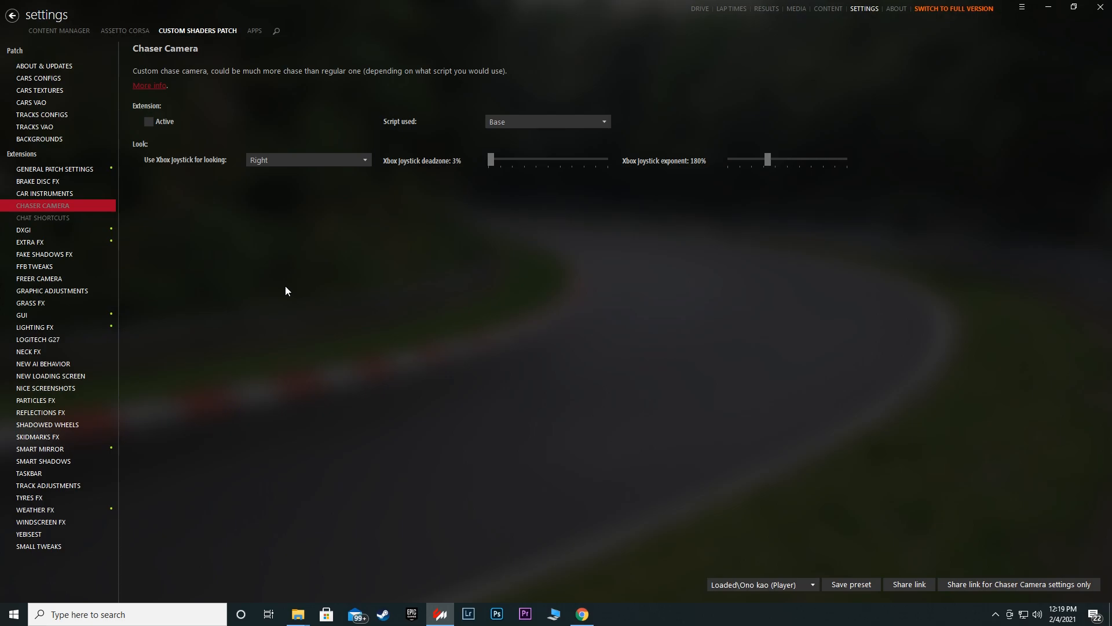
{"action": "left_click", "coordinate": [42, 217]}
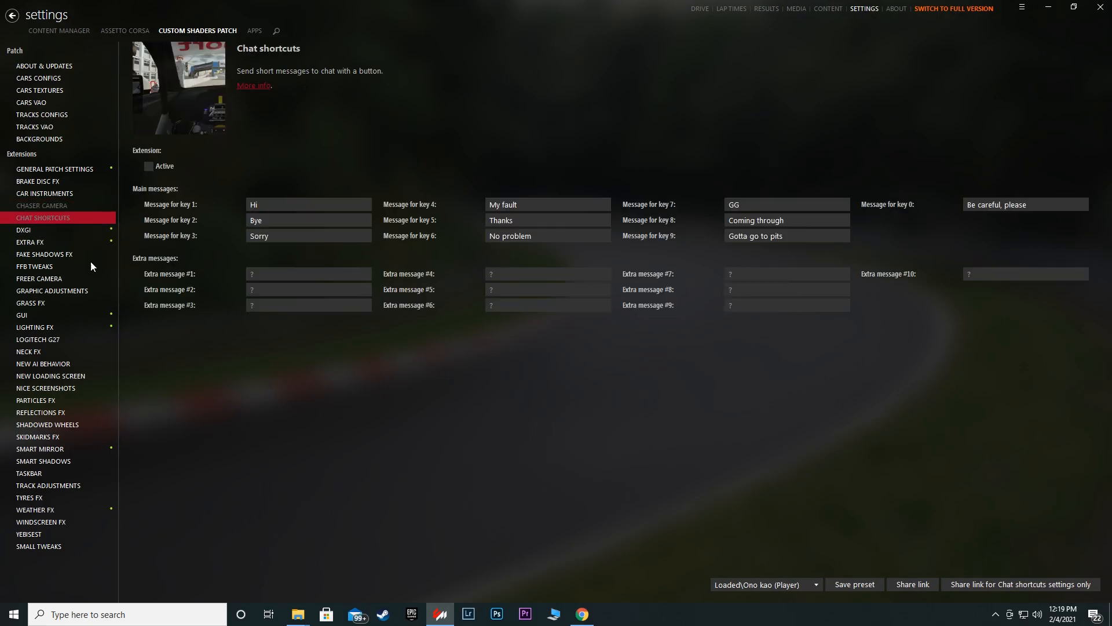
{"action": "left_click", "coordinate": [23, 229]}
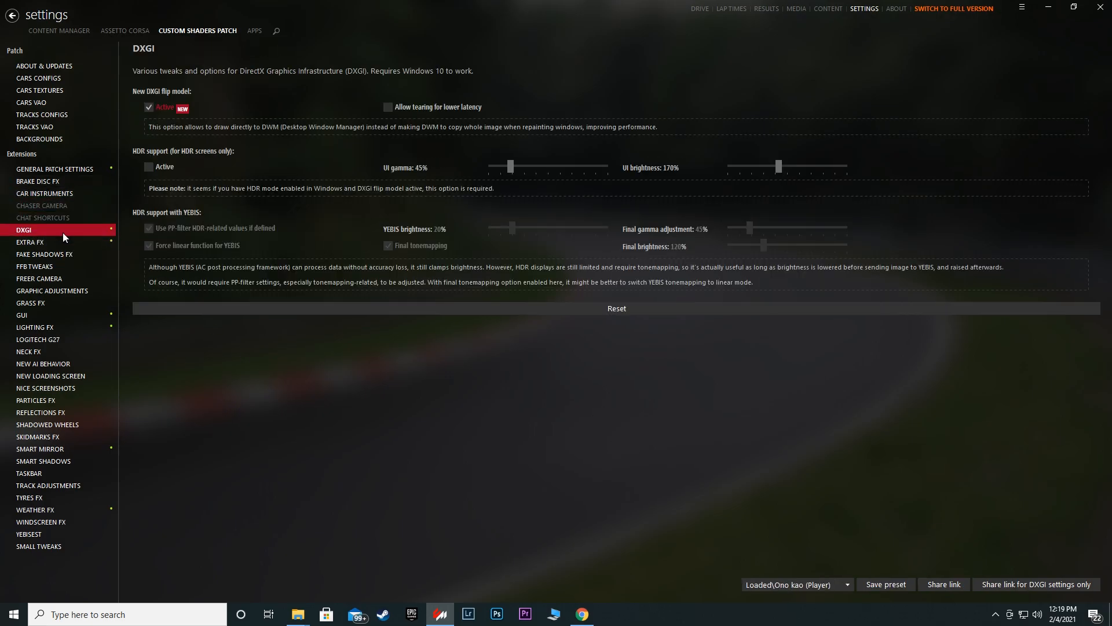
{"action": "mouse_move", "coordinate": [127, 305]}
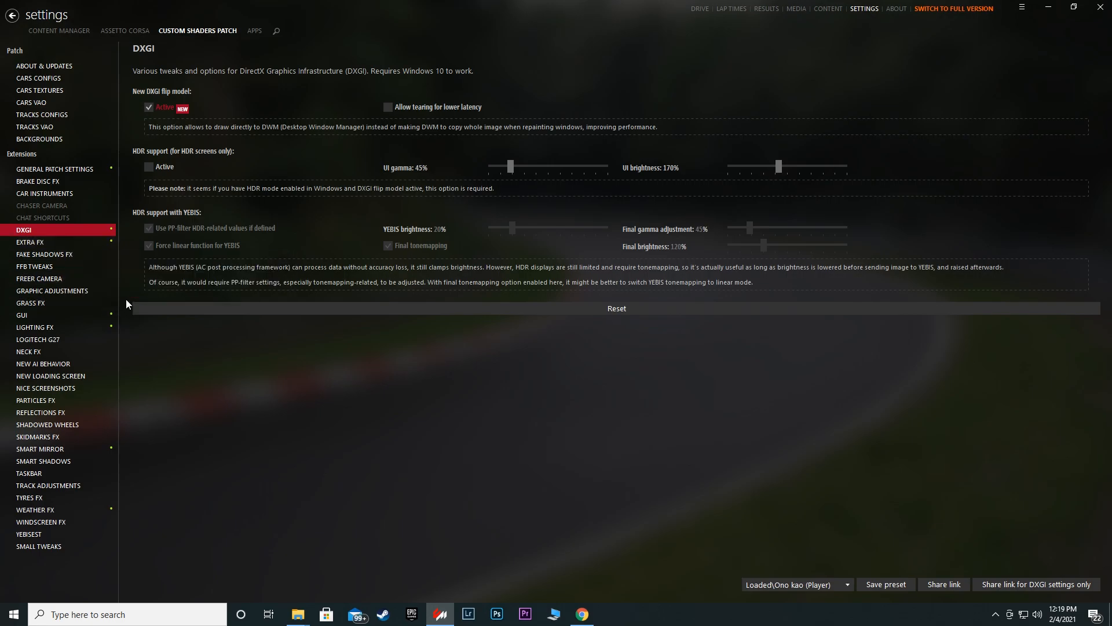
Step: Review Extra FX, Fake Shadows FX, FFB Tweaks, Freer Camera and Graphic Adjustments settings
{"action": "left_click", "coordinate": [30, 243]}
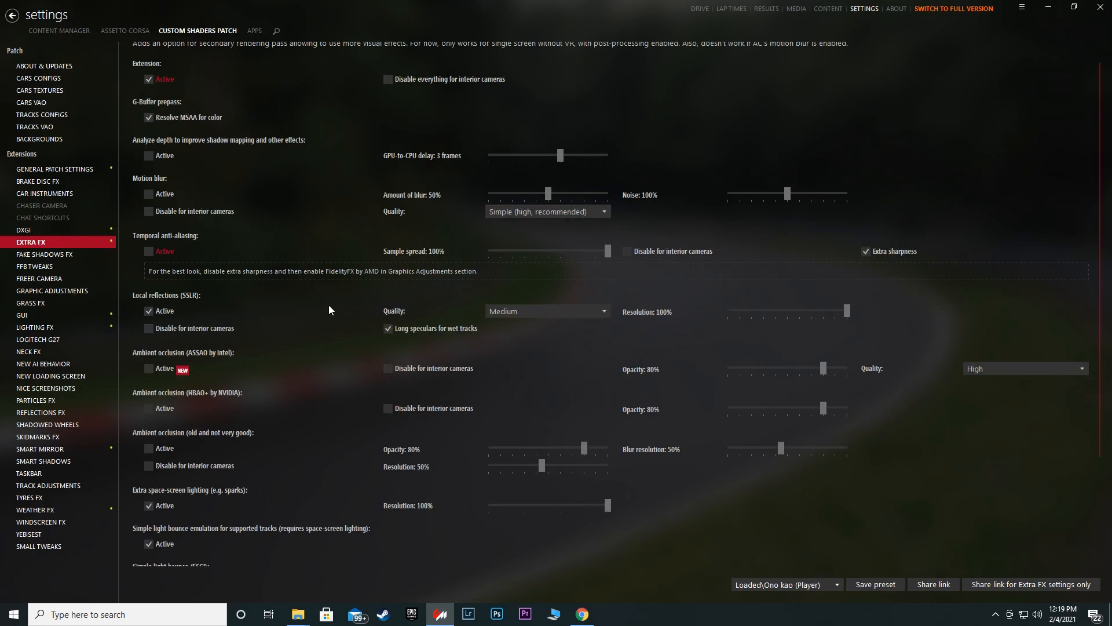
{"action": "scroll", "scroll_direction": "down", "scroll_amount": 3}
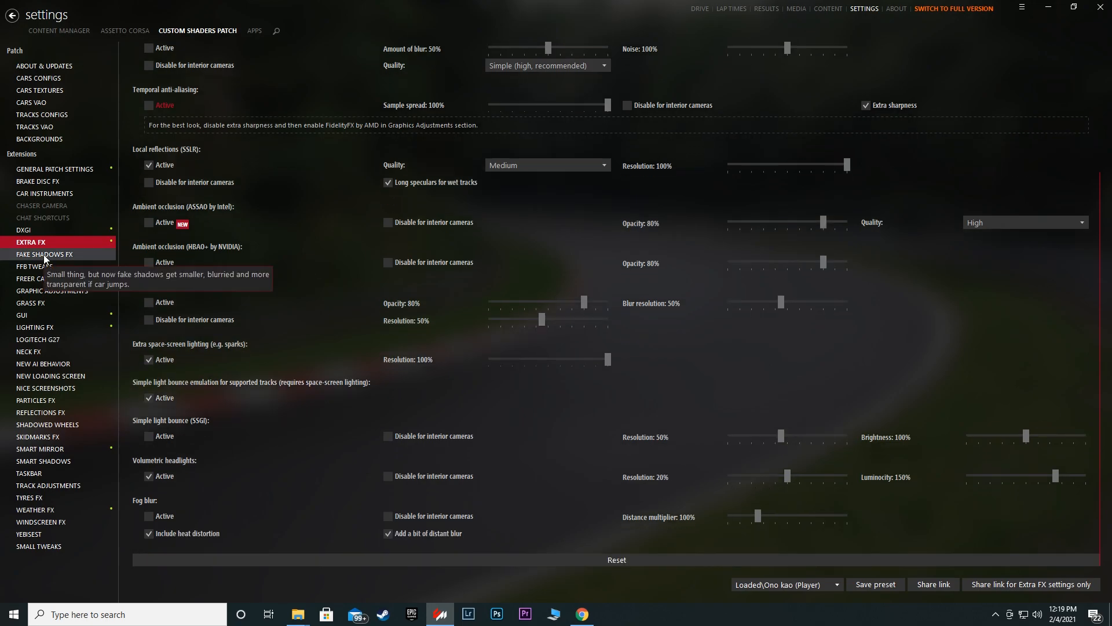
{"action": "left_click", "coordinate": [44, 253]}
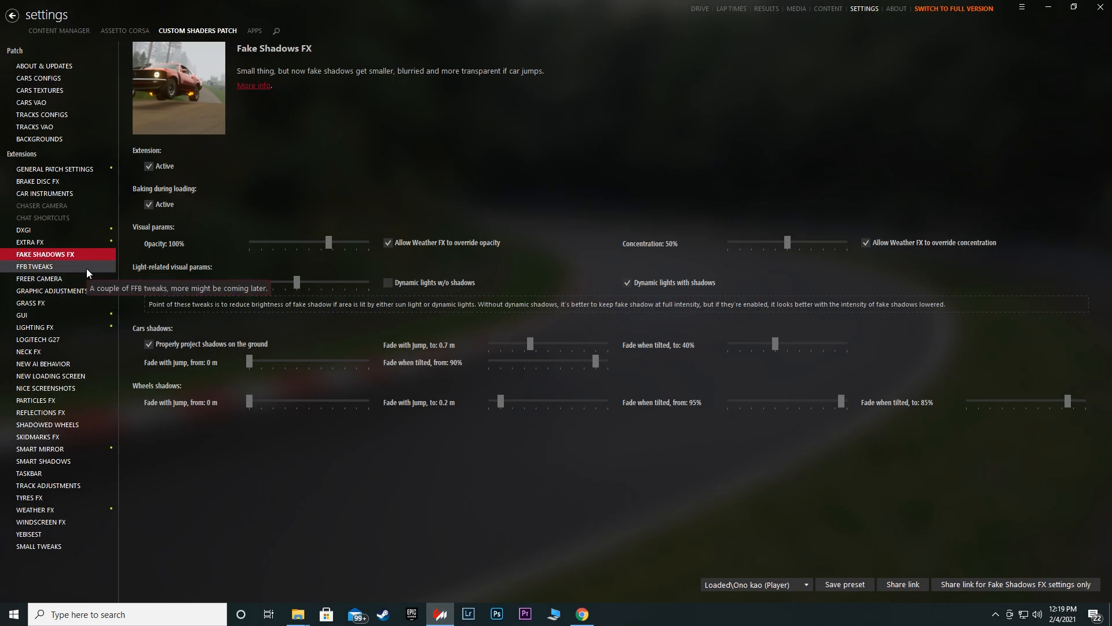
{"action": "left_click", "coordinate": [34, 266]}
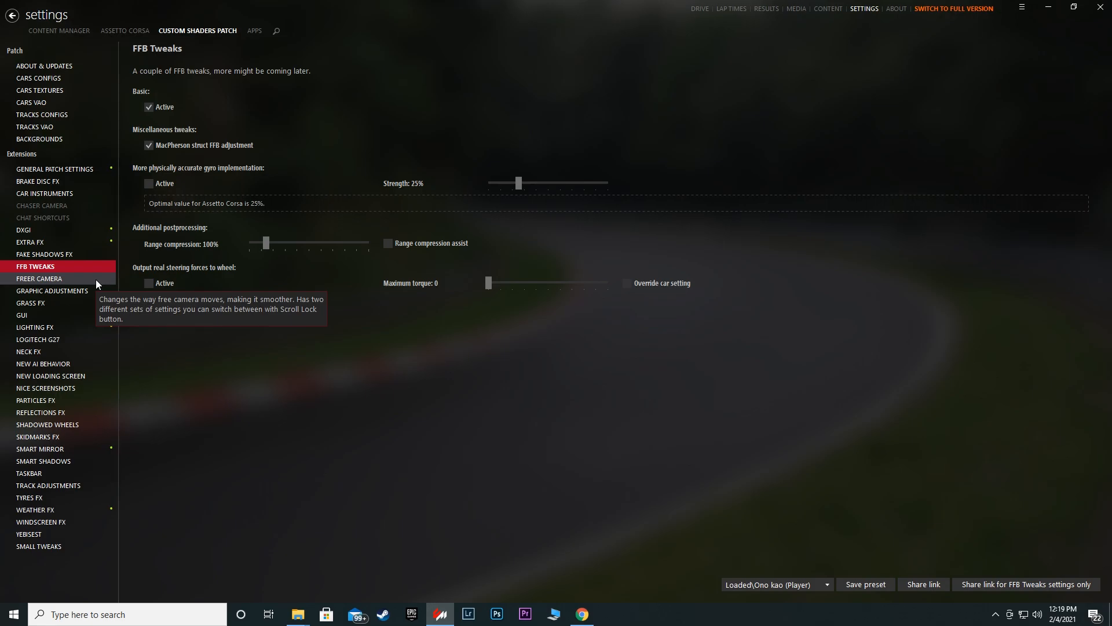
{"action": "left_click", "coordinate": [39, 278]}
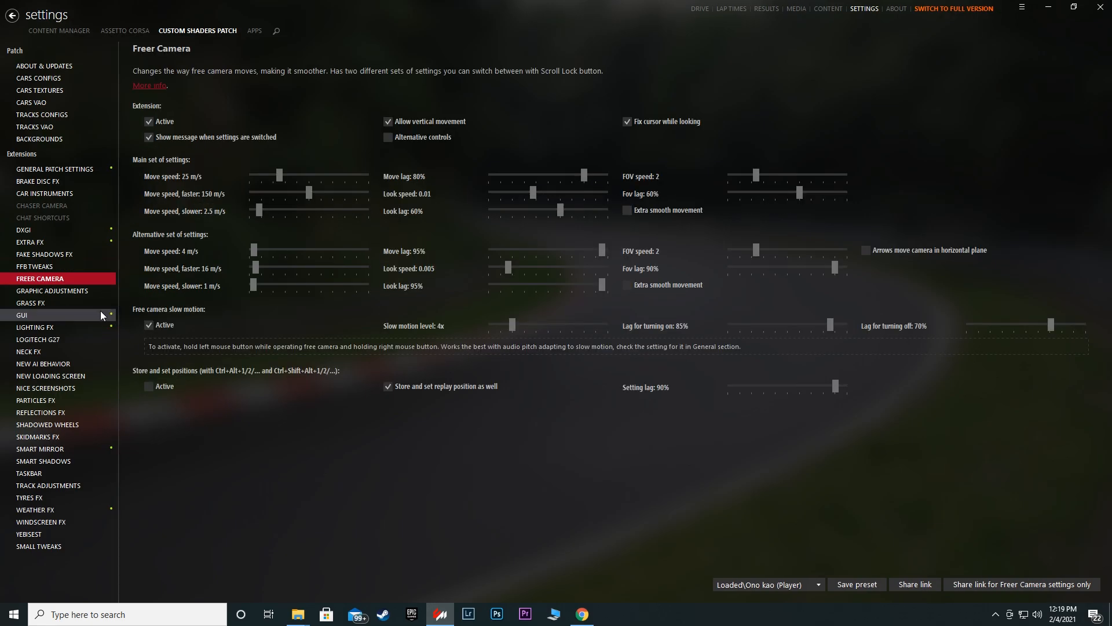
{"action": "left_click", "coordinate": [52, 292]}
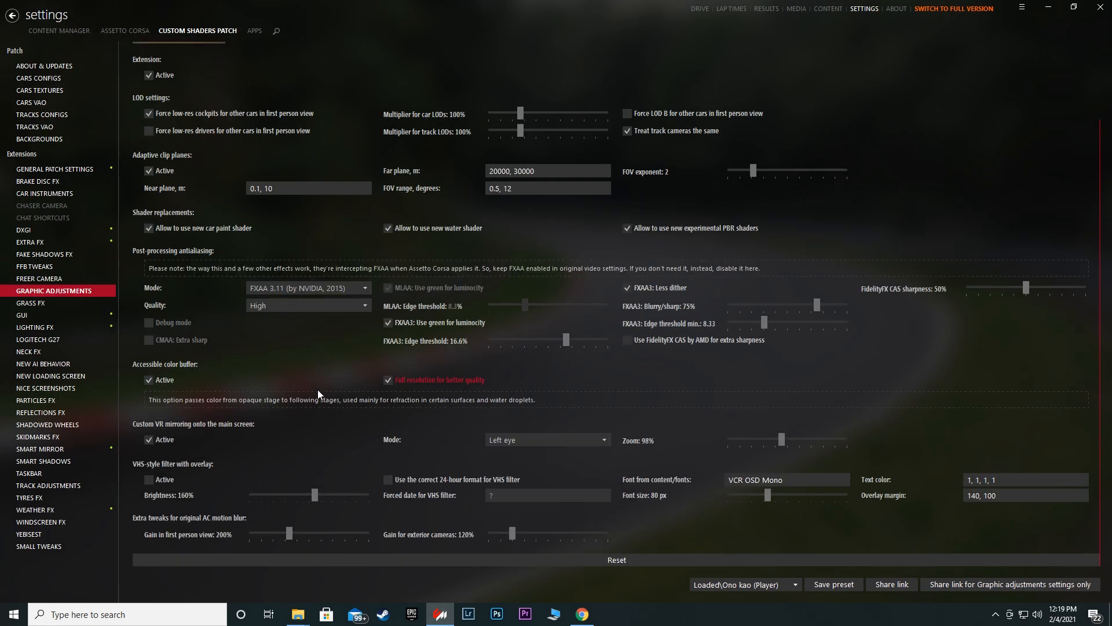
{"action": "mouse_move", "coordinate": [31, 303]}
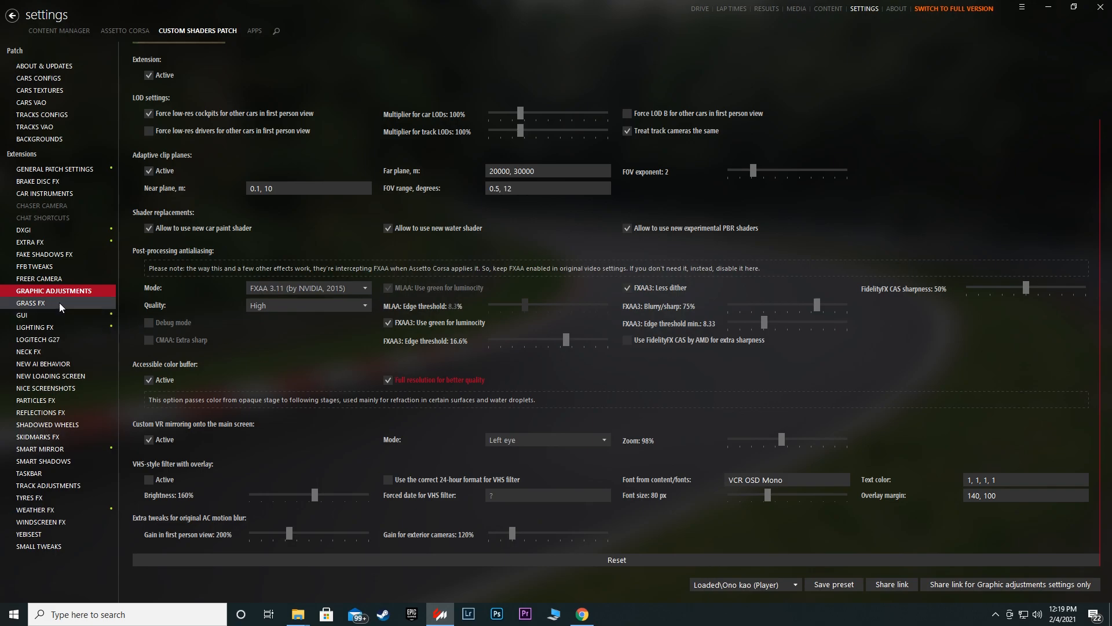
Step: Look over the Grass FX, GUI, Lighting FX, Logitech G27 and Neck FX pages, then open New AI Behavior
{"action": "left_click", "coordinate": [30, 303]}
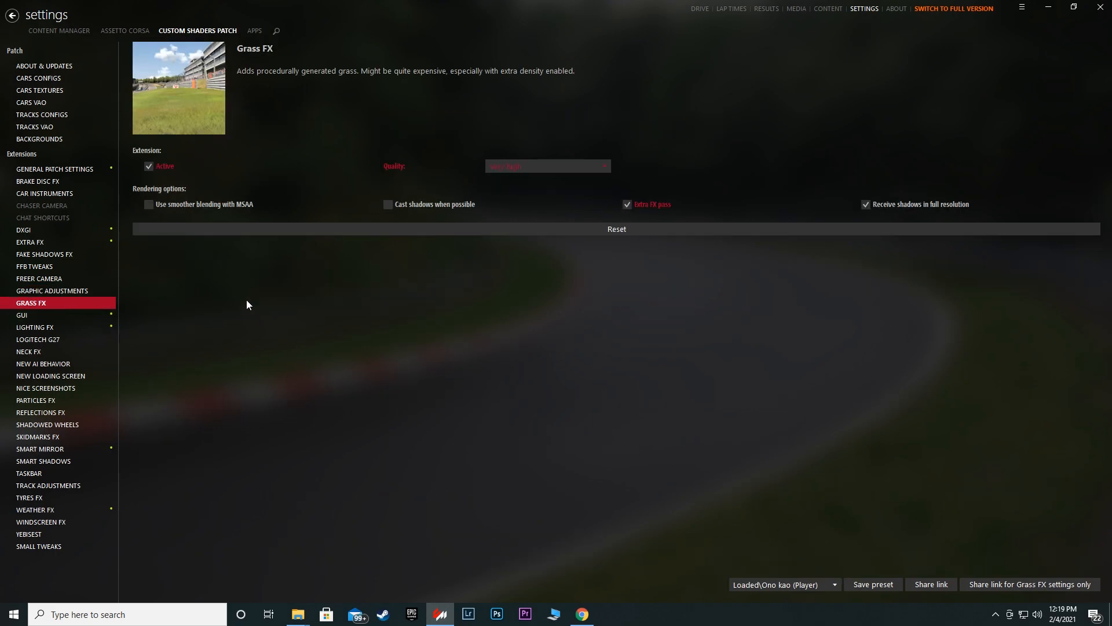
{"action": "left_click", "coordinate": [22, 316]}
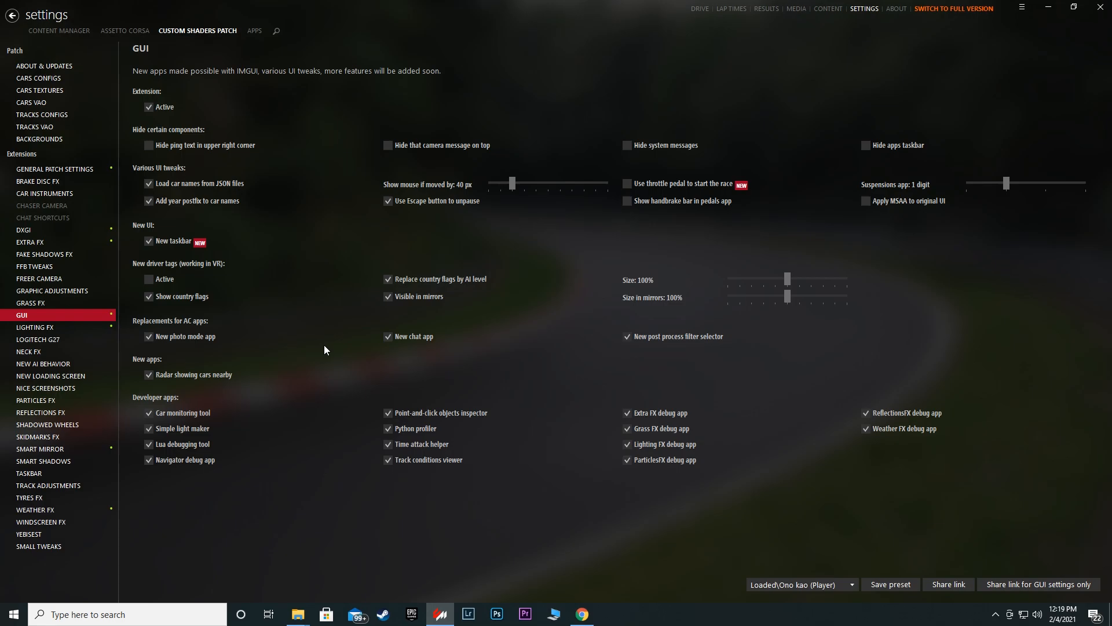
{"action": "left_click", "coordinate": [34, 327]}
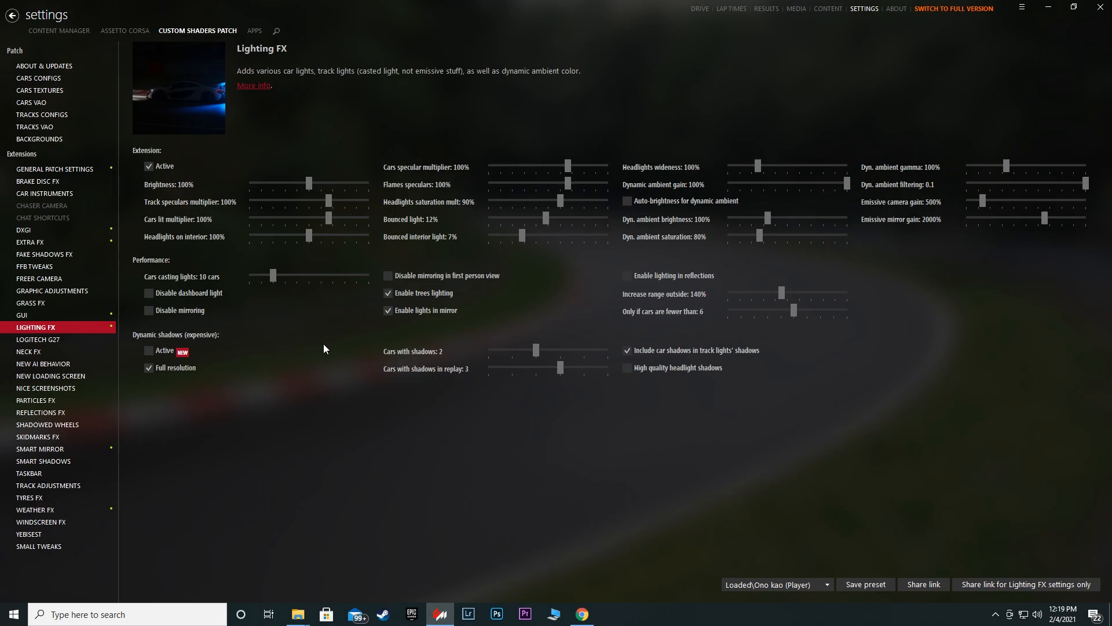
{"action": "left_click", "coordinate": [38, 339]}
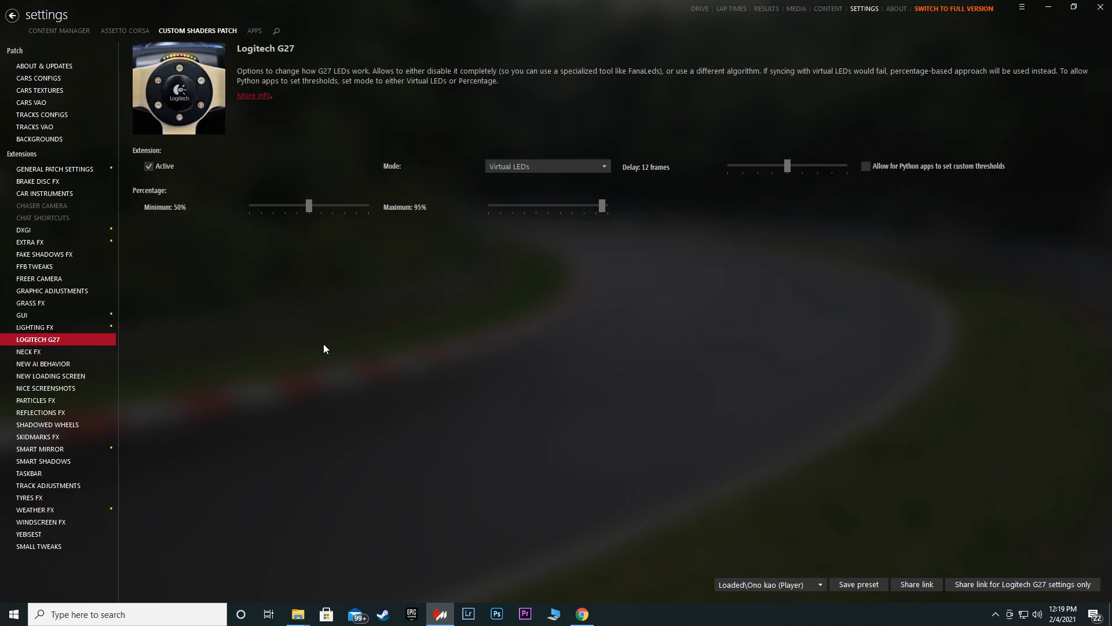
{"action": "left_click", "coordinate": [28, 351]}
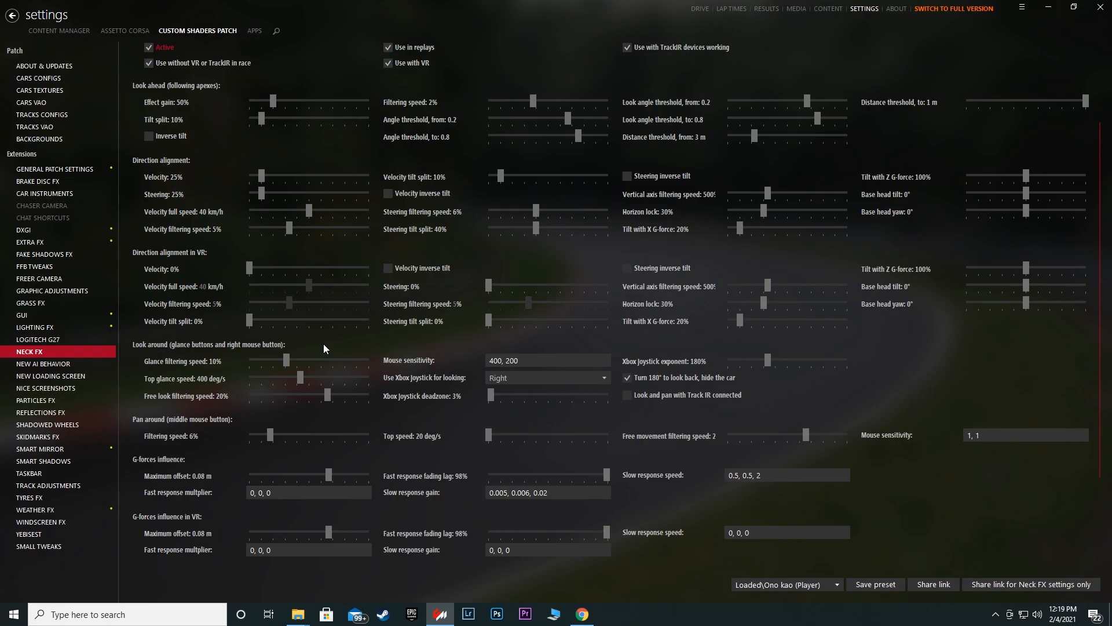
{"action": "scroll", "scroll_direction": "down", "scroll_amount": 3}
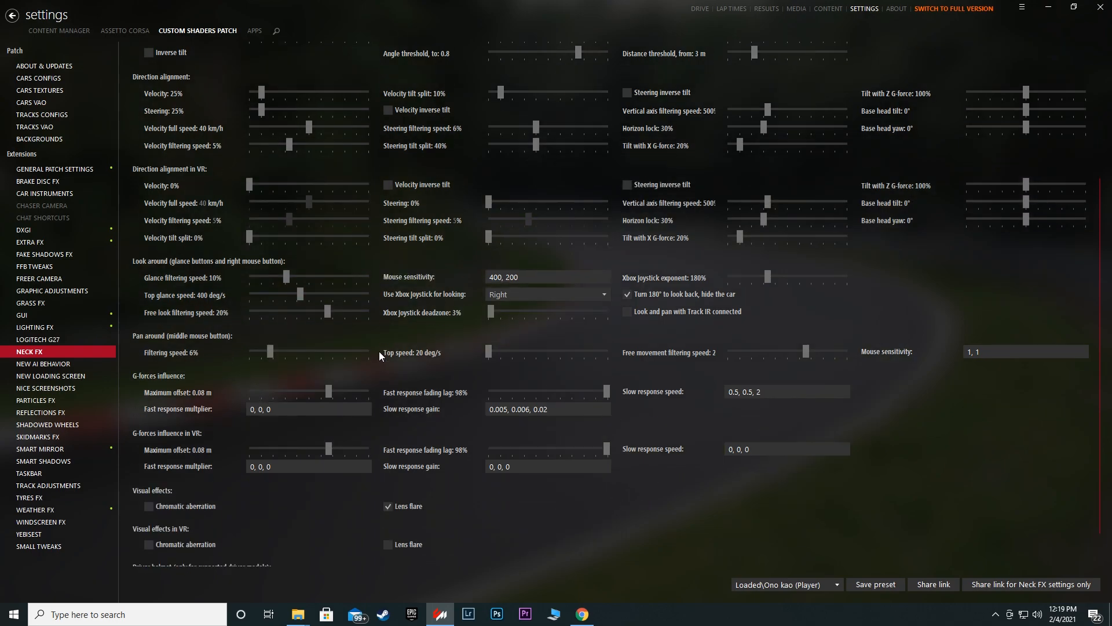
{"action": "scroll", "scroll_direction": "down", "scroll_amount": 3}
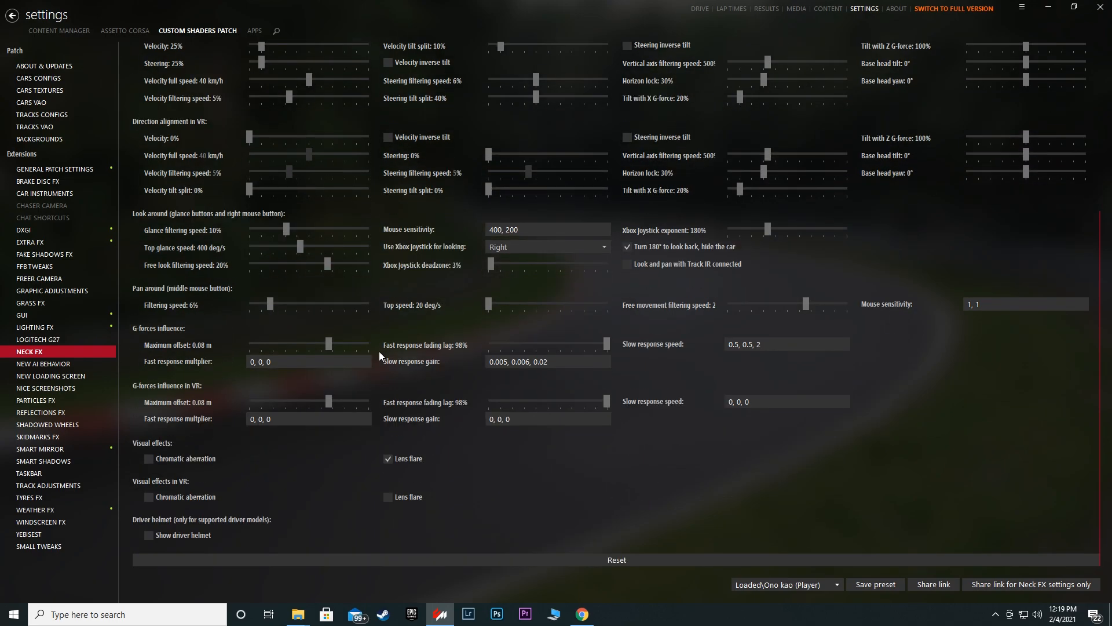
{"action": "left_click", "coordinate": [42, 364]}
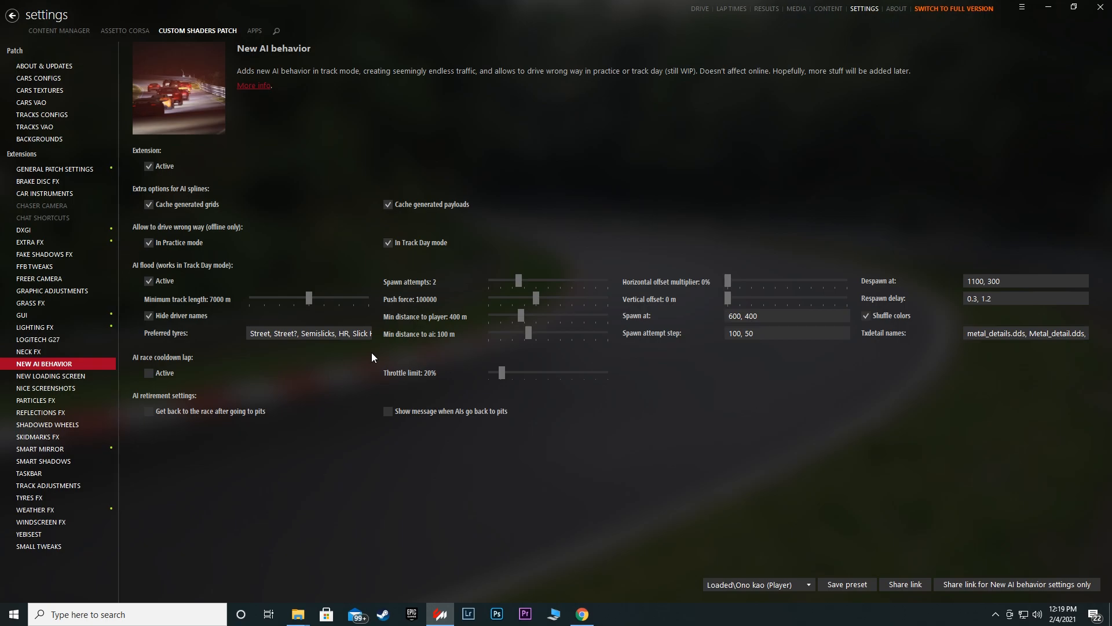
Step: Look over the Nice Screenshots, Particles FX, Shadowed Wheels and Skidmarks FX settings
{"action": "left_click", "coordinate": [45, 388]}
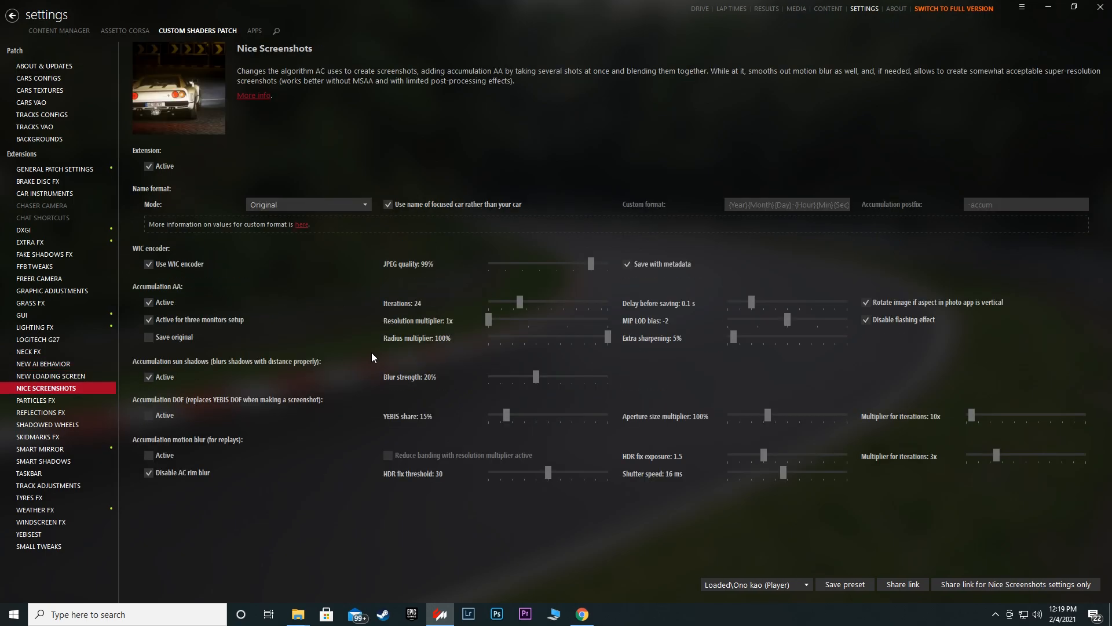
{"action": "left_click", "coordinate": [36, 401]}
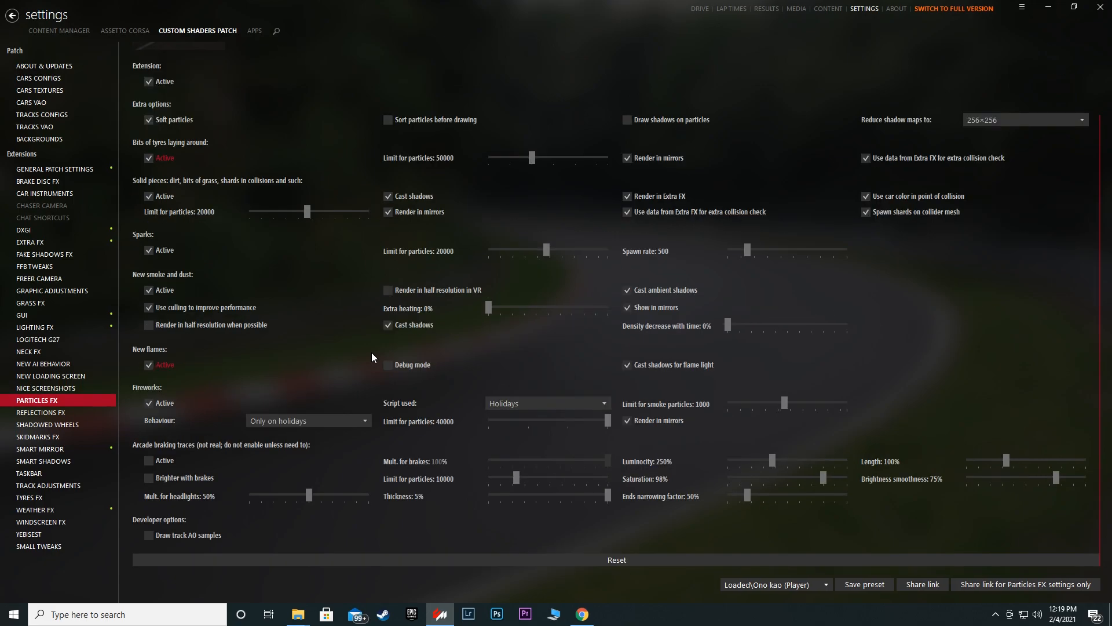
{"action": "scroll", "scroll_direction": "up", "scroll_amount": 3}
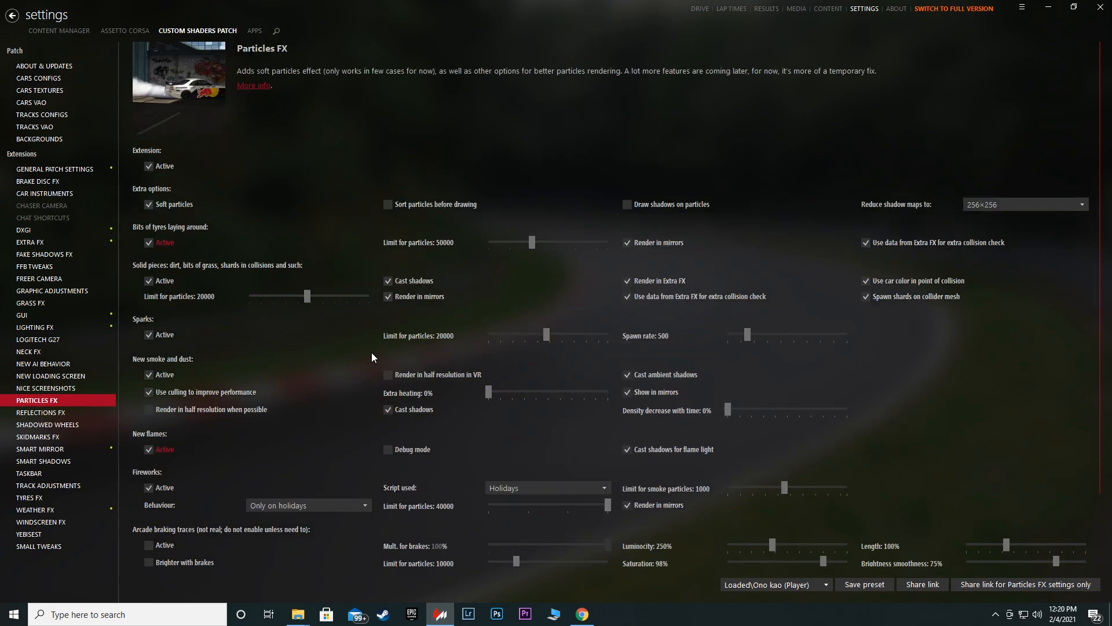
{"action": "left_click", "coordinate": [48, 424]}
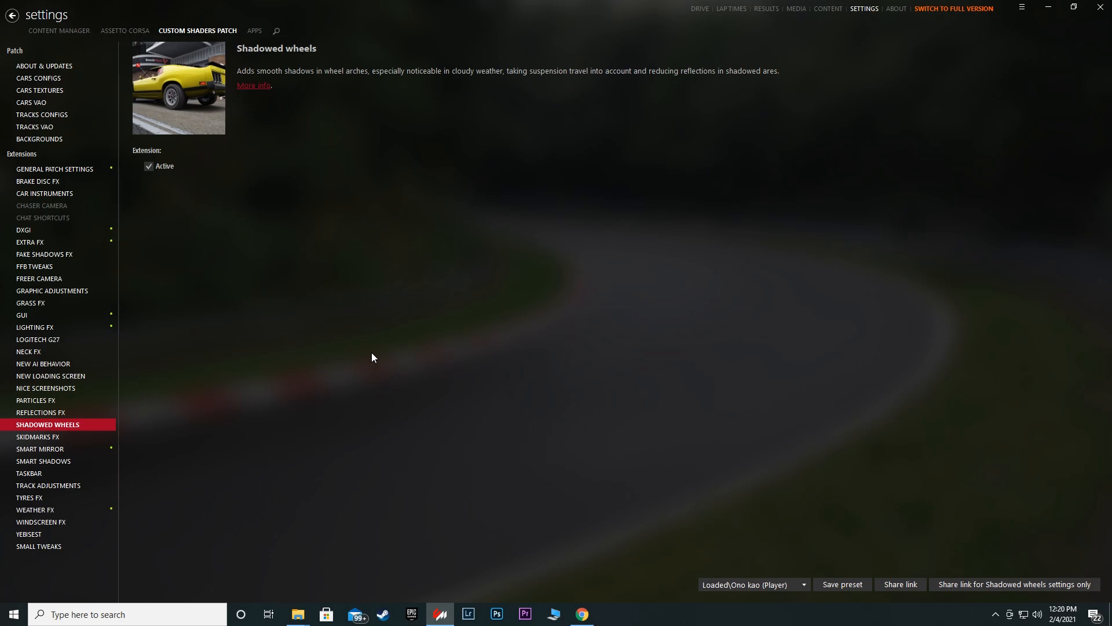
{"action": "left_click", "coordinate": [38, 436]}
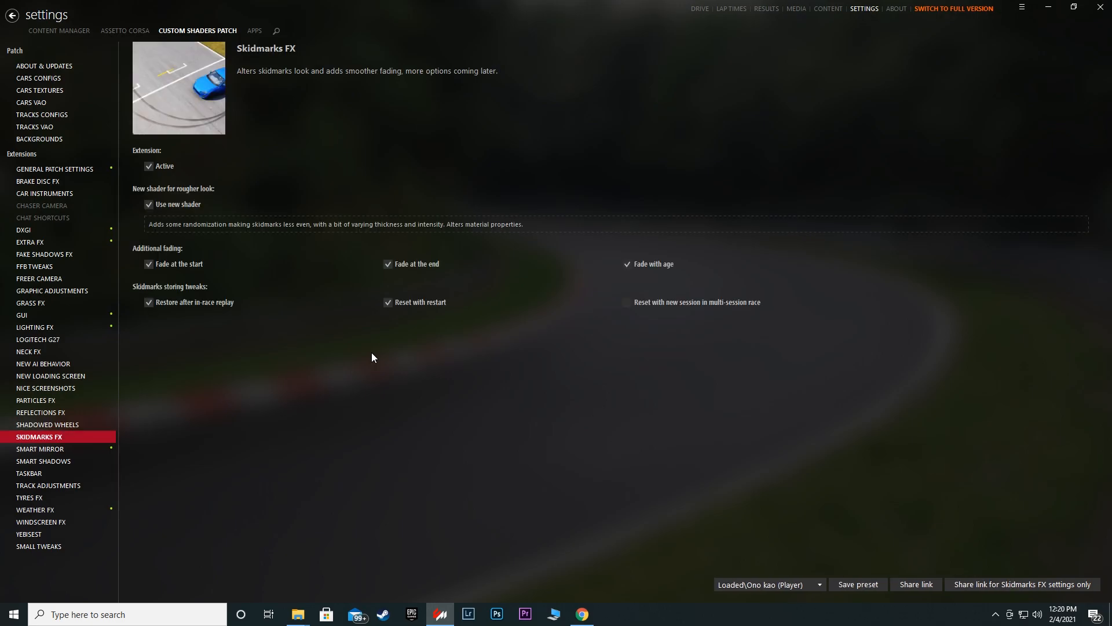
Step: Review Smart Shadows, Taskbar, Tyres FX, Windscreen FX and Small Tweaks, then show Assetto Corsa controls
{"action": "left_click", "coordinate": [43, 463]}
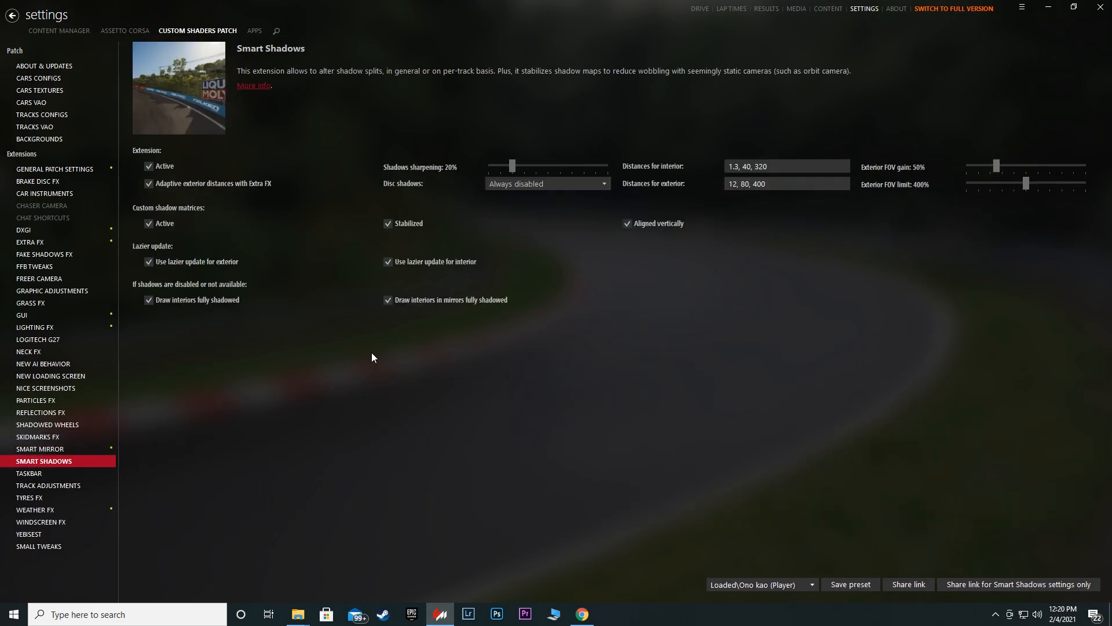
{"action": "left_click", "coordinate": [29, 475]}
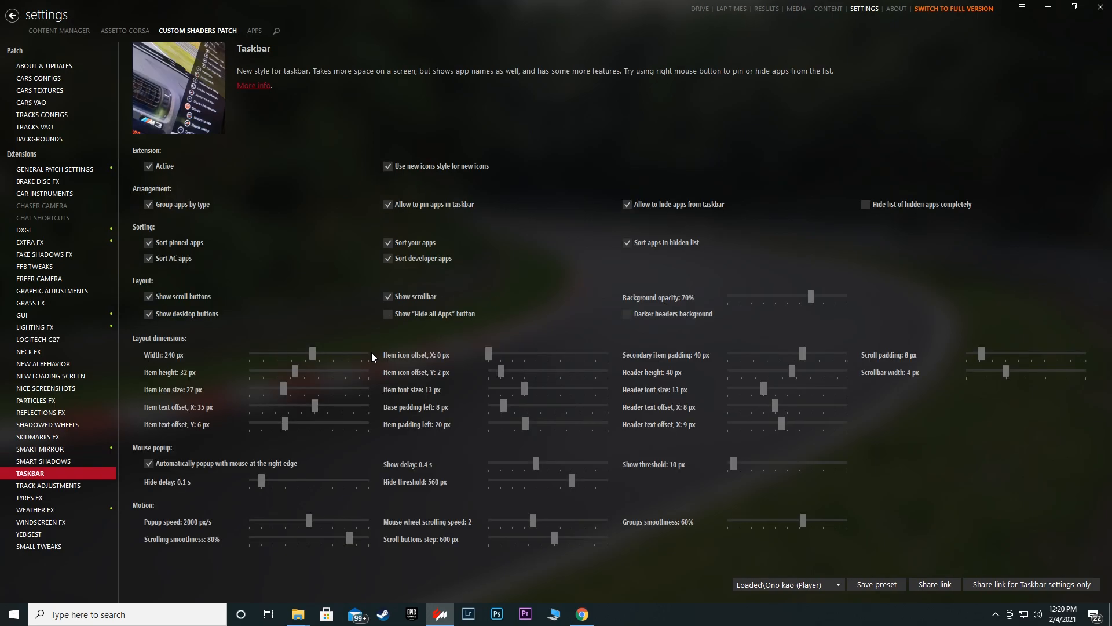
{"action": "left_click", "coordinate": [30, 497]}
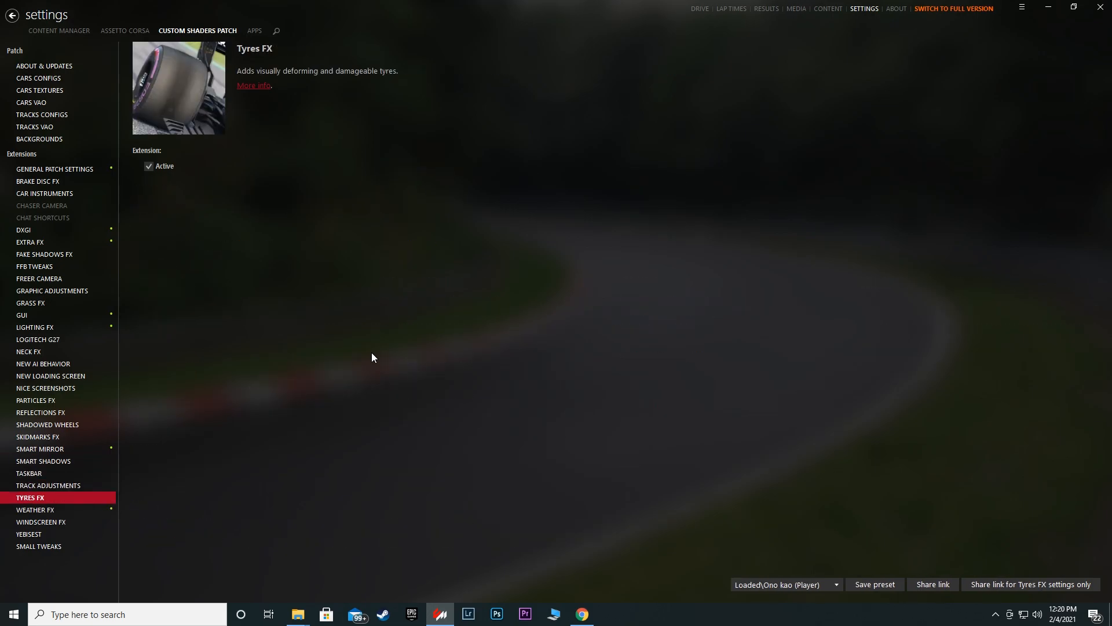
{"action": "left_click", "coordinate": [41, 522]}
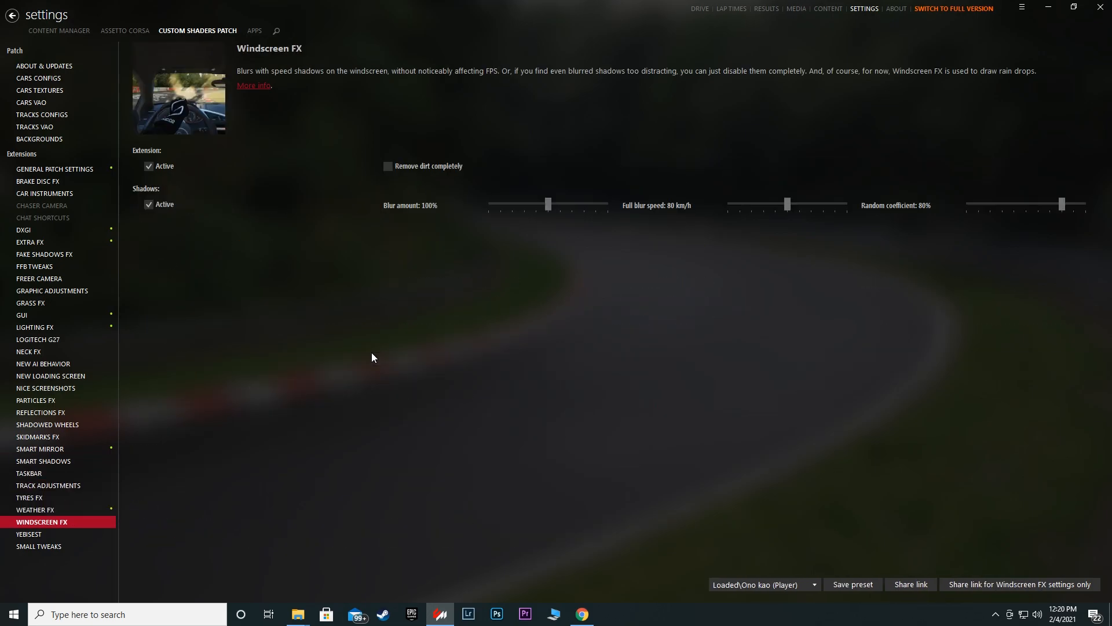
{"action": "left_click", "coordinate": [39, 545]}
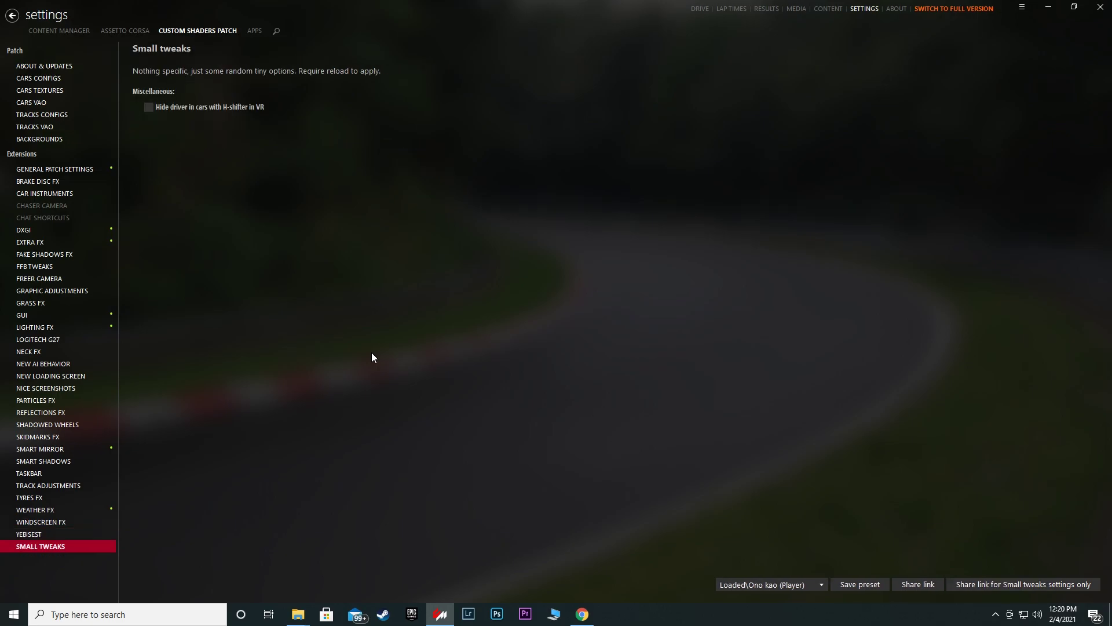
{"action": "left_click", "coordinate": [124, 31]}
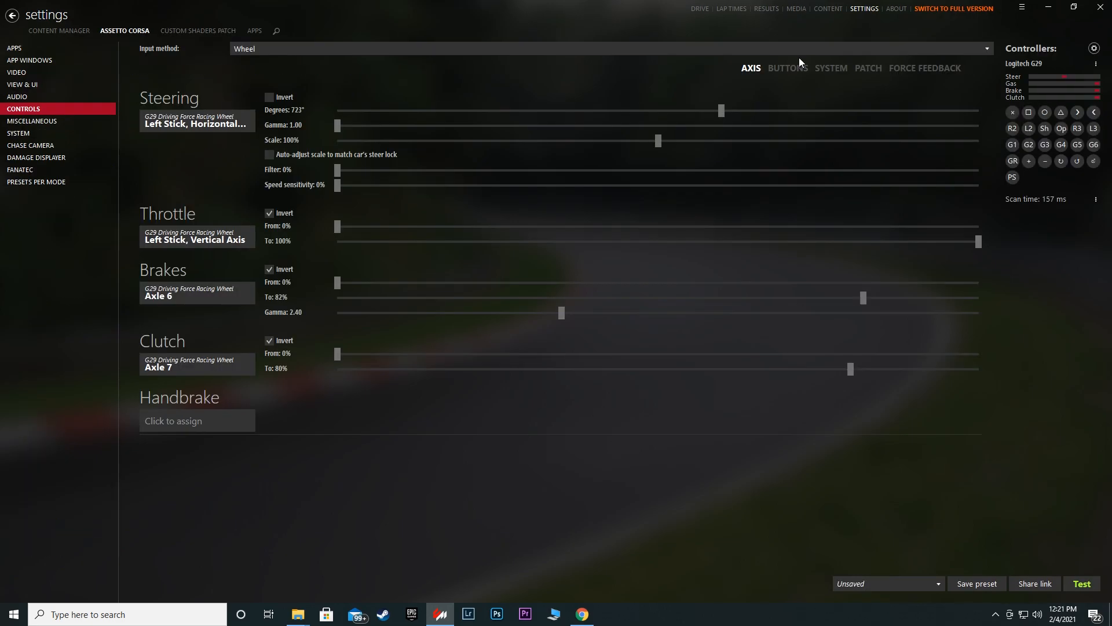